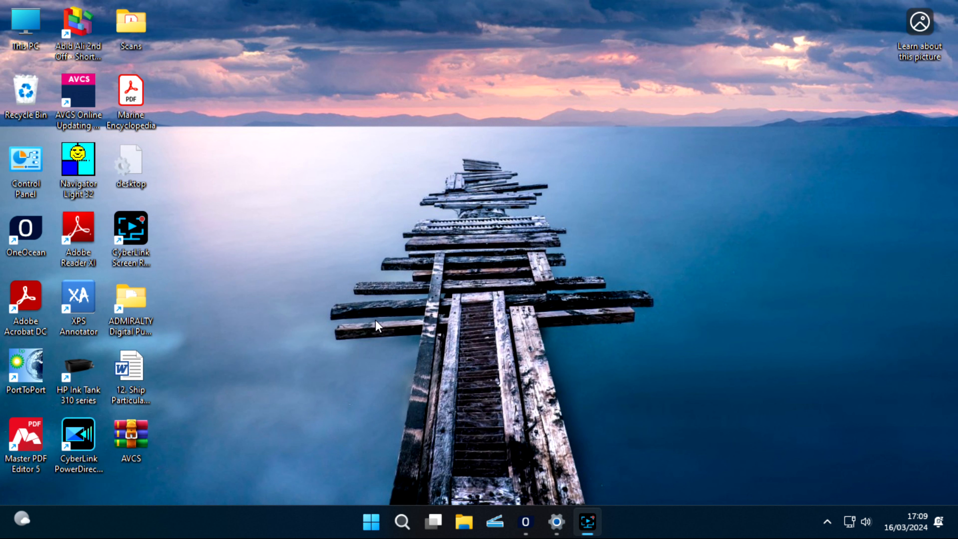
mouse_move(513, 495)
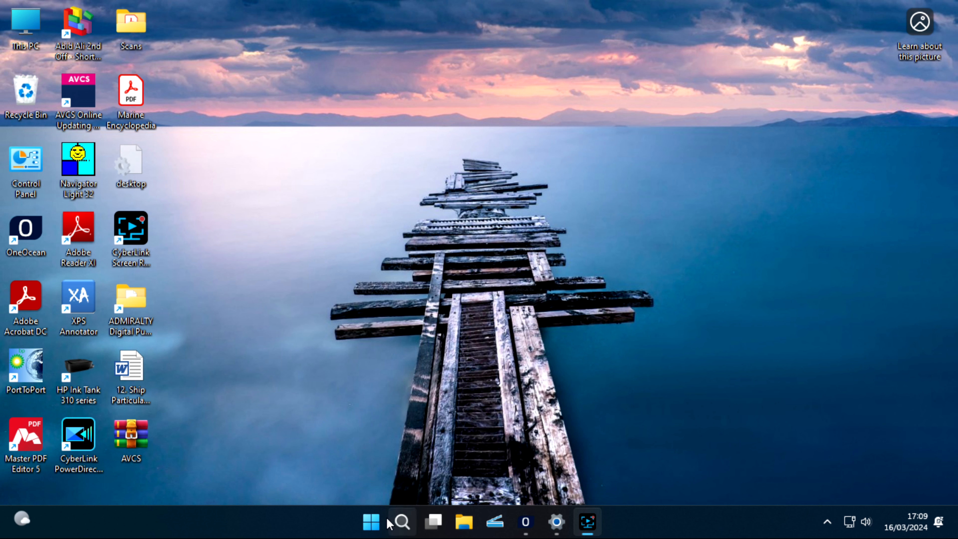
Step: Bring up the Windows Start menu from the taskbar
click(370, 521)
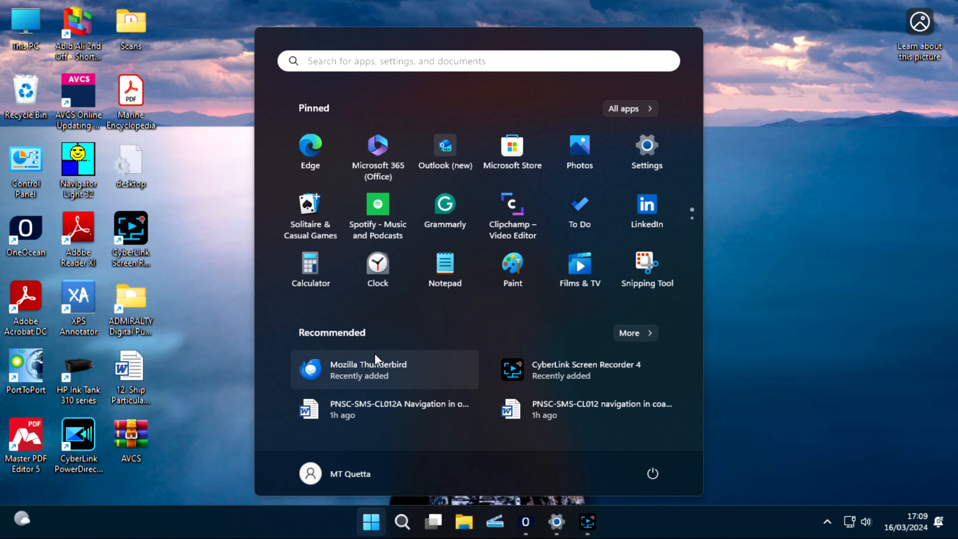
mouse_move(310, 152)
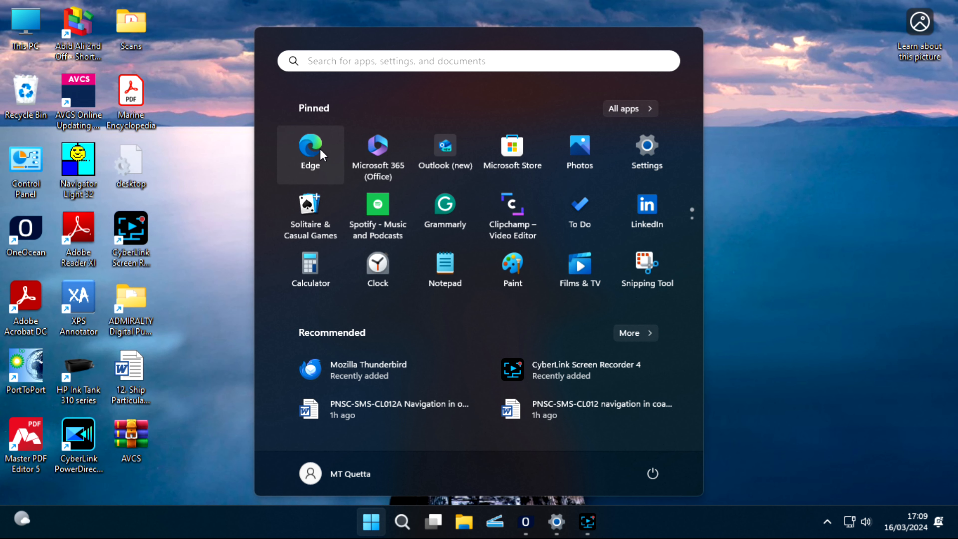
Step: Browse to admiralty.co.uk in Edge and follow the 'AVCS support and the latest updates' link
click(309, 147)
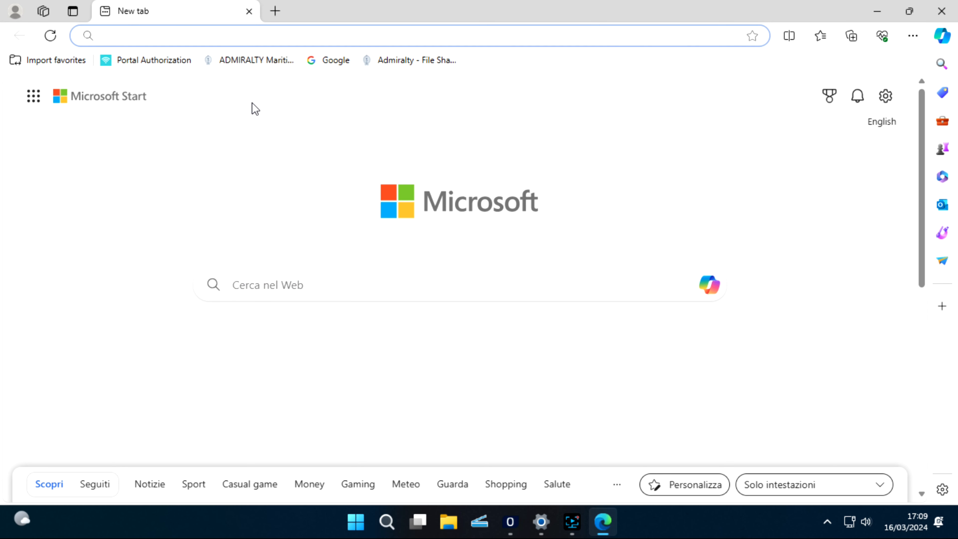
text(admiralty.co.uk)
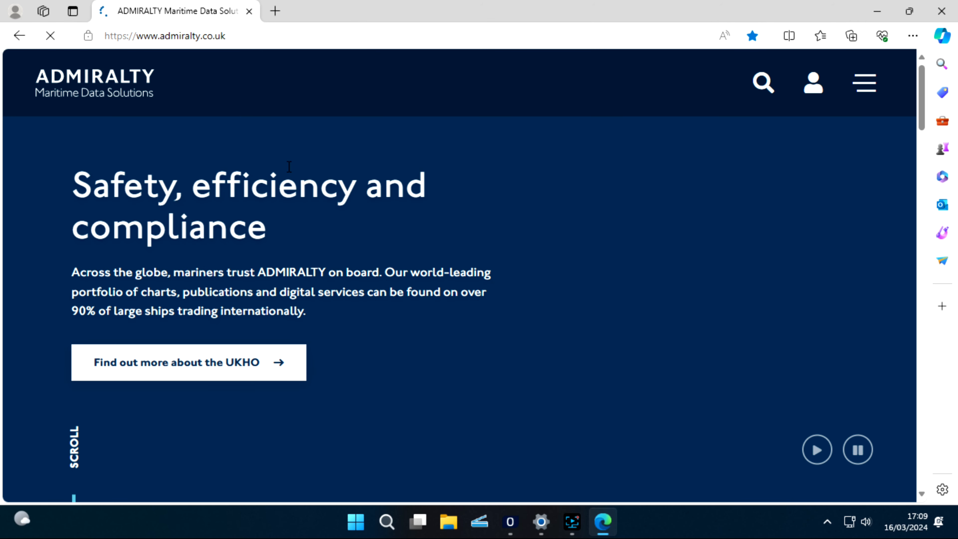
scroll(down, 3)
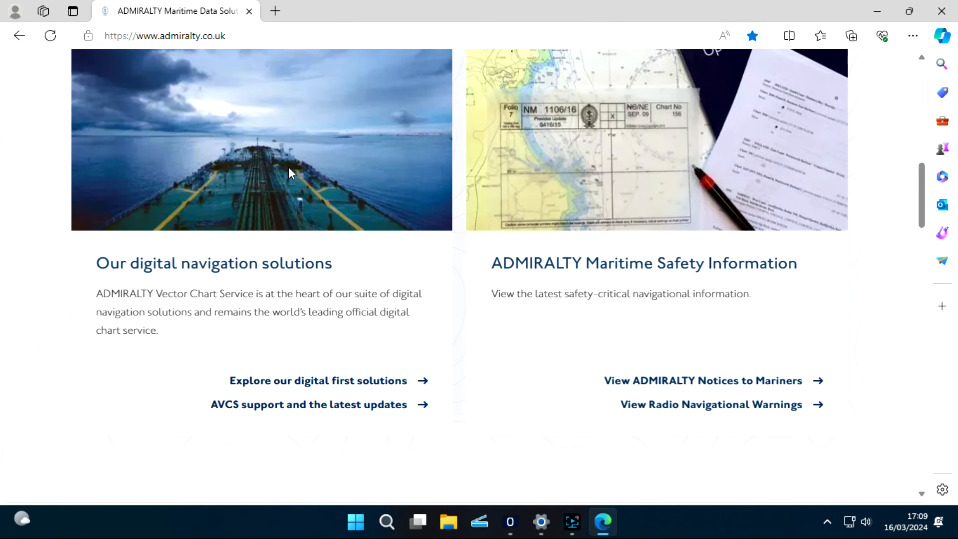
scroll(down, 3)
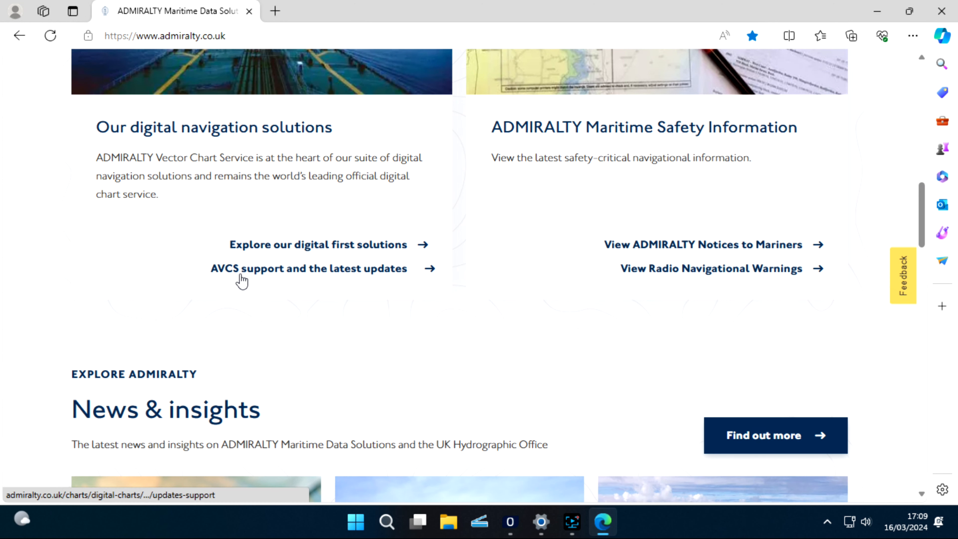
mouse_move(323, 275)
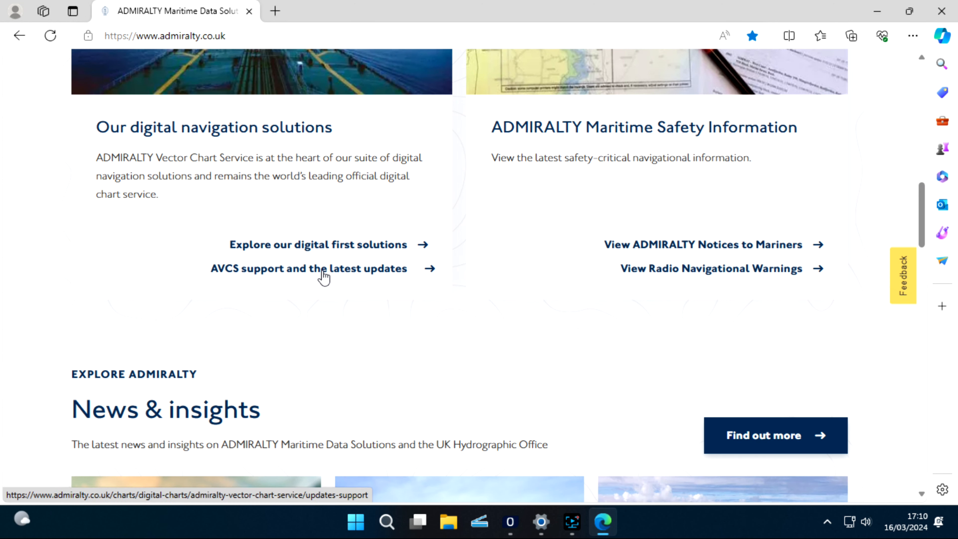
mouse_move(351, 275)
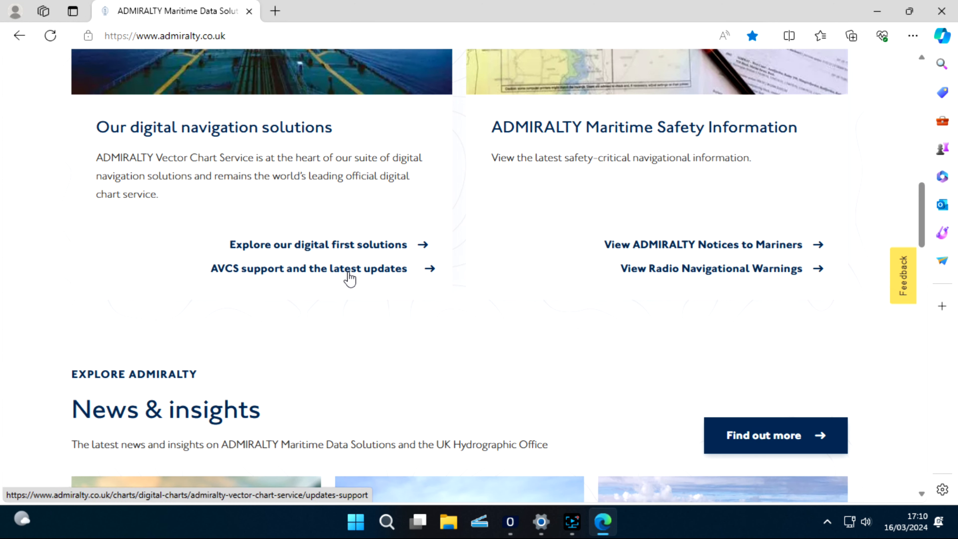
click(308, 268)
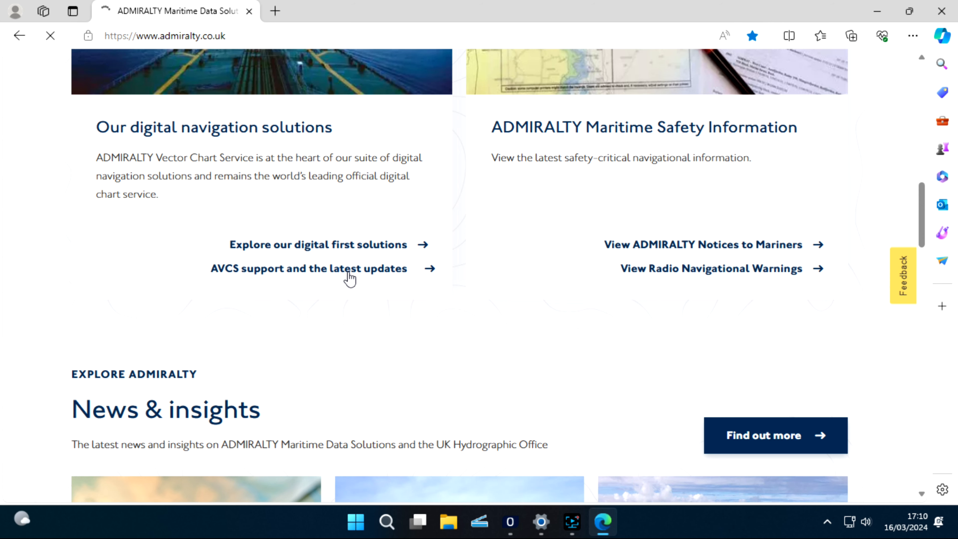
Step: Navigate the AVCS support page to its UPDATES section describing the File Share Service
click(308, 268)
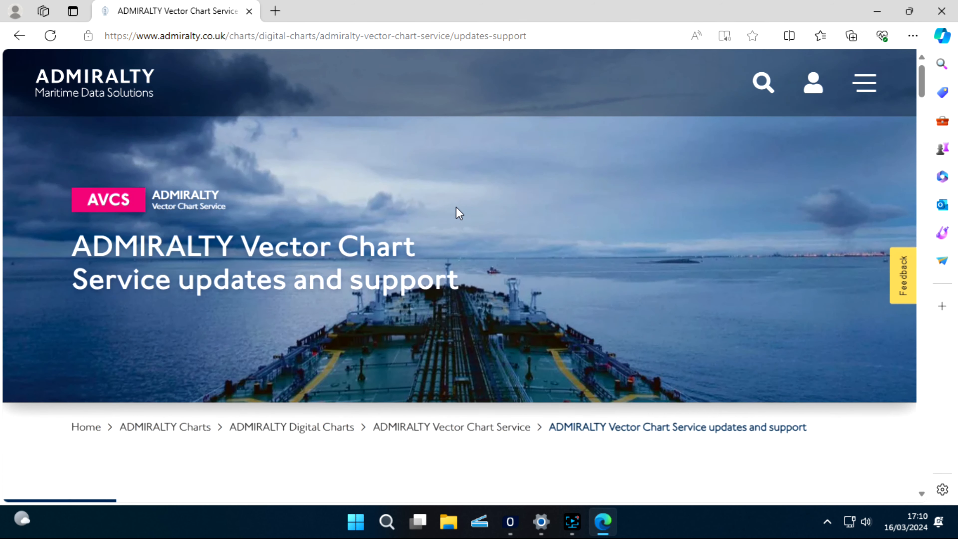
scroll(down, 3)
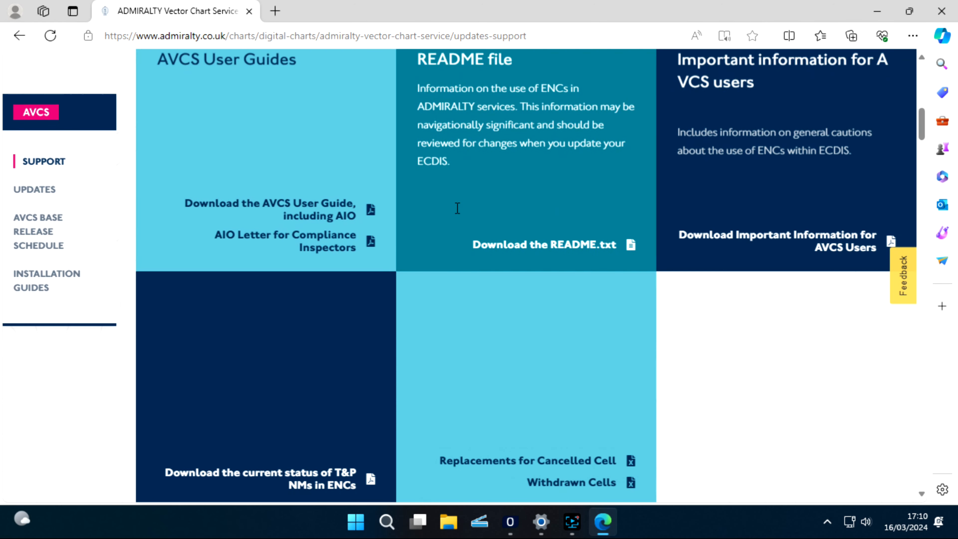
scroll(down, 3)
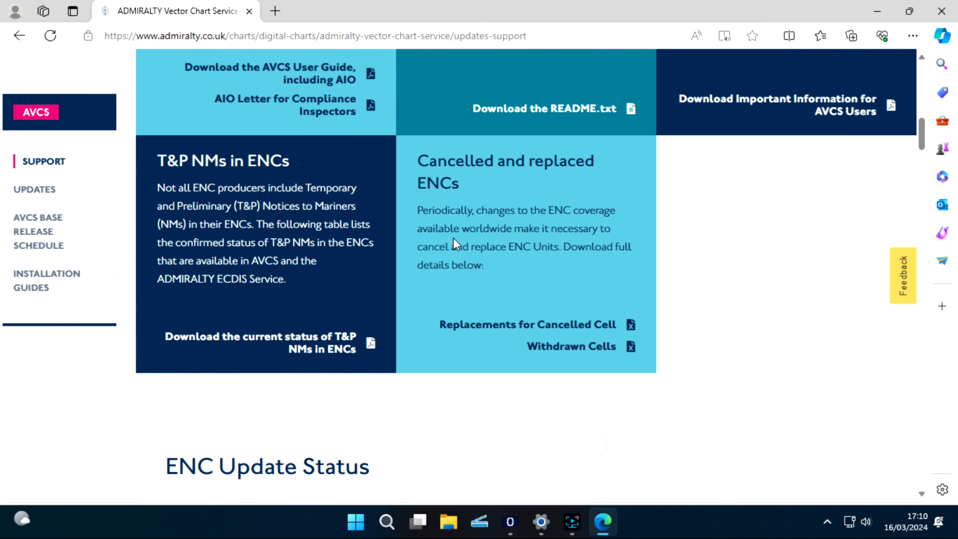
click(44, 190)
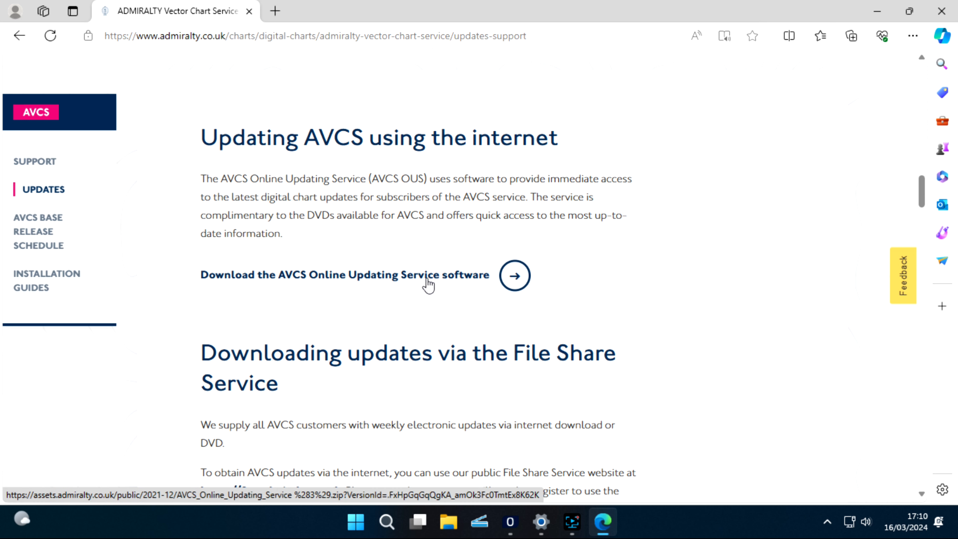
mouse_move(448, 283)
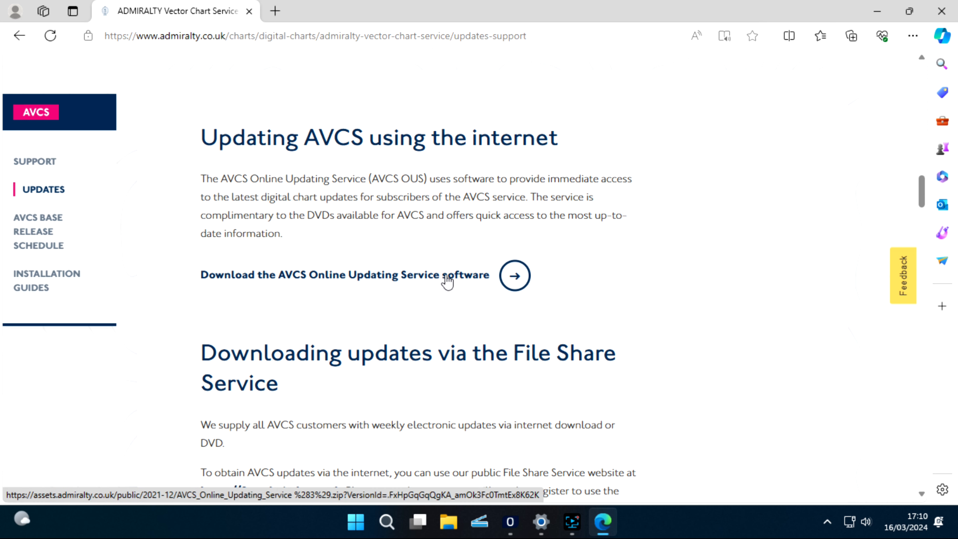
mouse_move(403, 338)
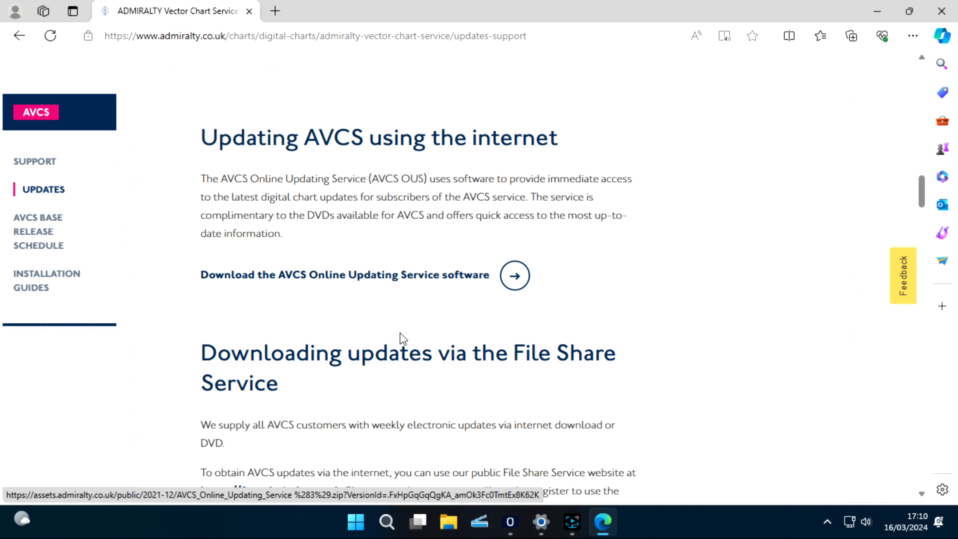
scroll(down, 3)
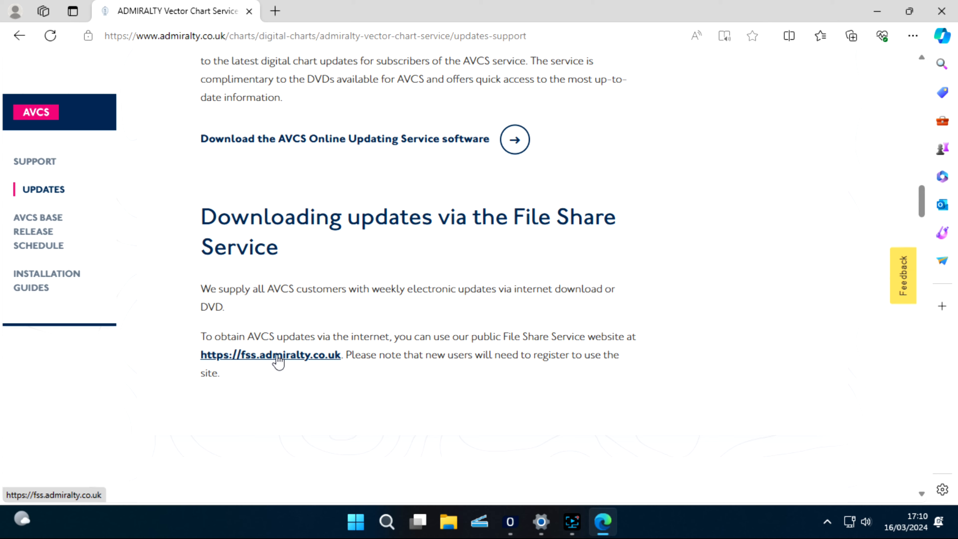
click(270, 354)
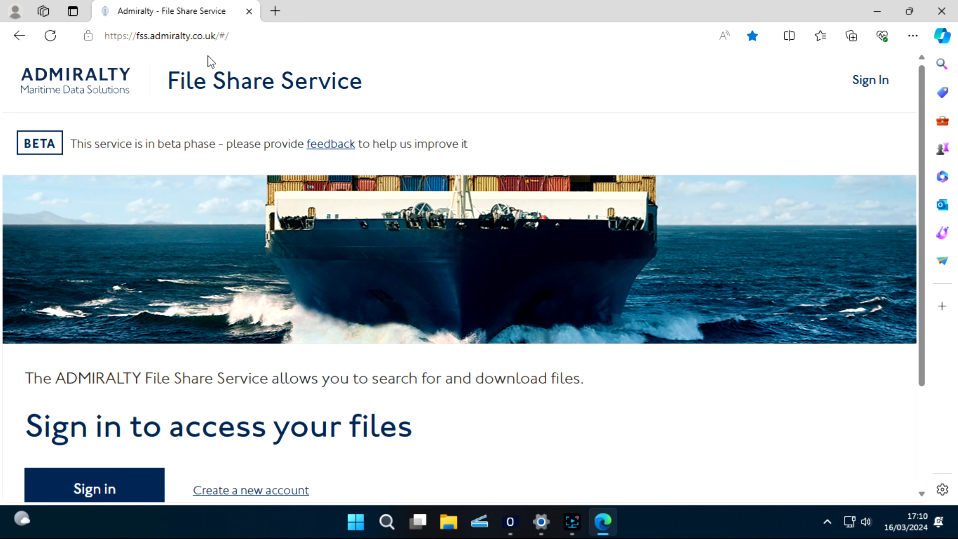
mouse_move(320, 127)
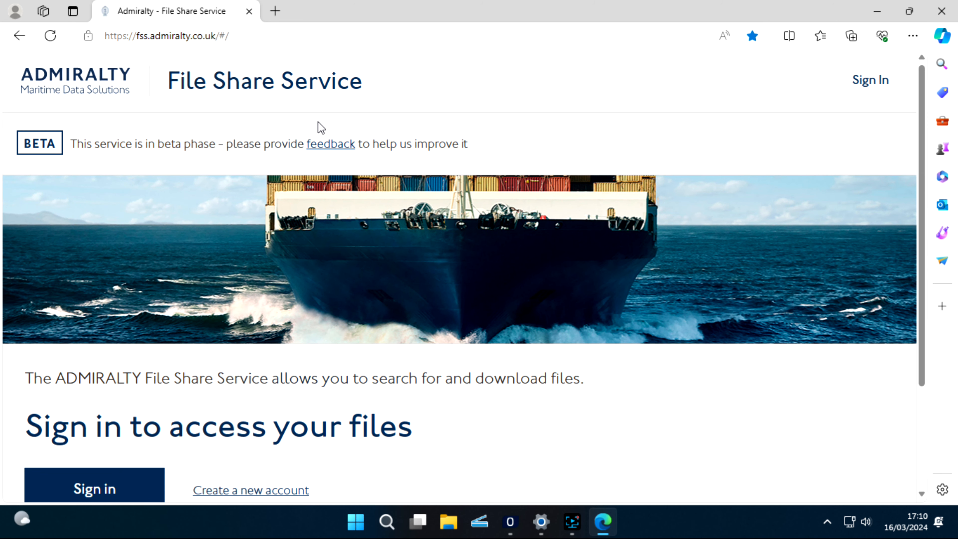
scroll(down, 3)
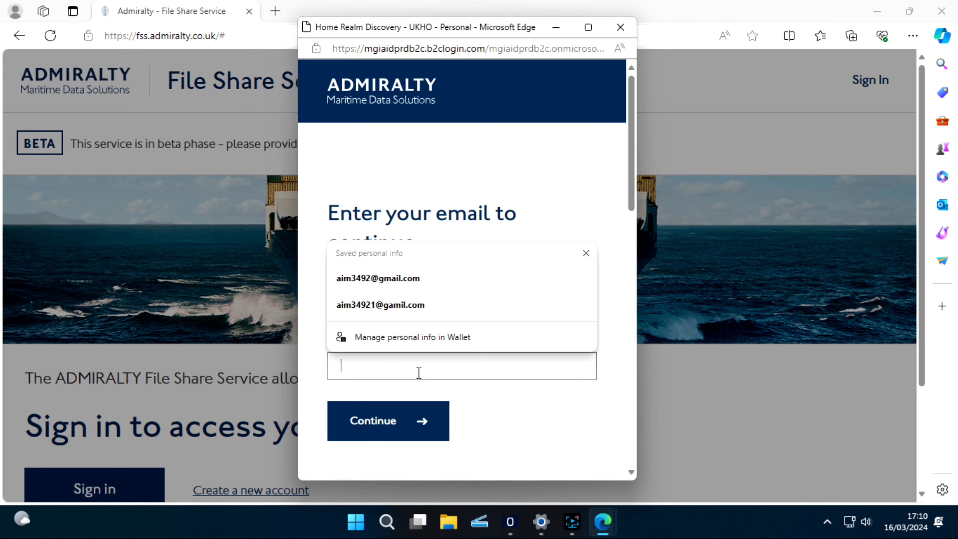
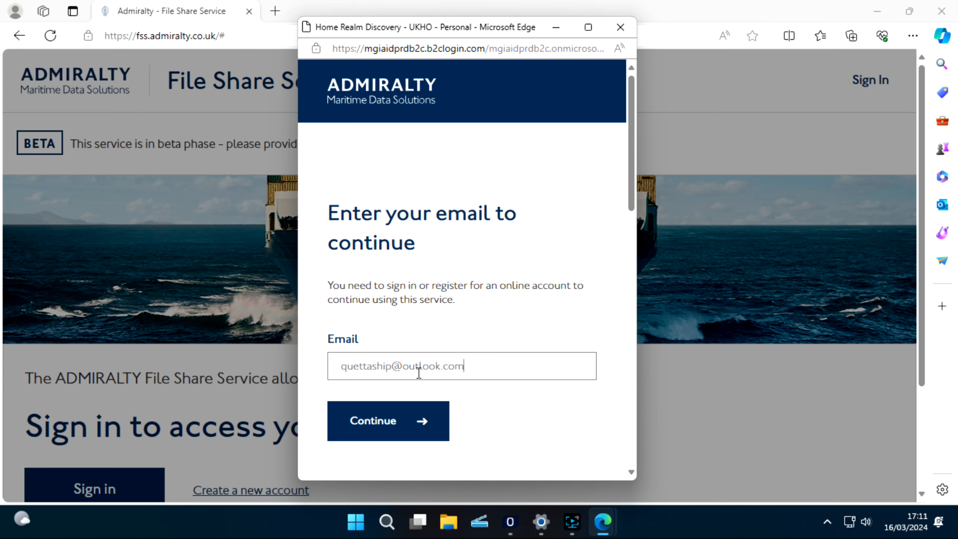
click(387, 420)
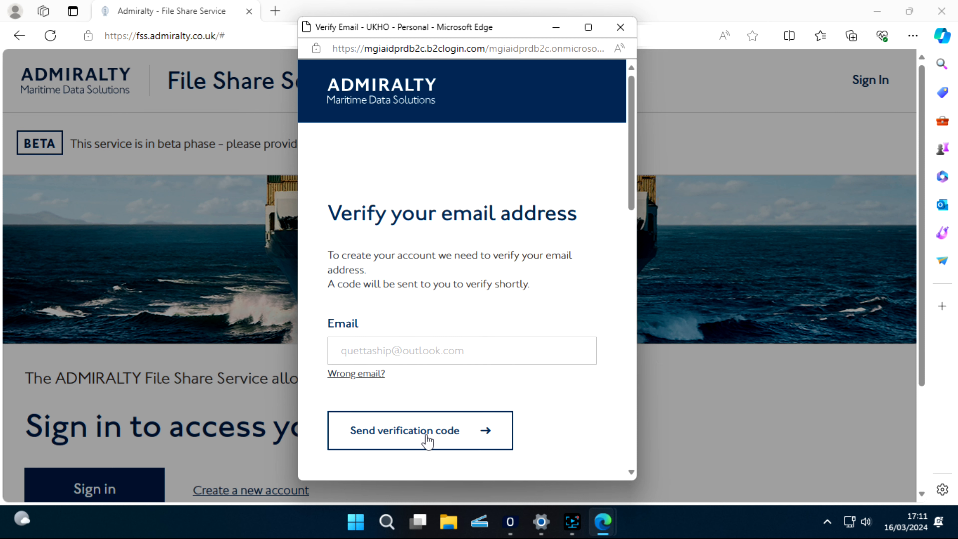
click(420, 430)
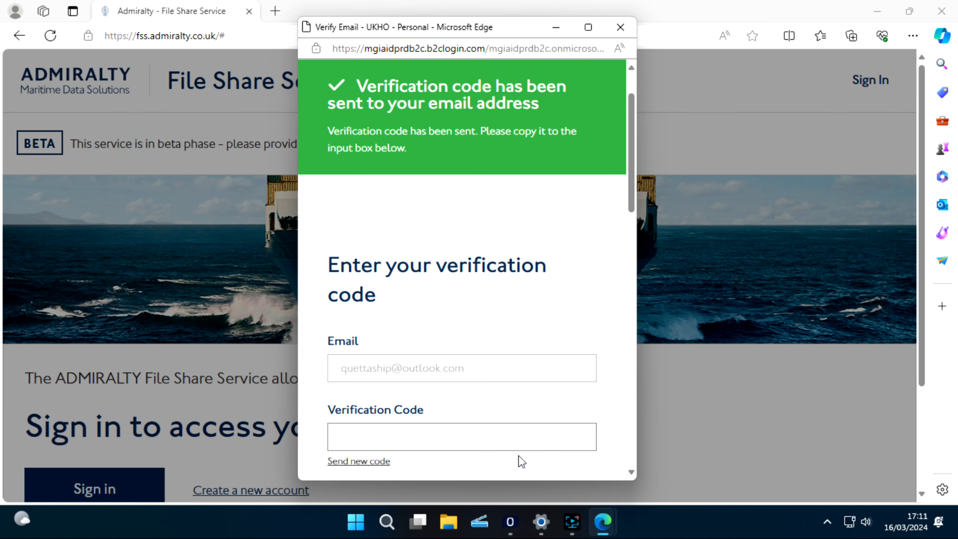
Step: Switch to Thunderbird from the taskbar to fetch the code
click(354, 521)
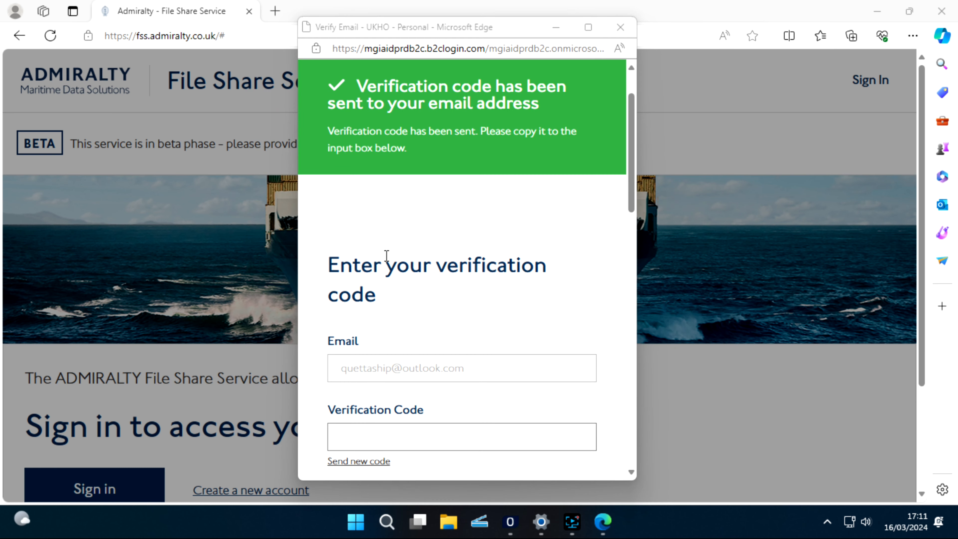
click(617, 522)
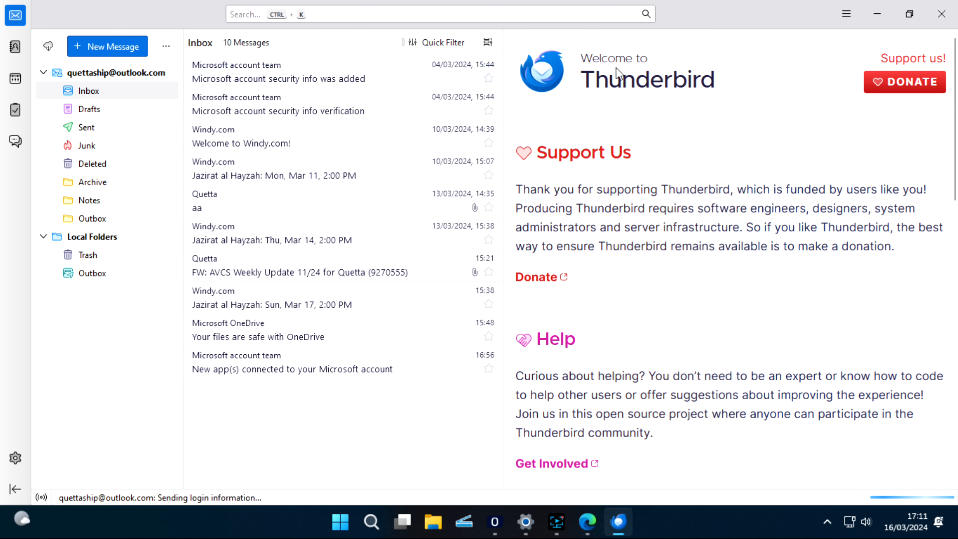
mouse_move(391, 136)
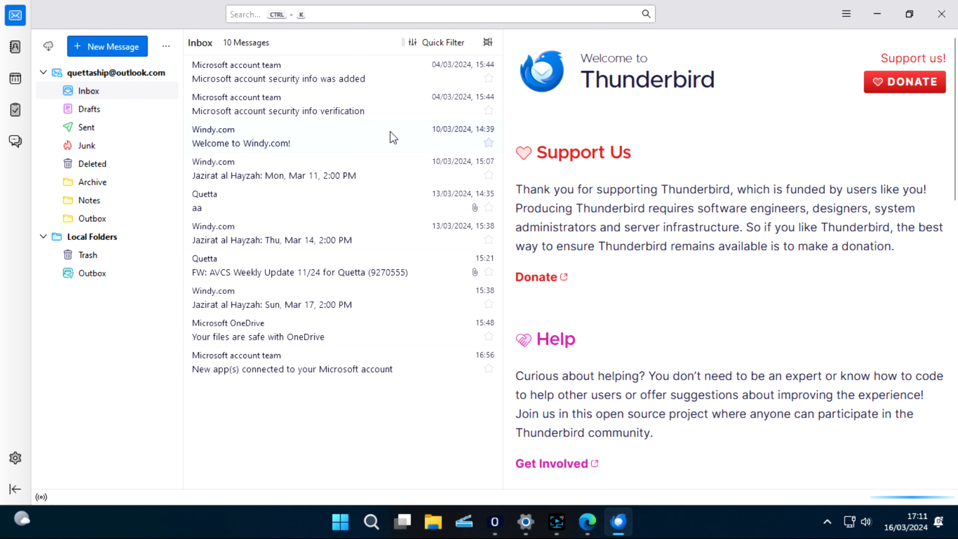
click(278, 72)
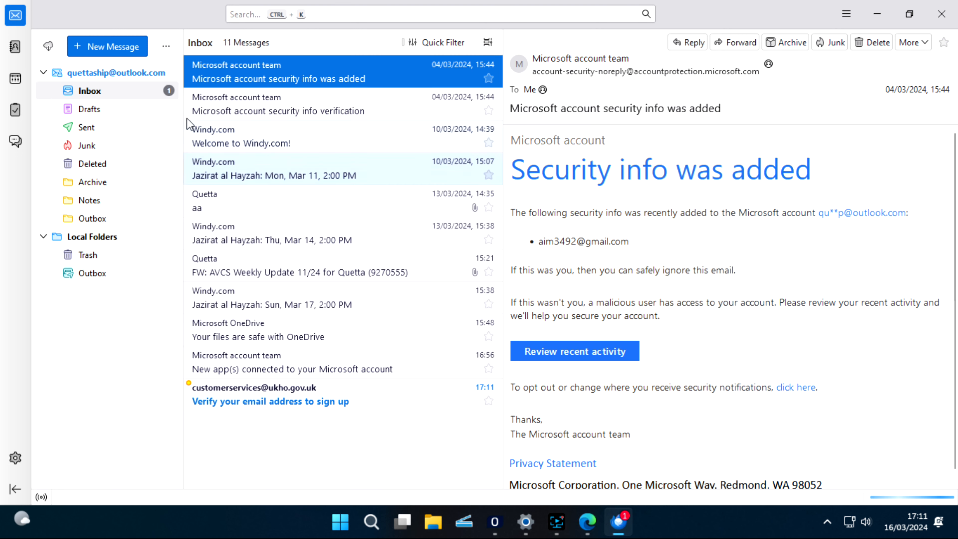
click(269, 394)
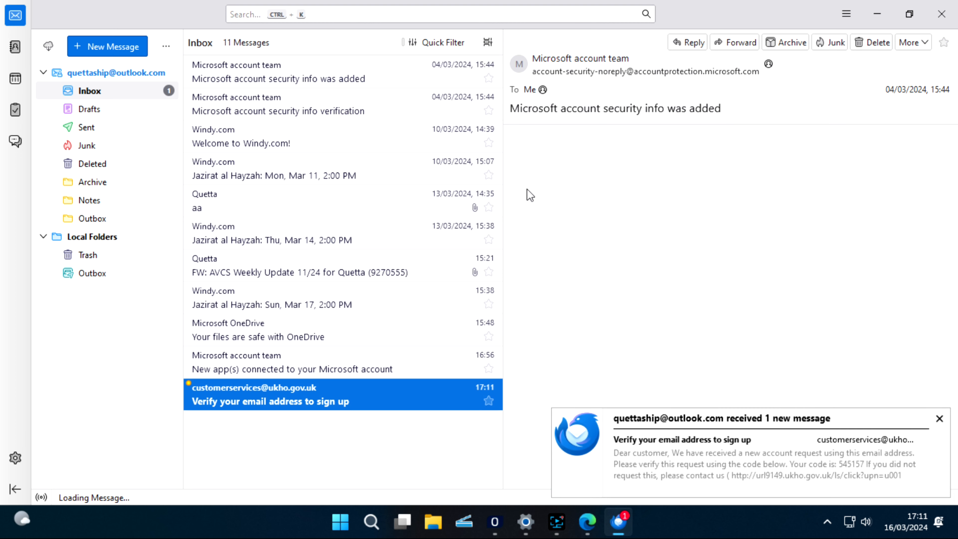
click(270, 394)
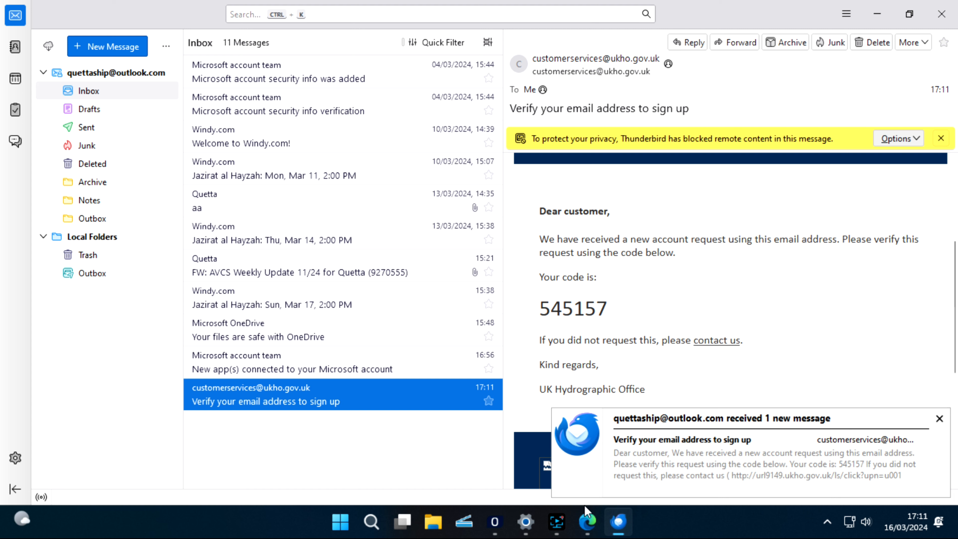
mouse_move(587, 522)
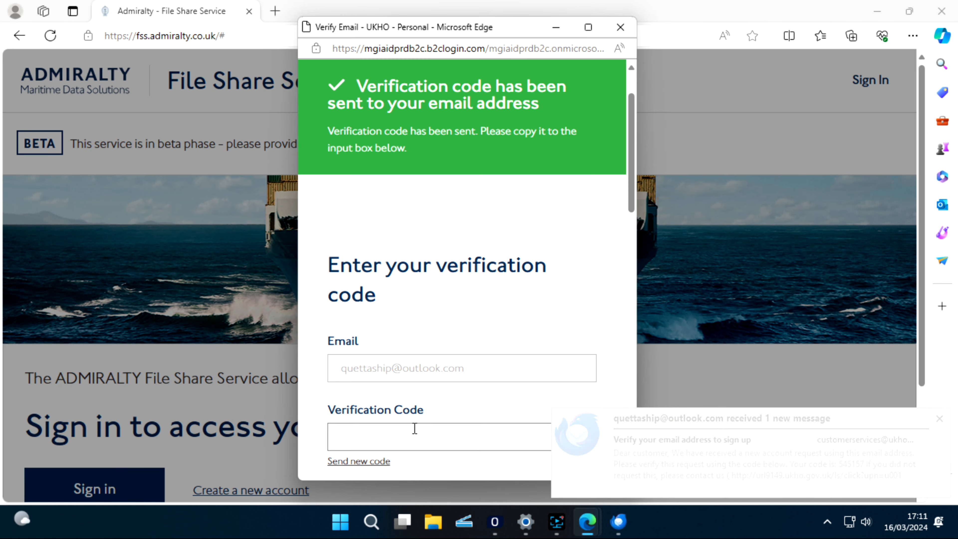
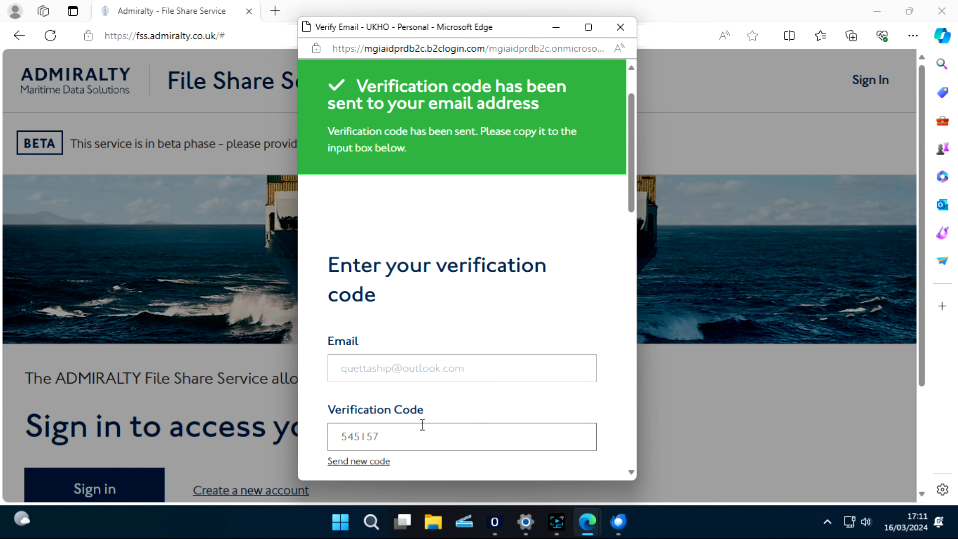
scroll(down, 3)
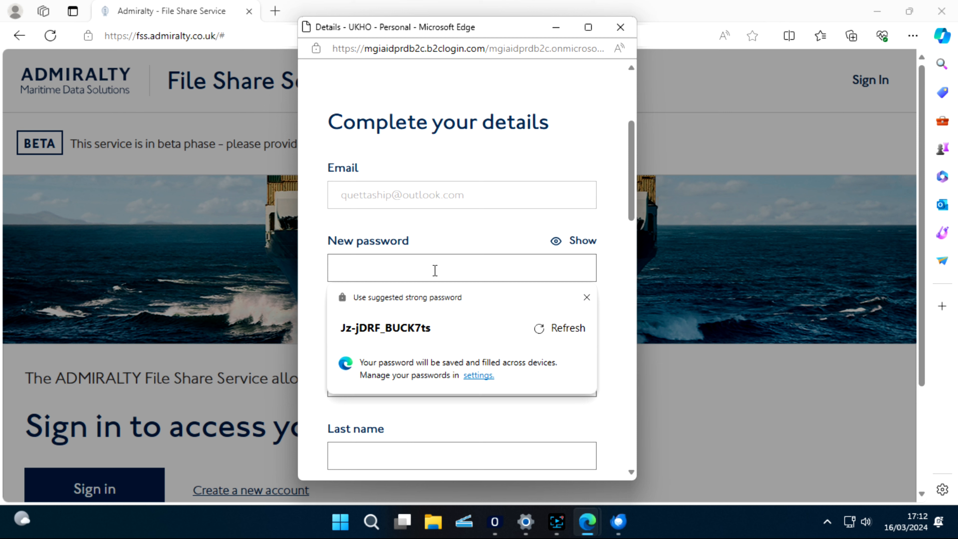
text(••)
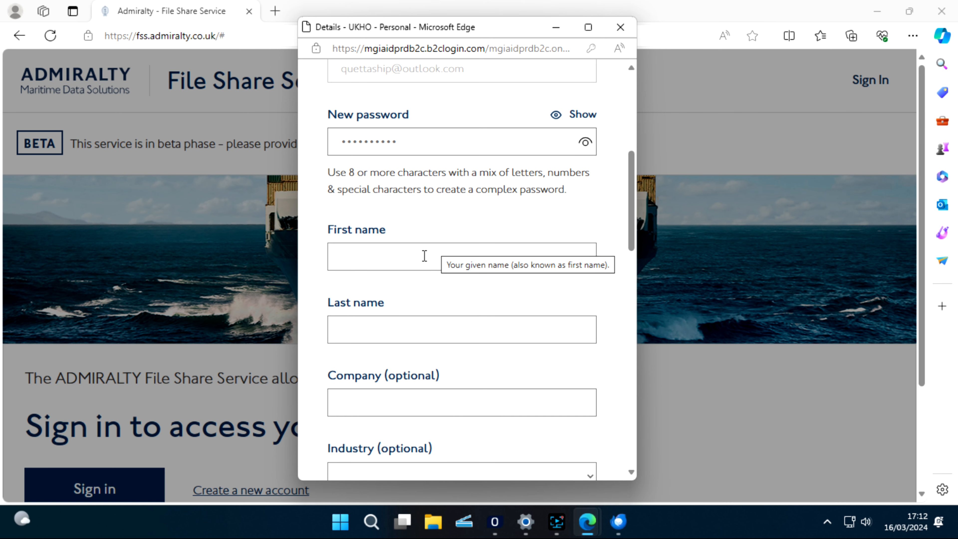
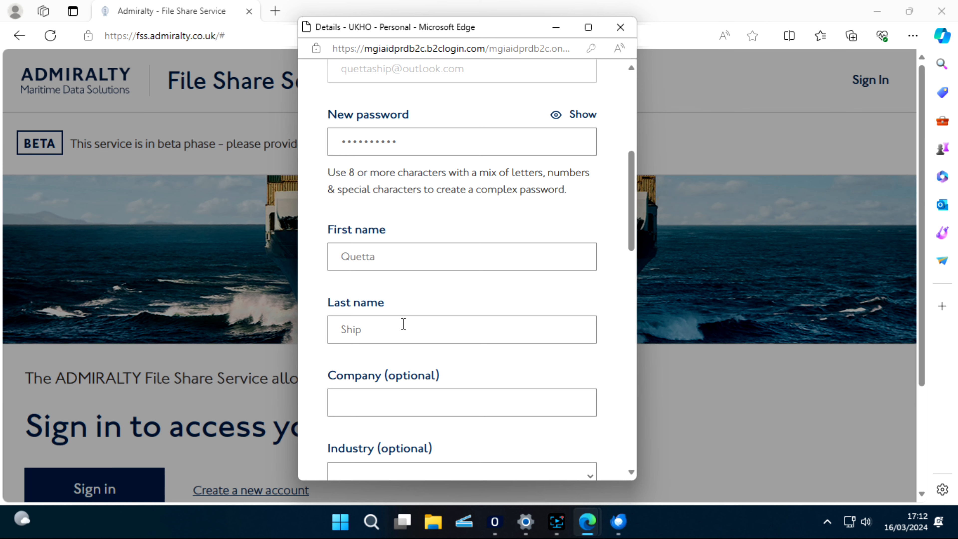
scroll(down, 3)
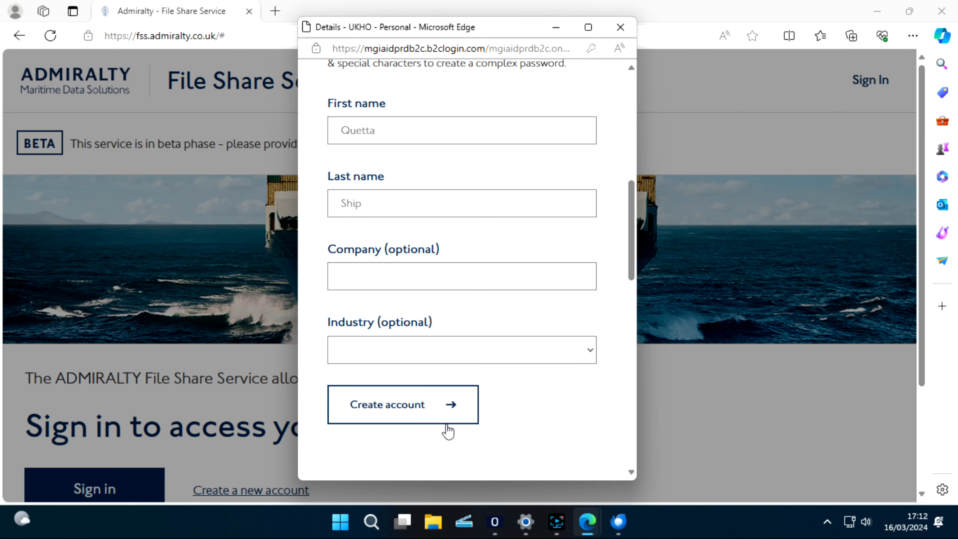
click(403, 403)
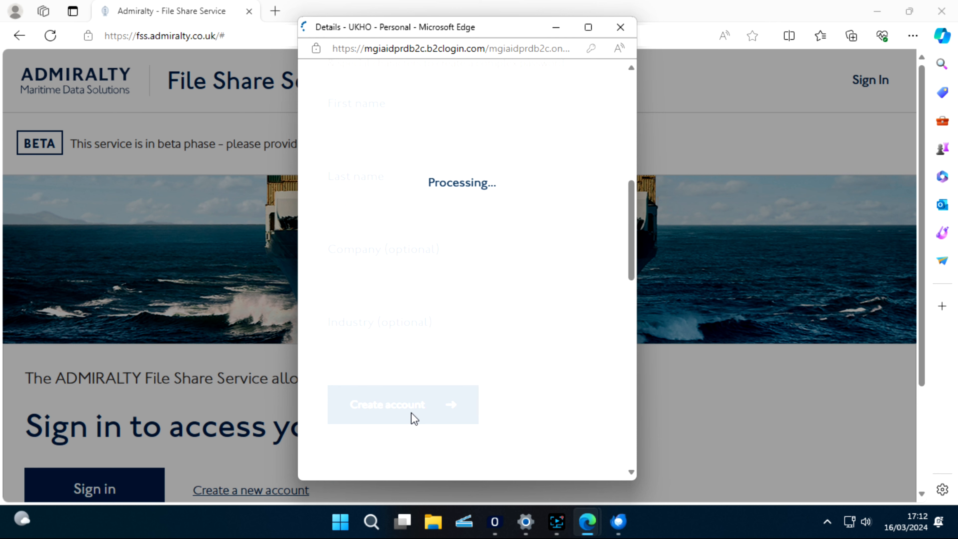
click(402, 404)
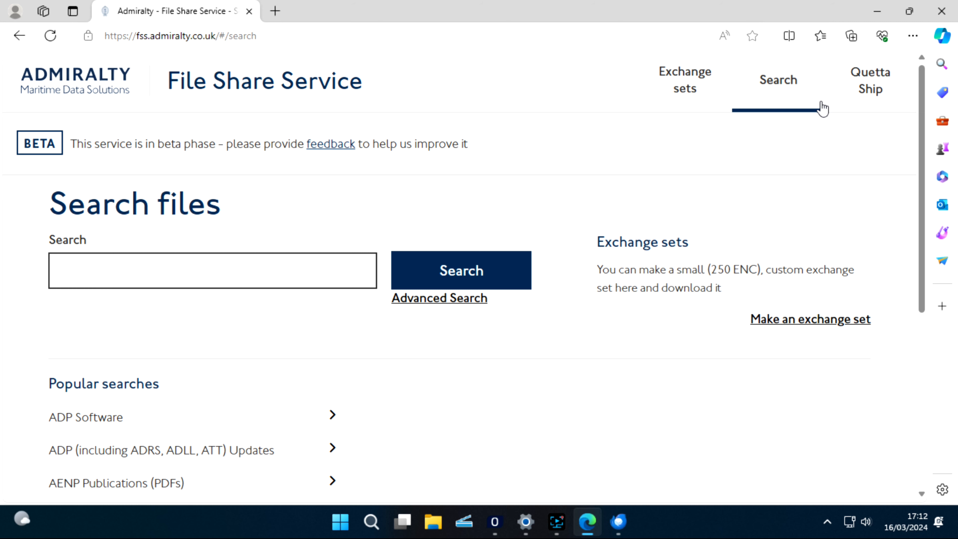
mouse_move(288, 311)
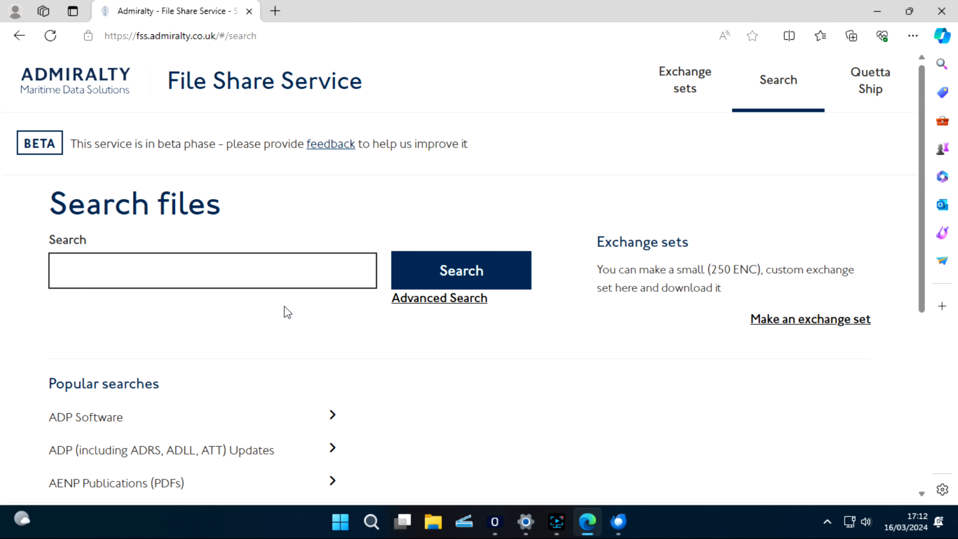
Step: Scroll the Search files page down to the Popular searches list
scroll(down, 3)
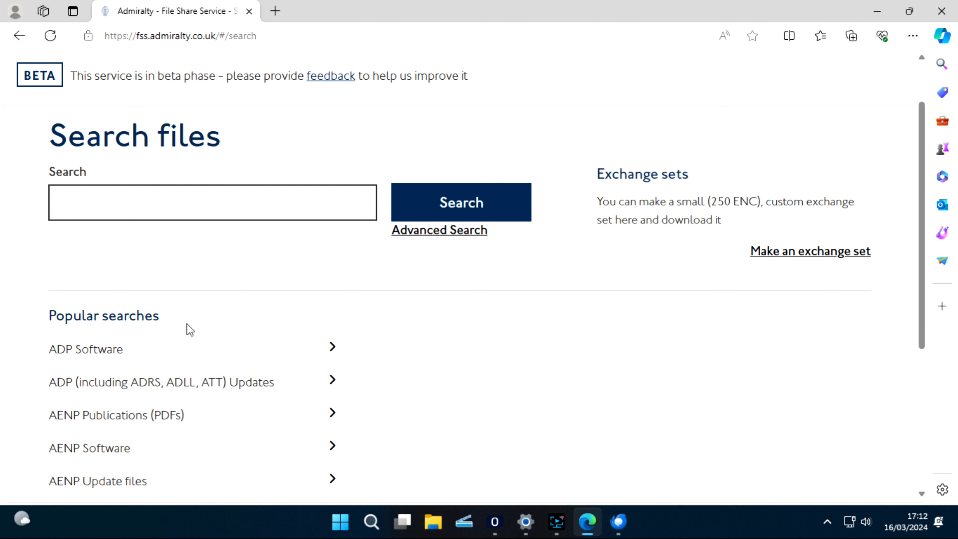
scroll(down, 3)
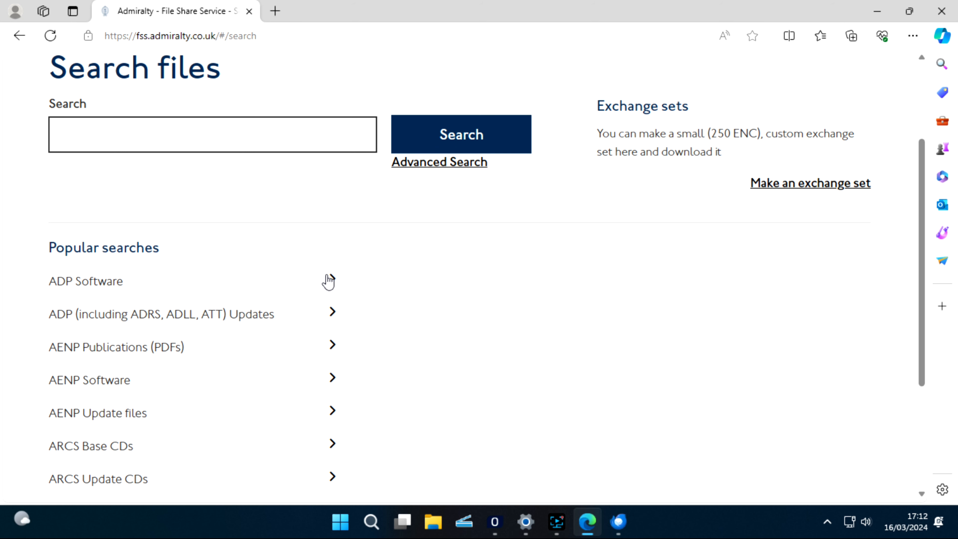
mouse_move(202, 324)
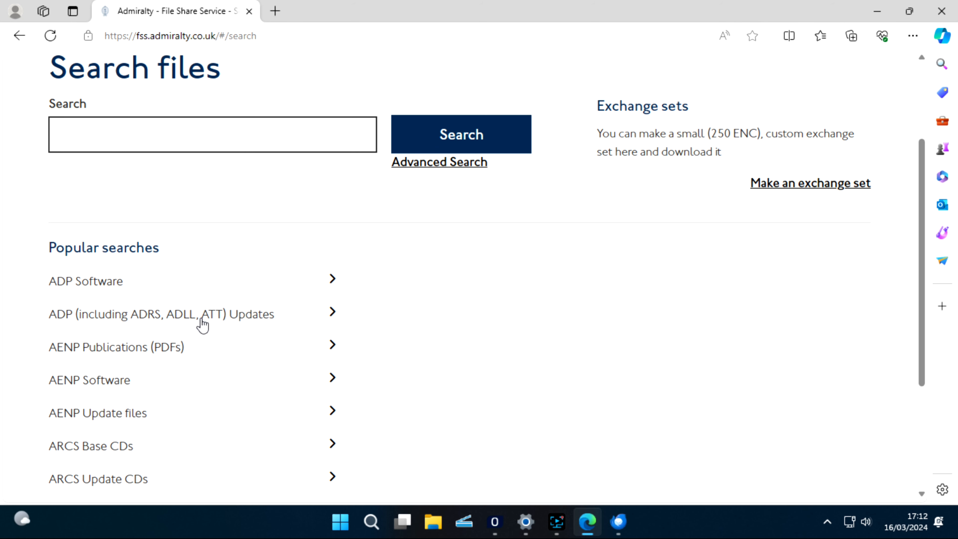
scroll(down, 3)
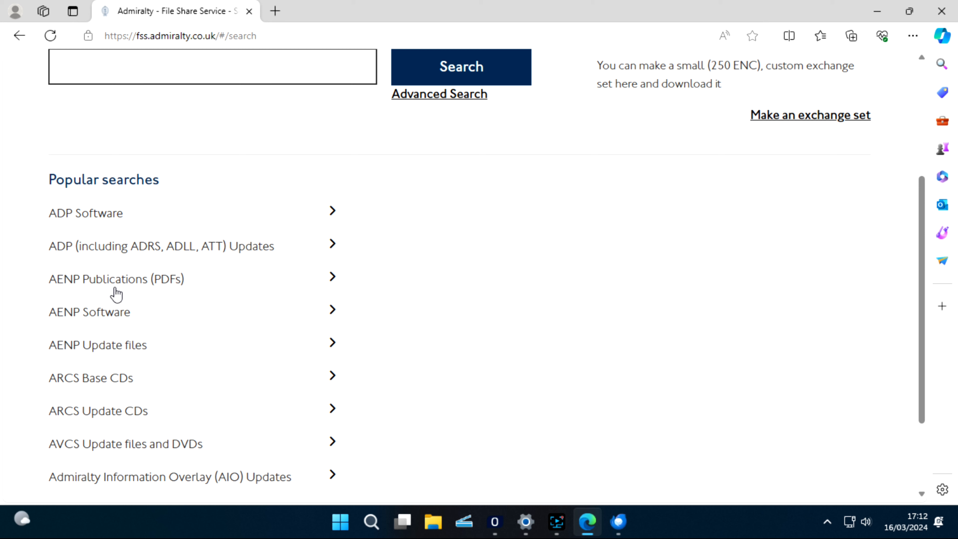
mouse_move(307, 284)
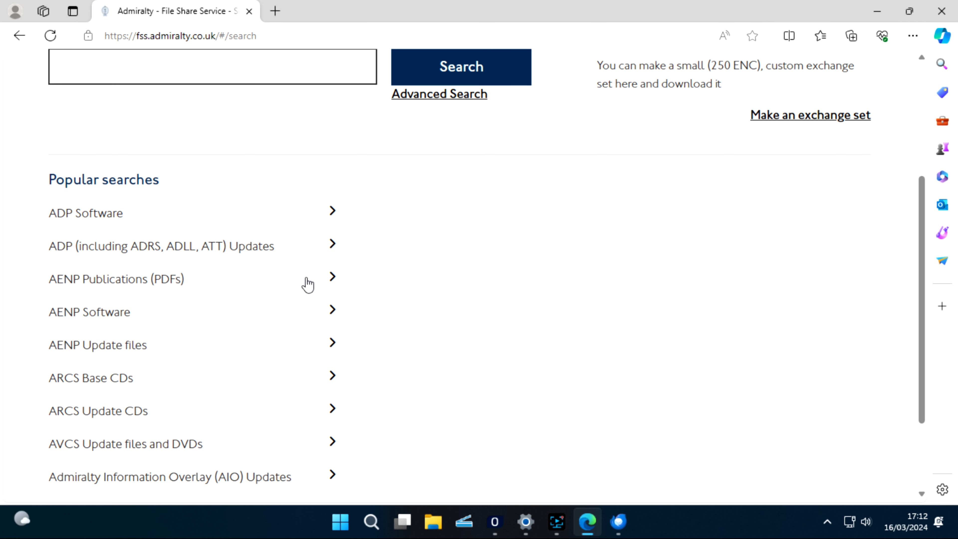
mouse_move(120, 345)
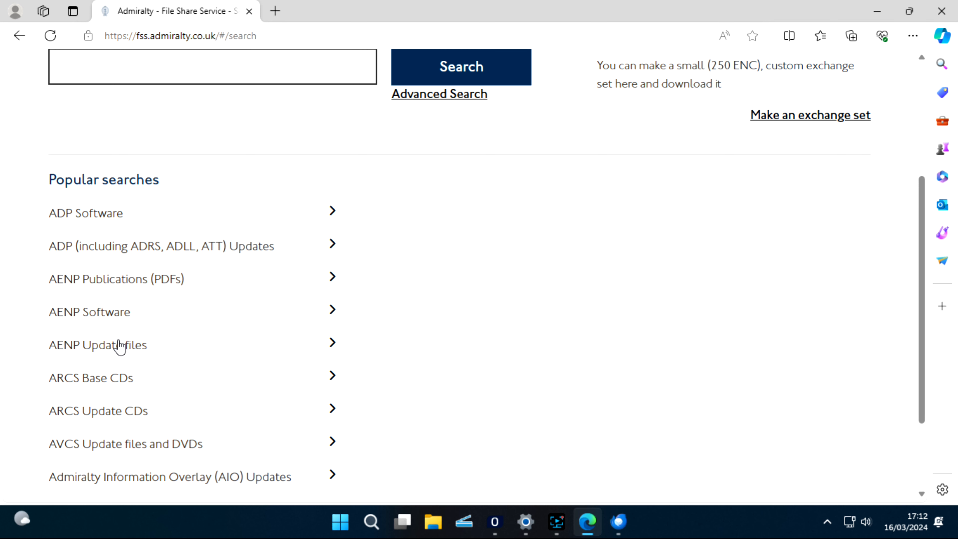
scroll(down, 3)
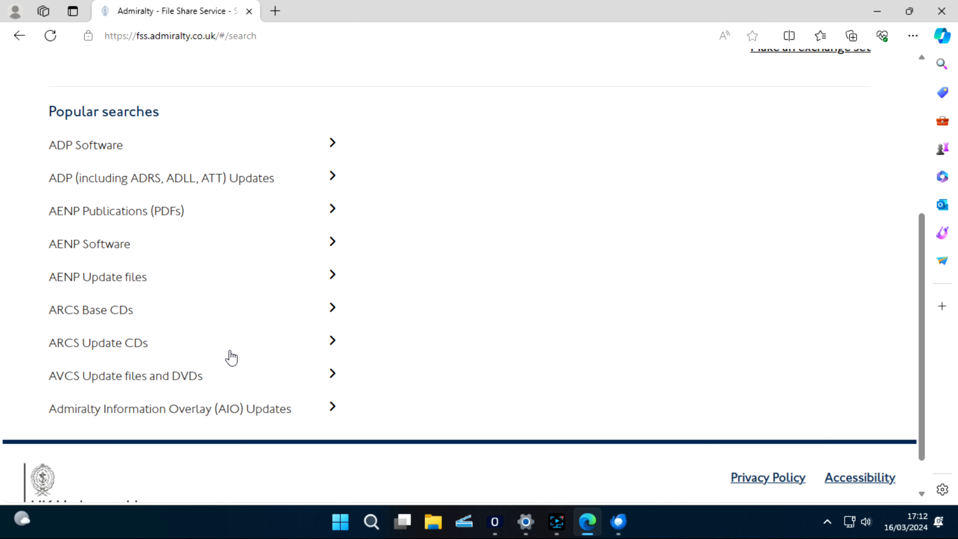
mouse_move(212, 323)
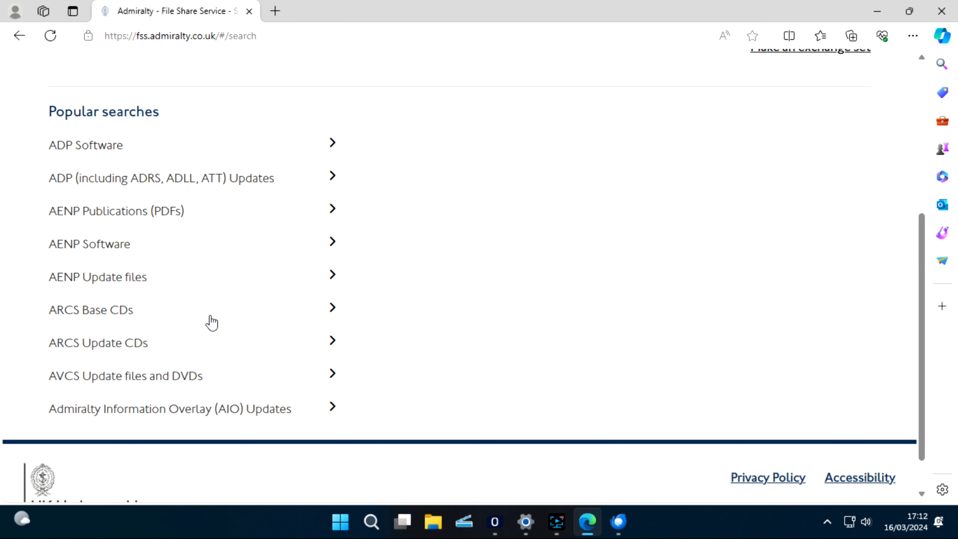
mouse_move(127, 359)
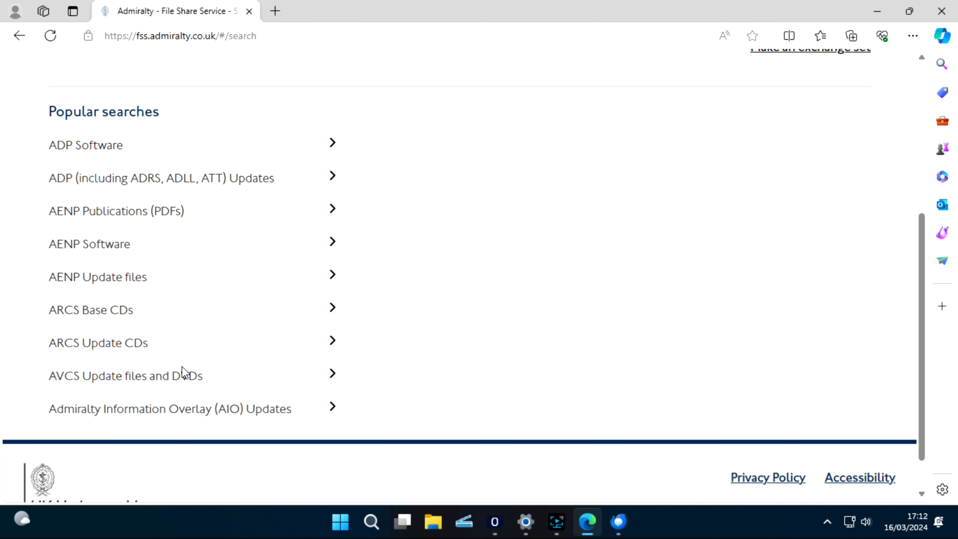
mouse_move(78, 367)
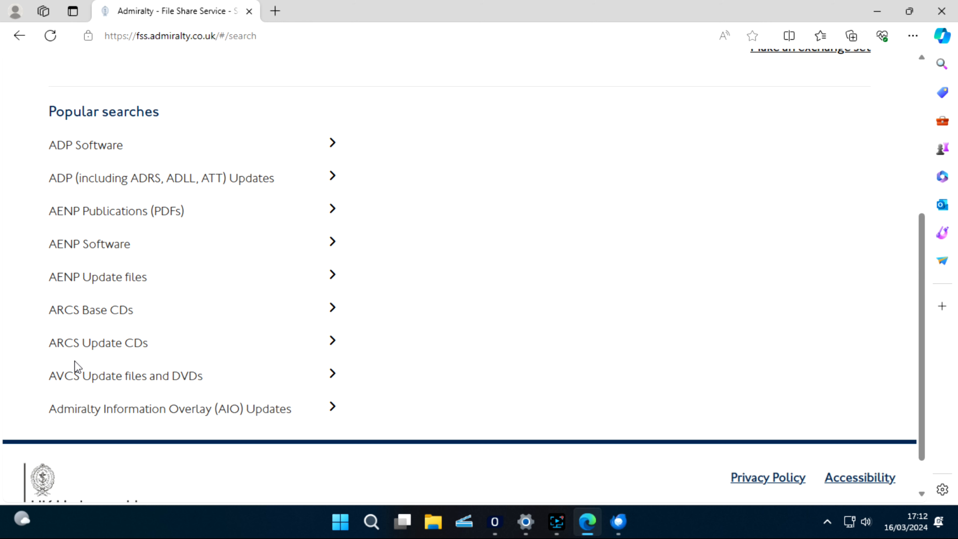
mouse_move(231, 379)
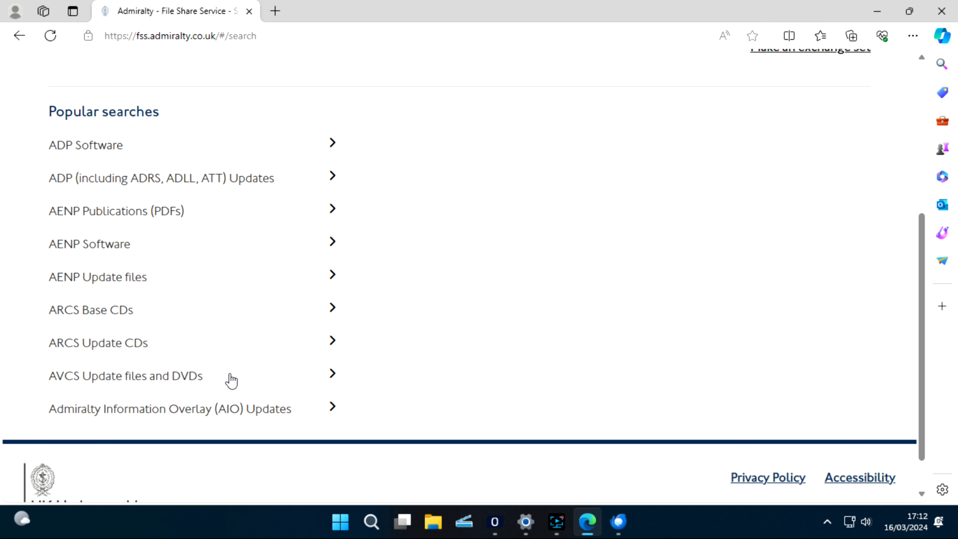
mouse_move(163, 388)
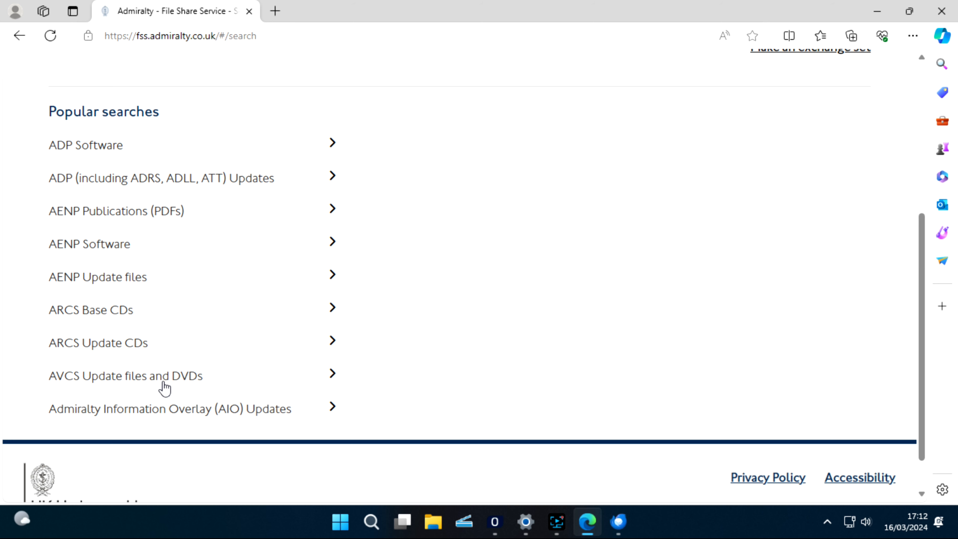
scroll(up, 3)
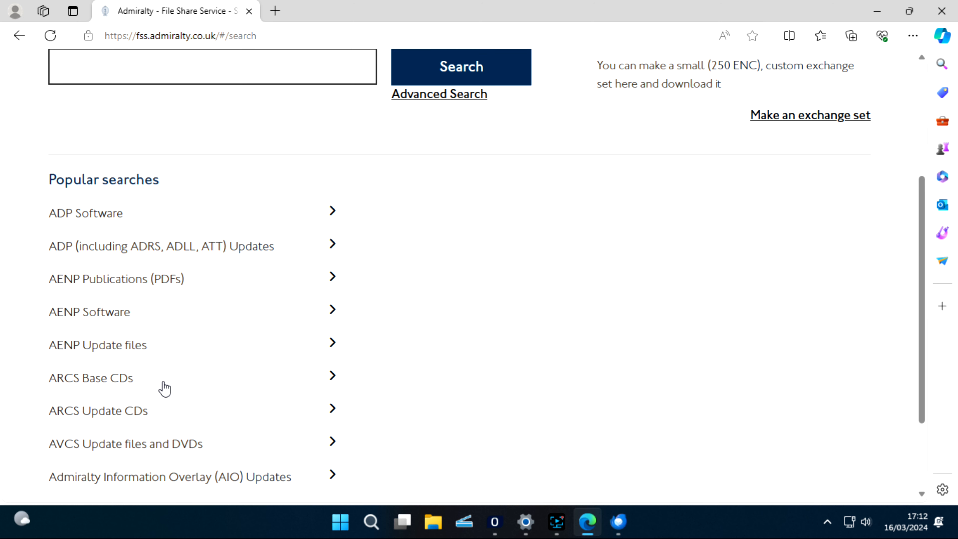
scroll(down, 3)
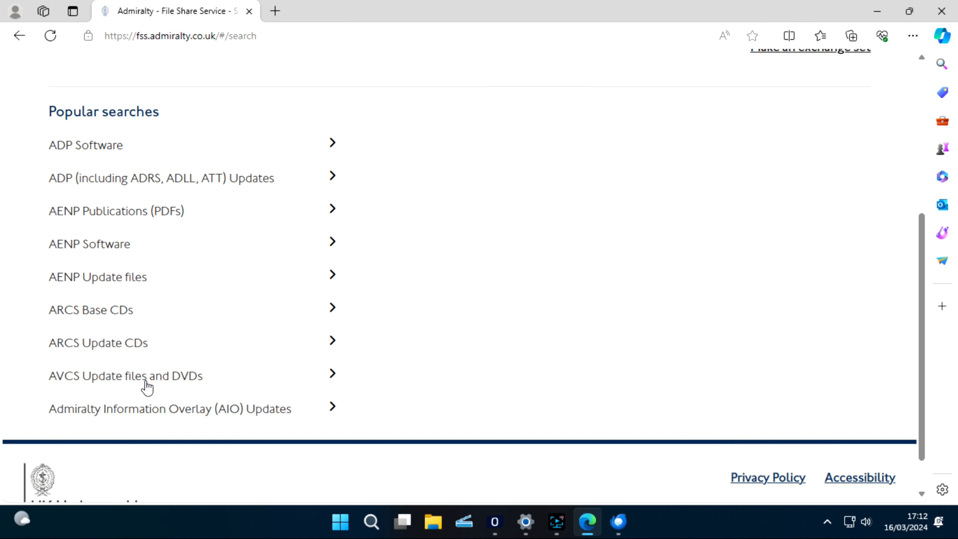
Step: Run the 'AVCS Update files and DVDs' search and expand the week 10 Base DVD file list
right_click(147, 378)
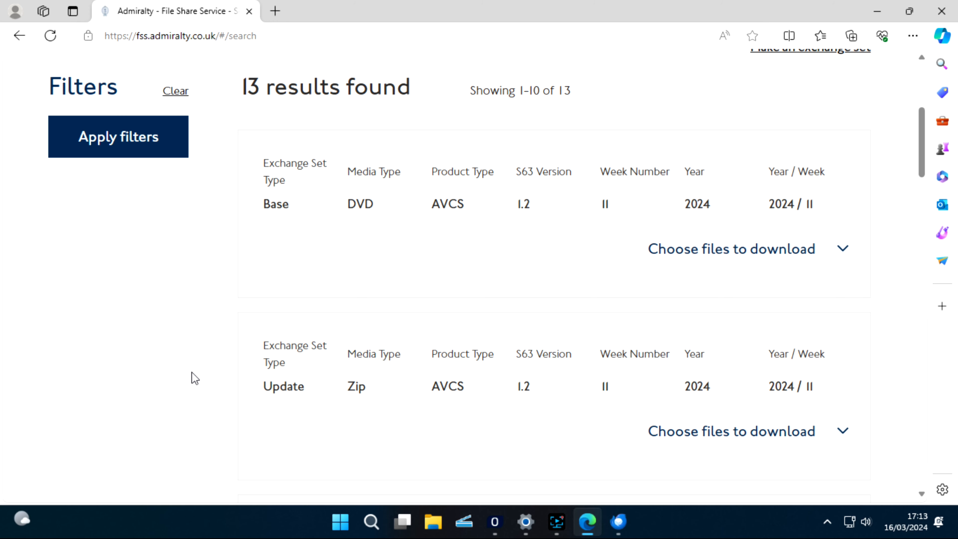
scroll(down, 3)
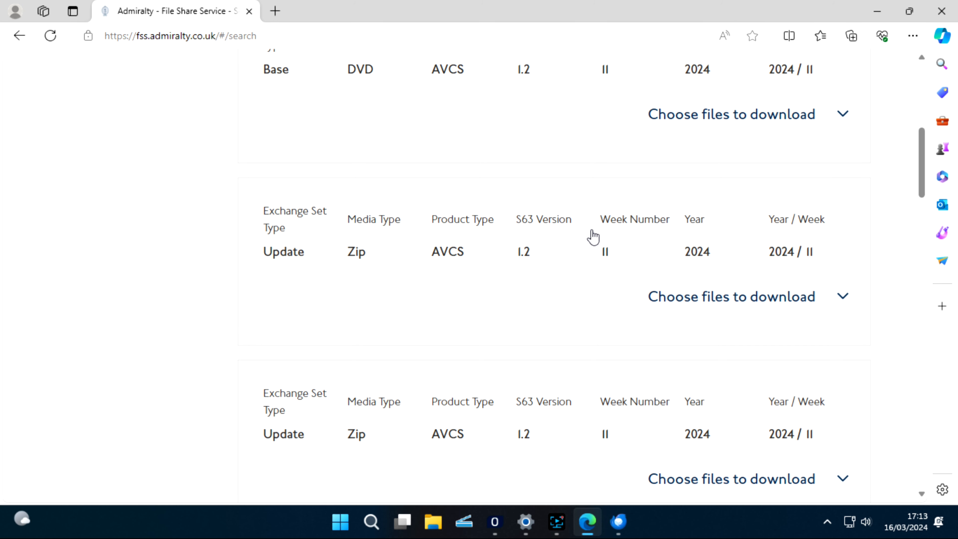
scroll(down, 3)
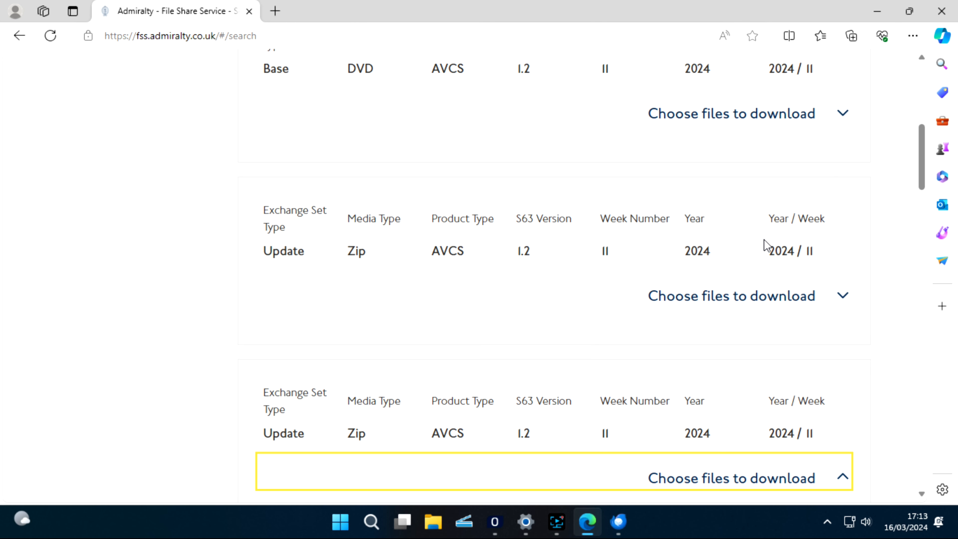
click(731, 478)
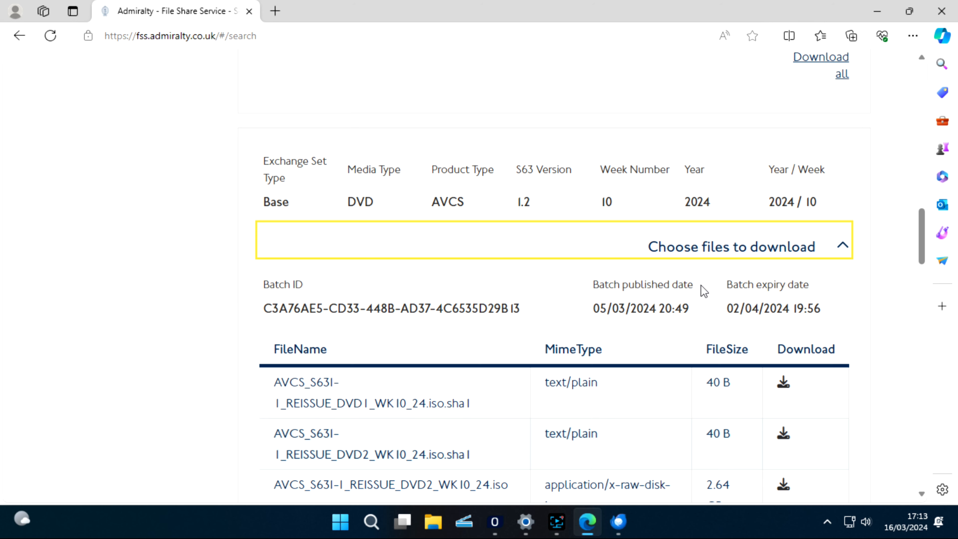
scroll(down, 3)
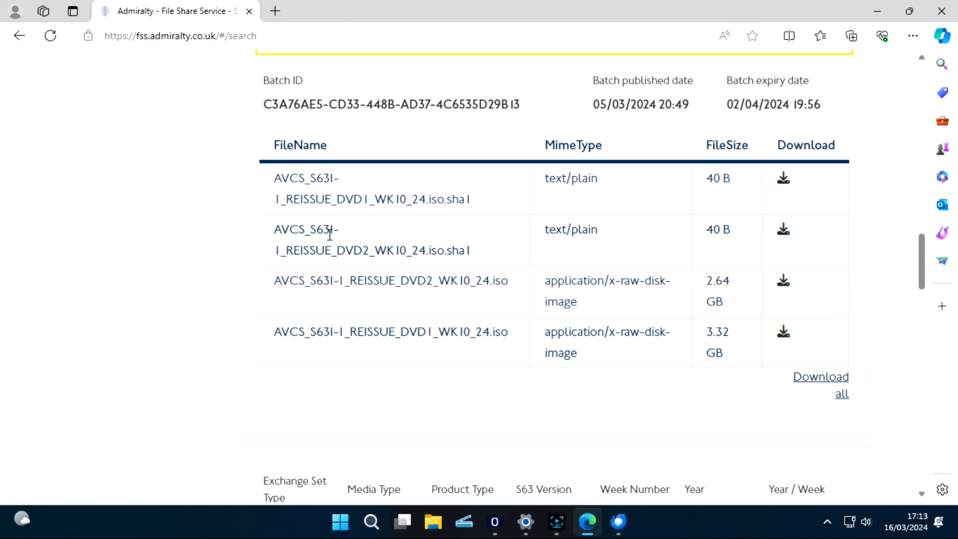
mouse_move(343, 315)
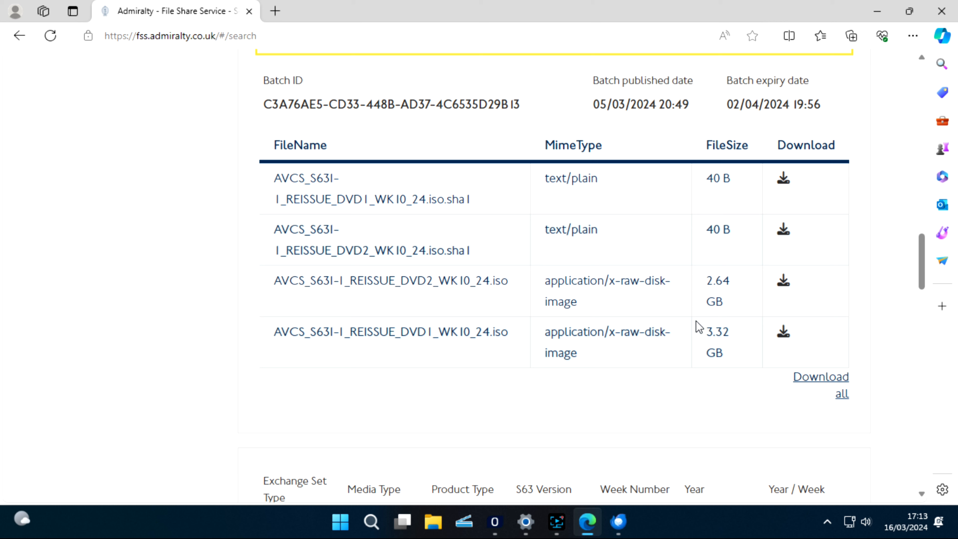
mouse_move(732, 273)
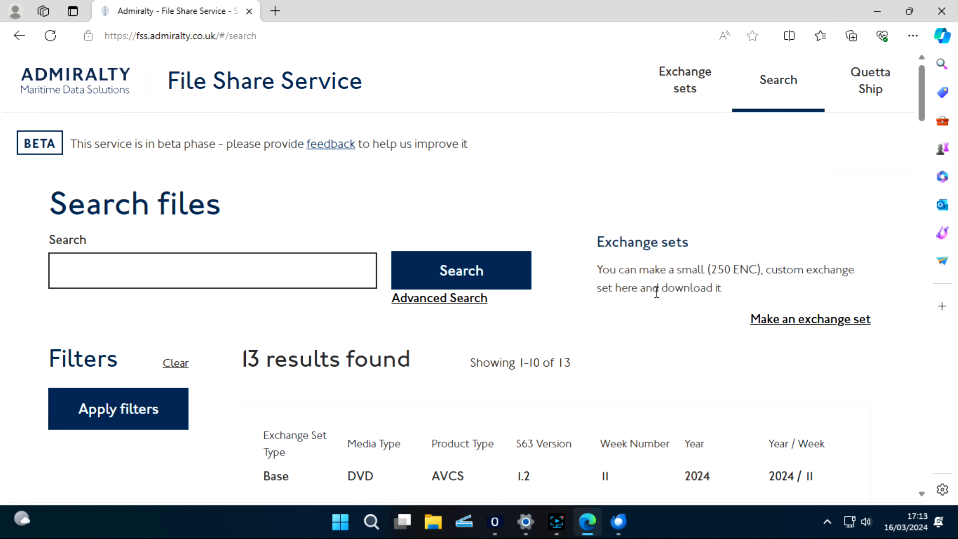
mouse_move(810, 318)
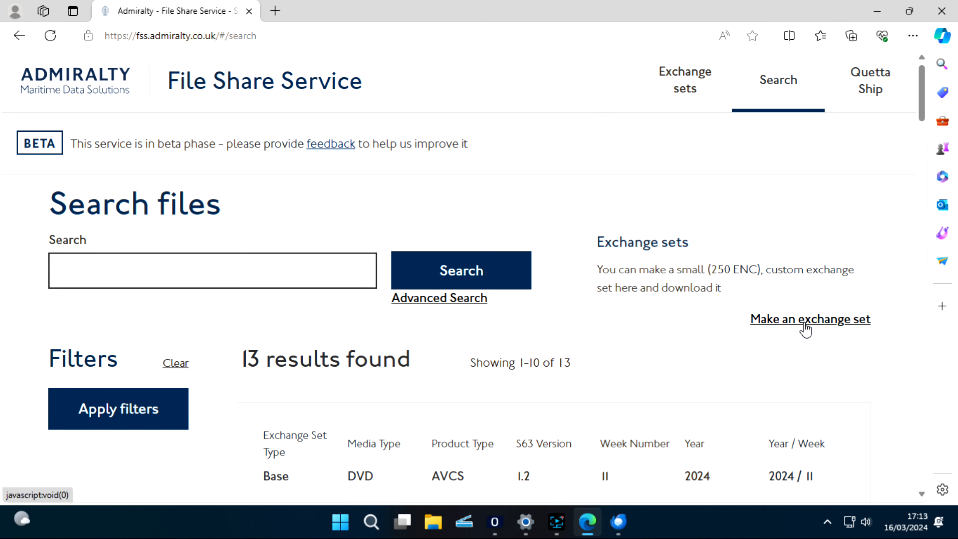
mouse_move(697, 310)
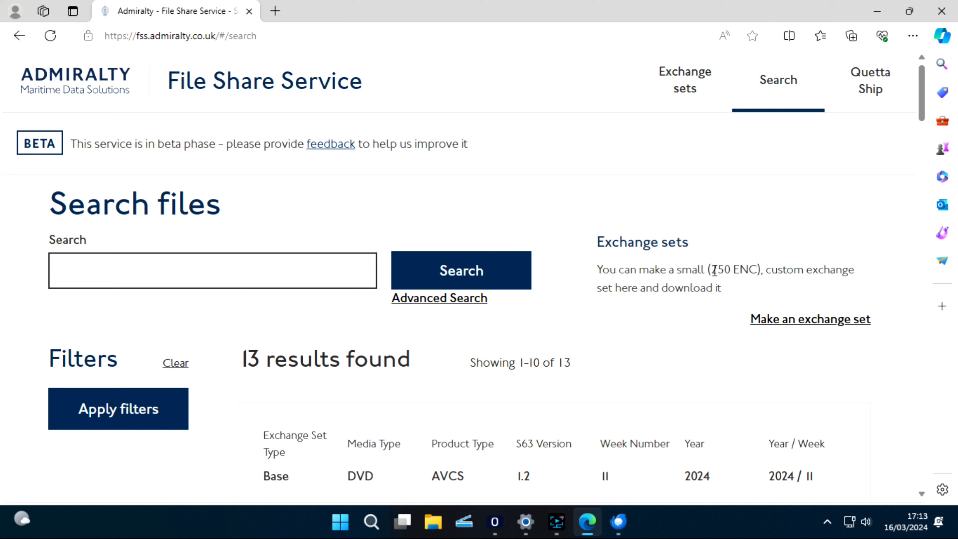
double_click(717, 269)
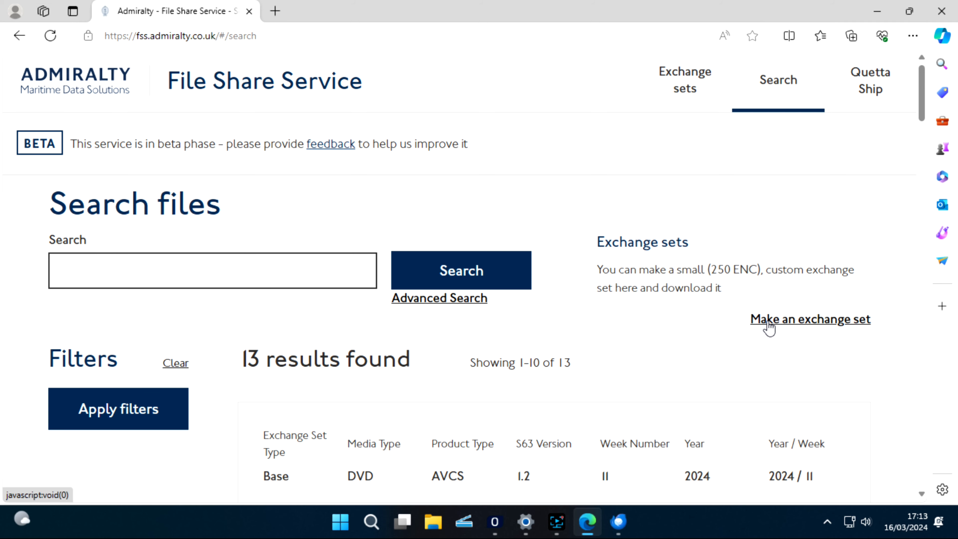
scroll(down, 3)
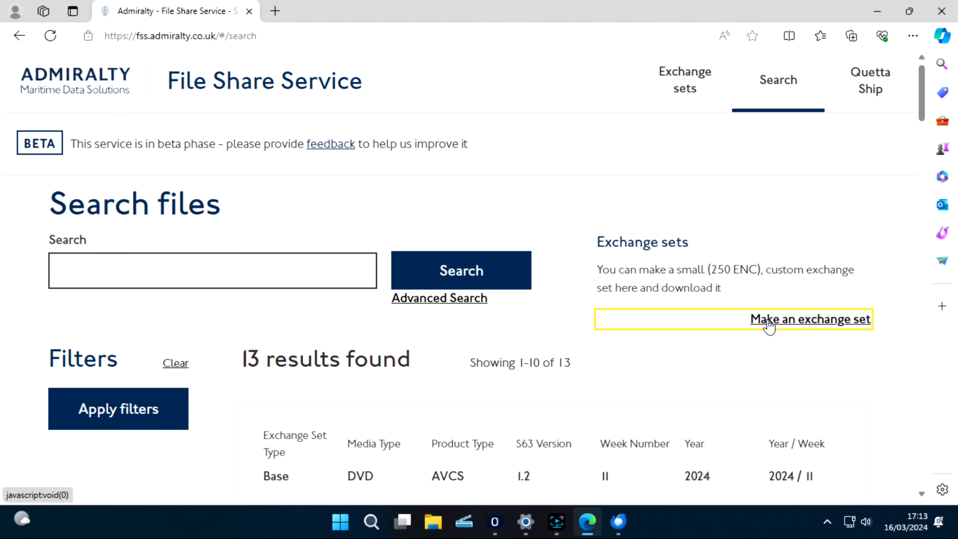
Step: Start a custom exchange set and choose to supply the ENC list by uploading a file
click(808, 318)
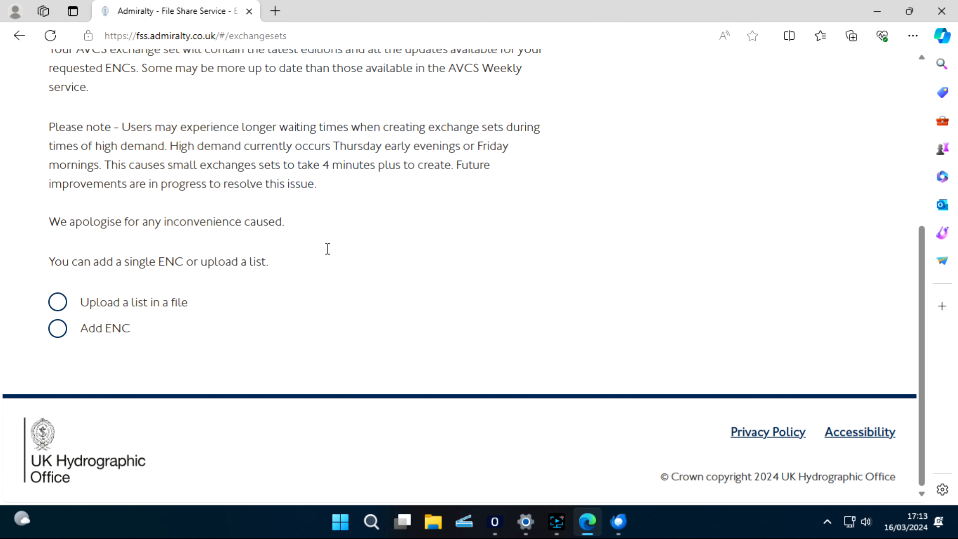
mouse_move(104, 310)
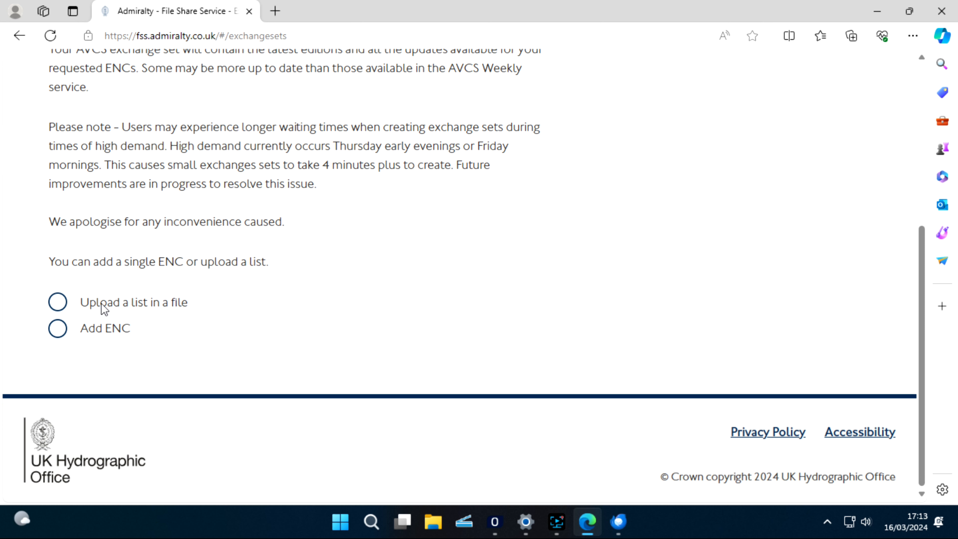
mouse_move(134, 313)
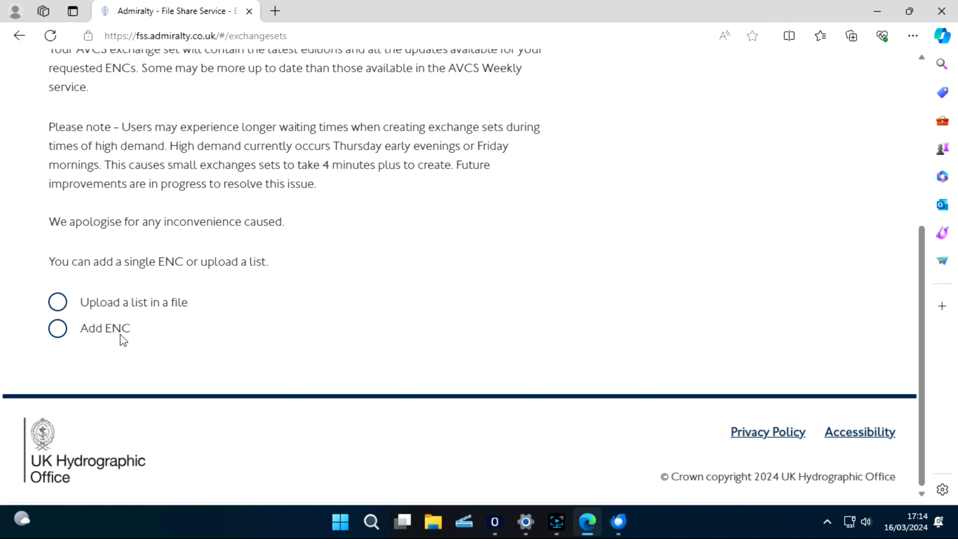
mouse_move(125, 337)
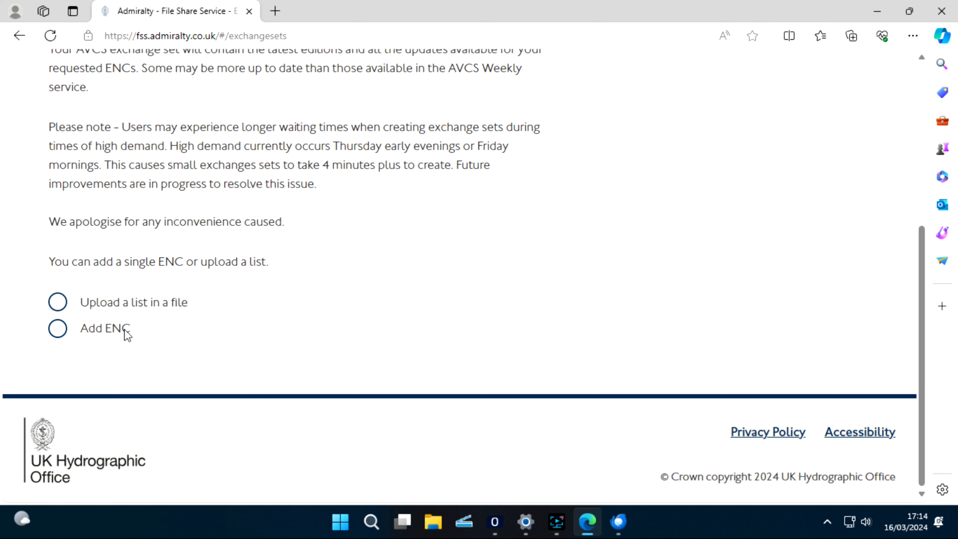
mouse_move(60, 308)
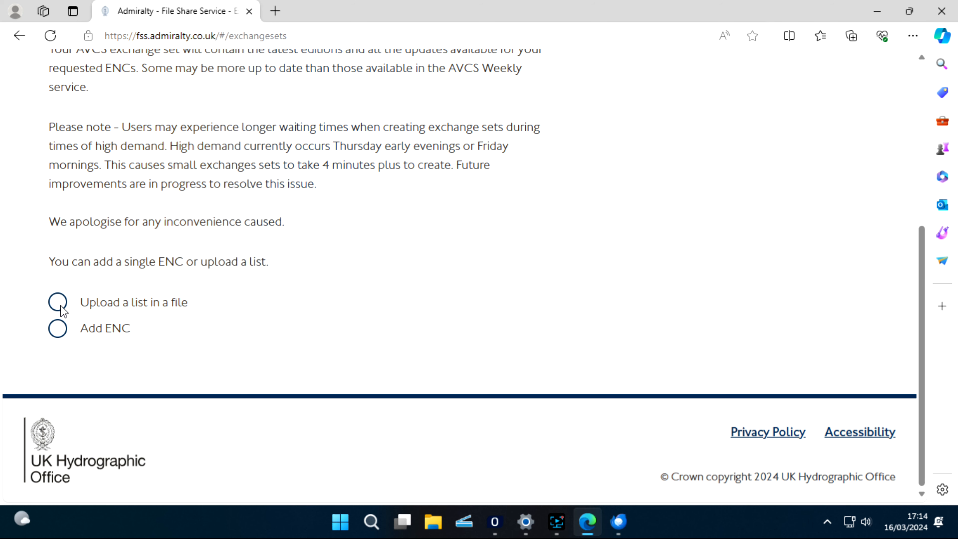
click(57, 303)
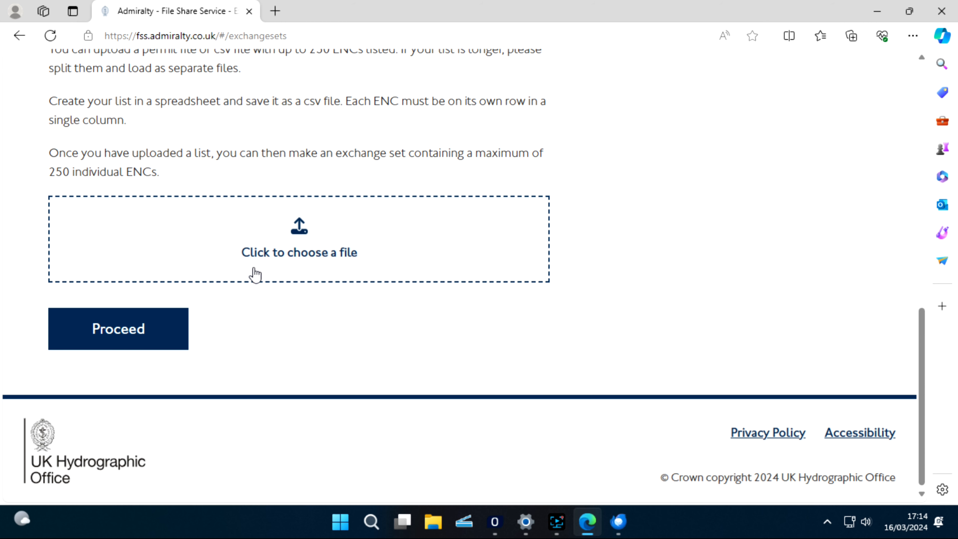
mouse_move(701, 92)
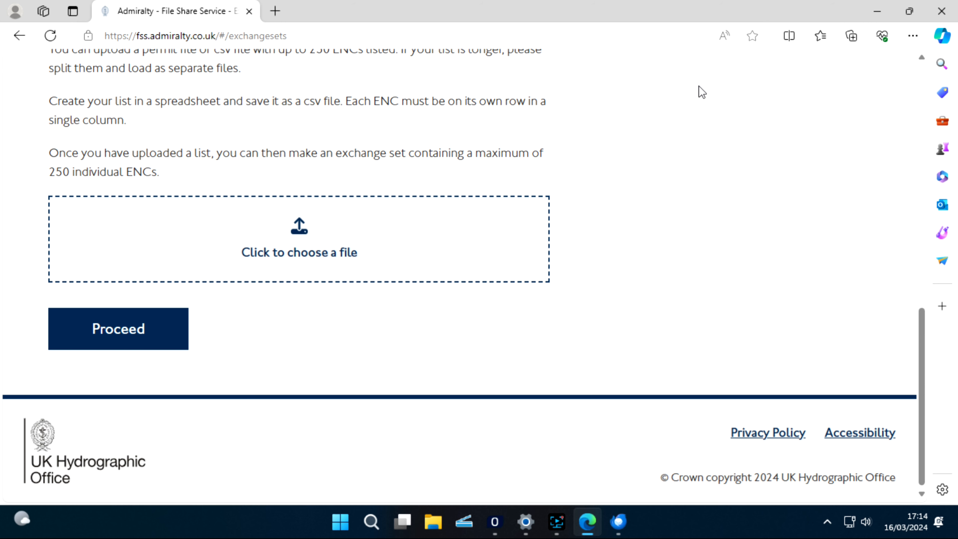
mouse_move(263, 266)
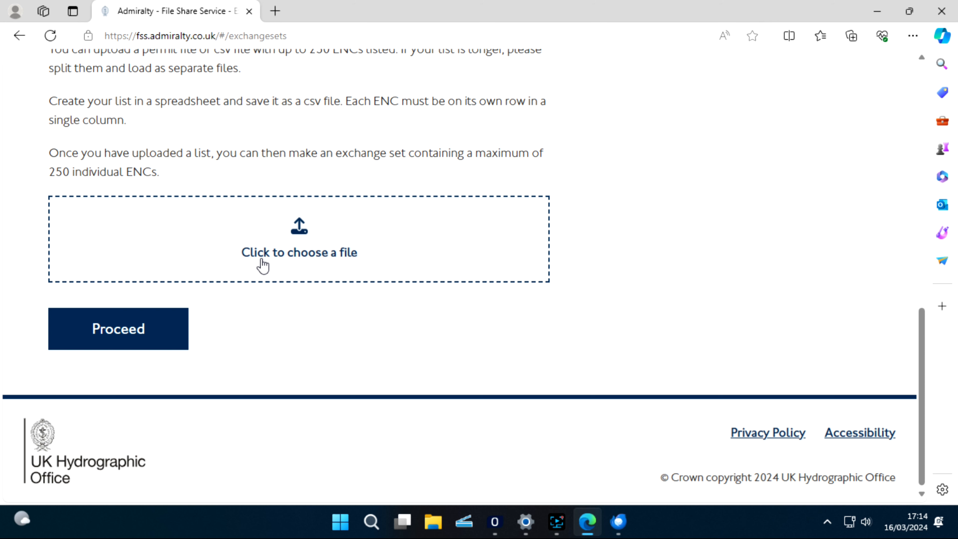
mouse_move(368, 301)
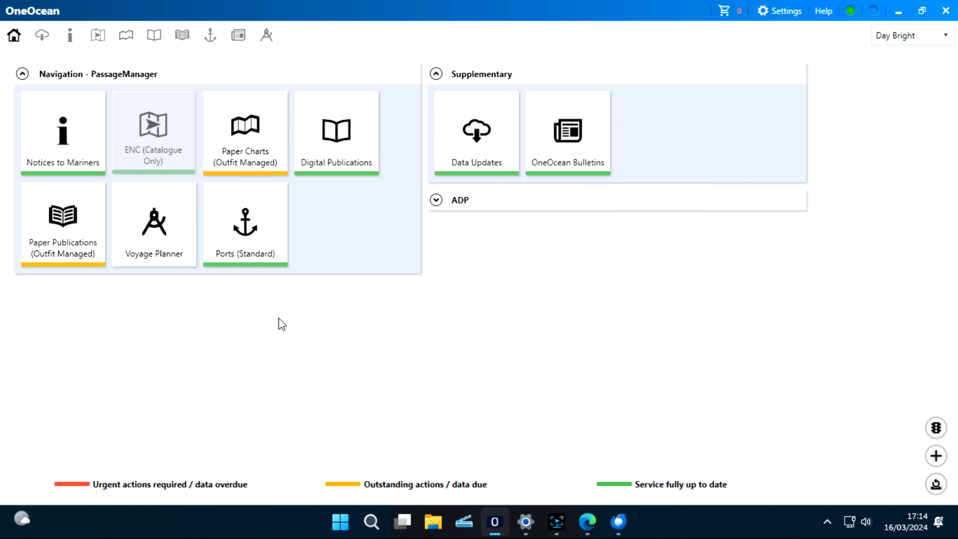
Step: View the ENC catalogue of 96 AVCS products in OneOcean, then minimise it to the desktop
click(153, 125)
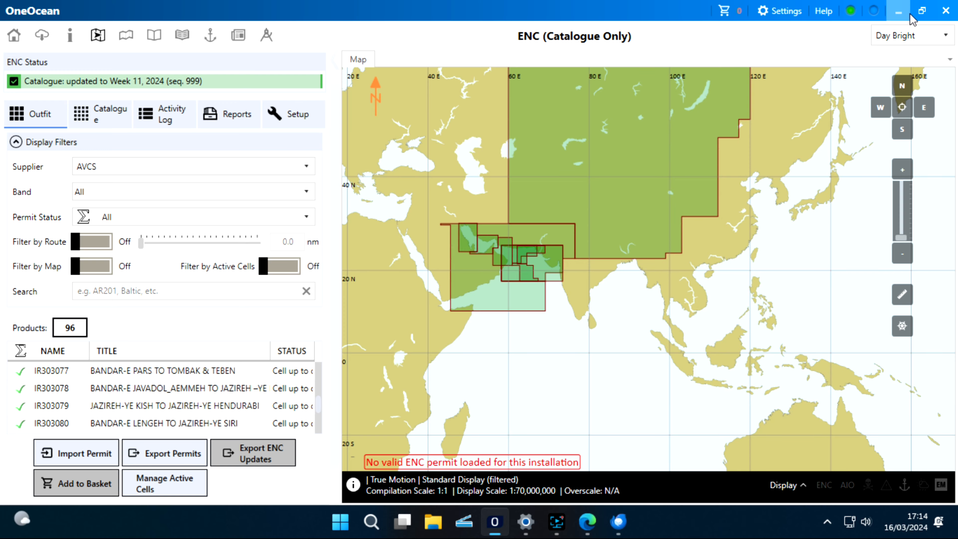
click(618, 521)
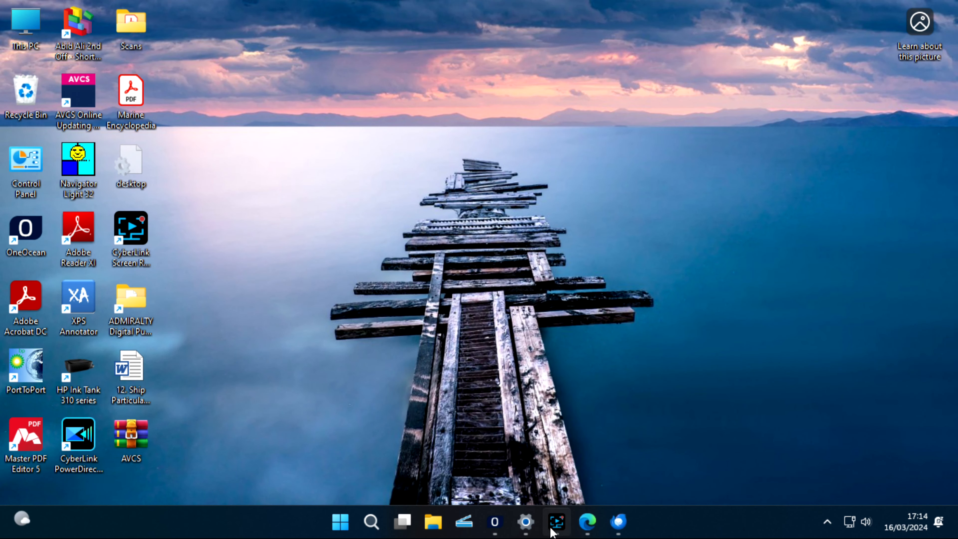
Step: Extract the AVCS archive on the desktop into a new AVCS folder with WinRAR
click(554, 522)
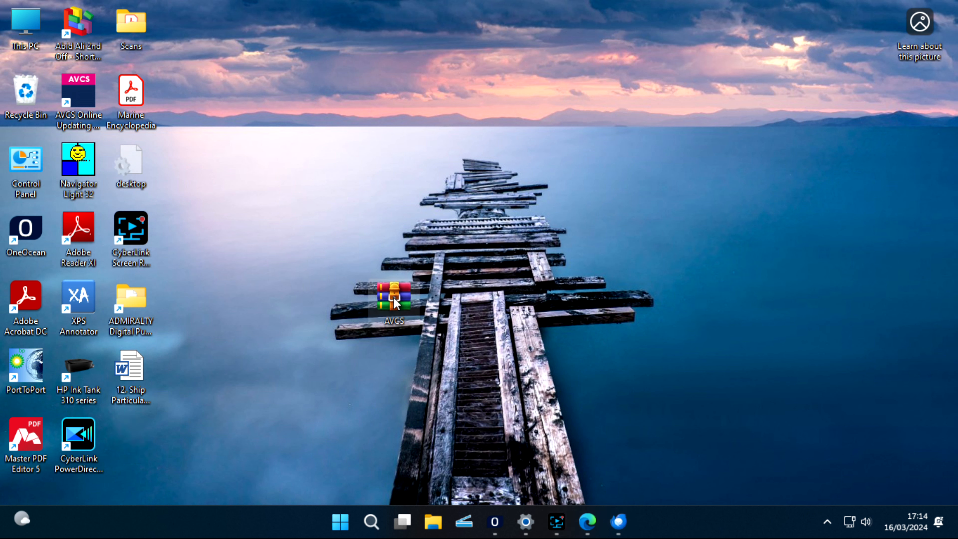
right_click(395, 299)
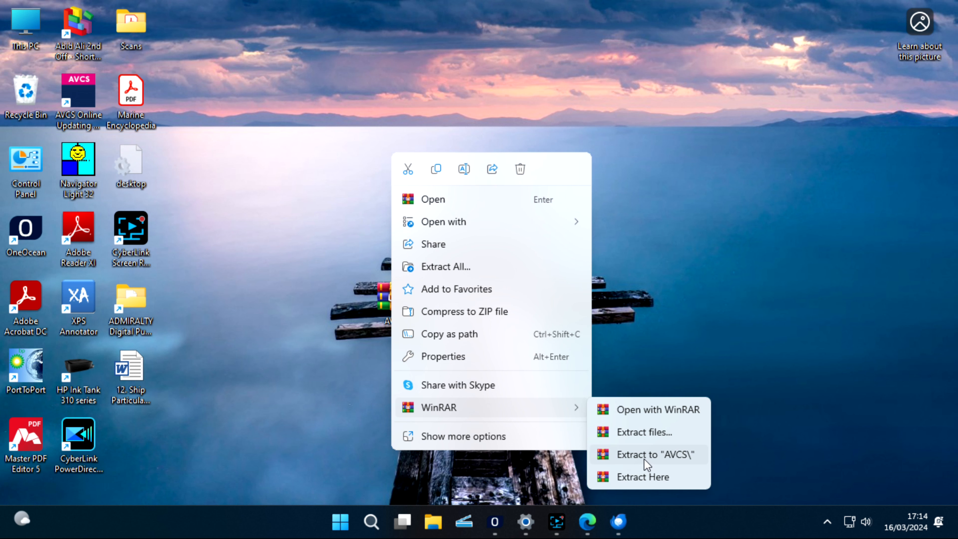
click(644, 454)
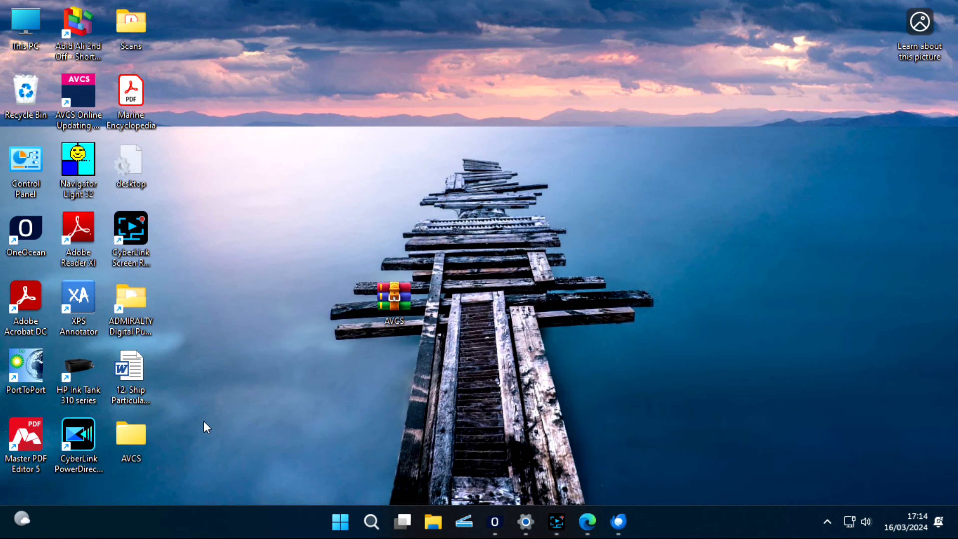
mouse_move(528, 442)
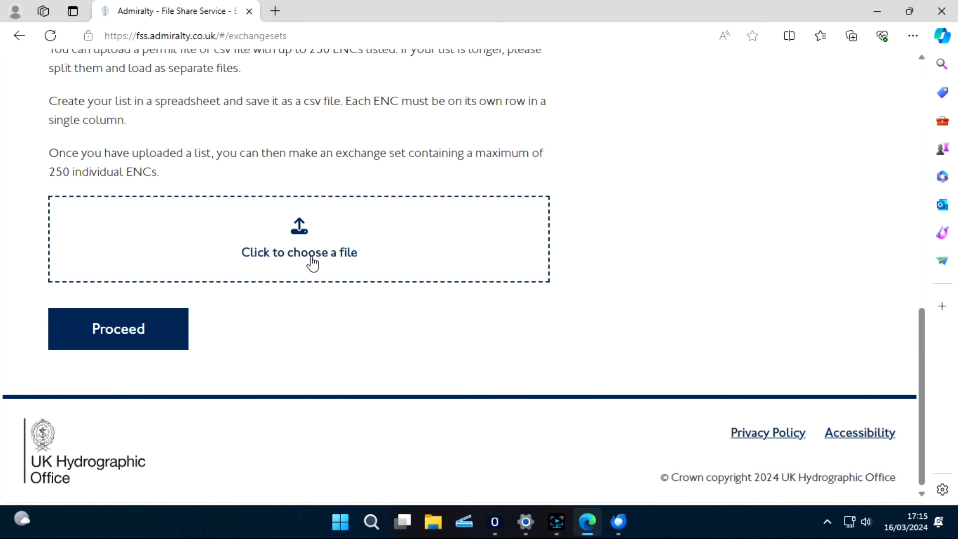
Step: Upload PERMIT.TXT (7.01 KB) from Desktop > AVCS > MASTER as the ENC list
click(299, 251)
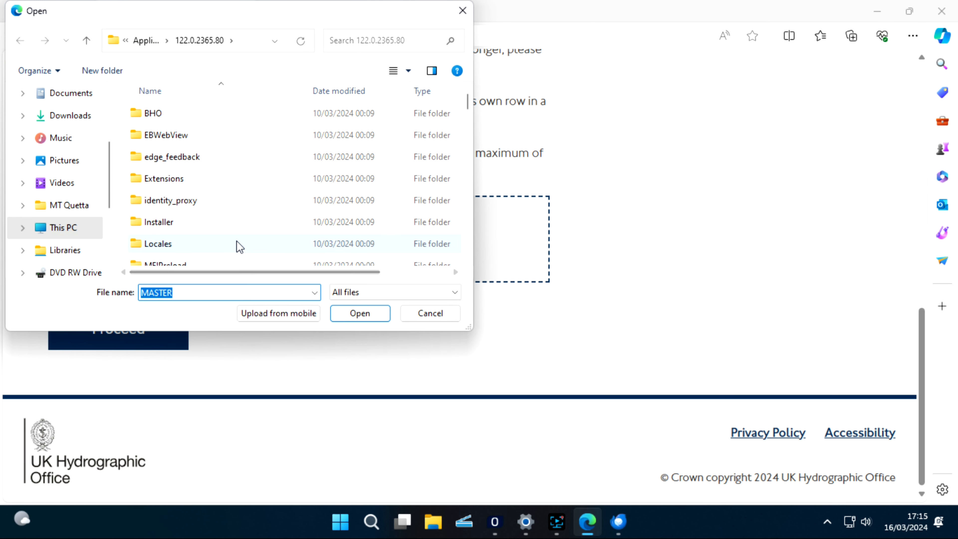
scroll(down, 3)
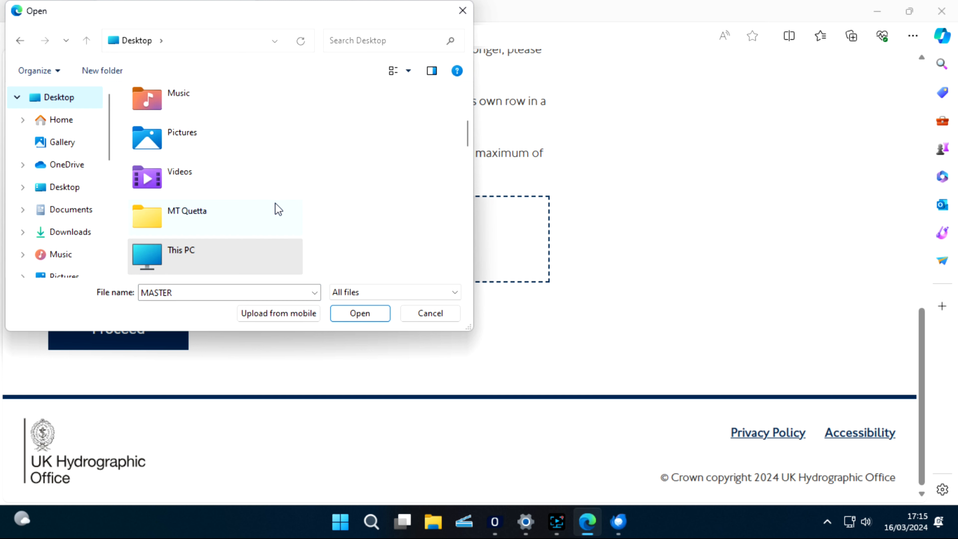
scroll(down, 3)
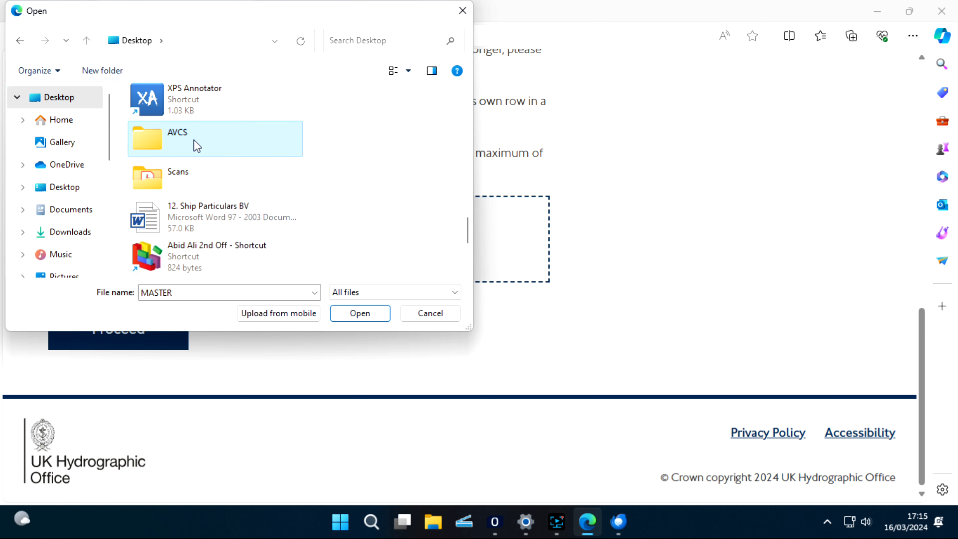
double_click(177, 131)
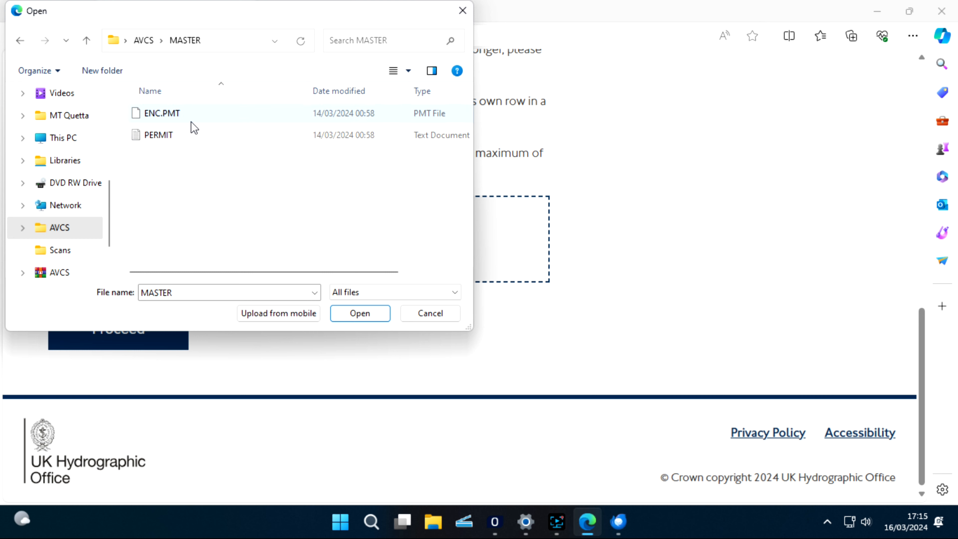
click(157, 134)
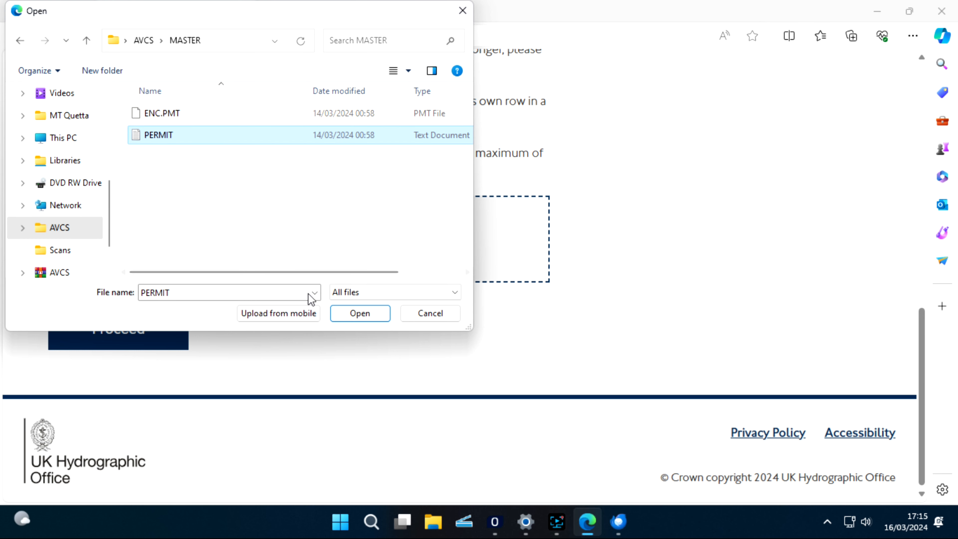
click(359, 312)
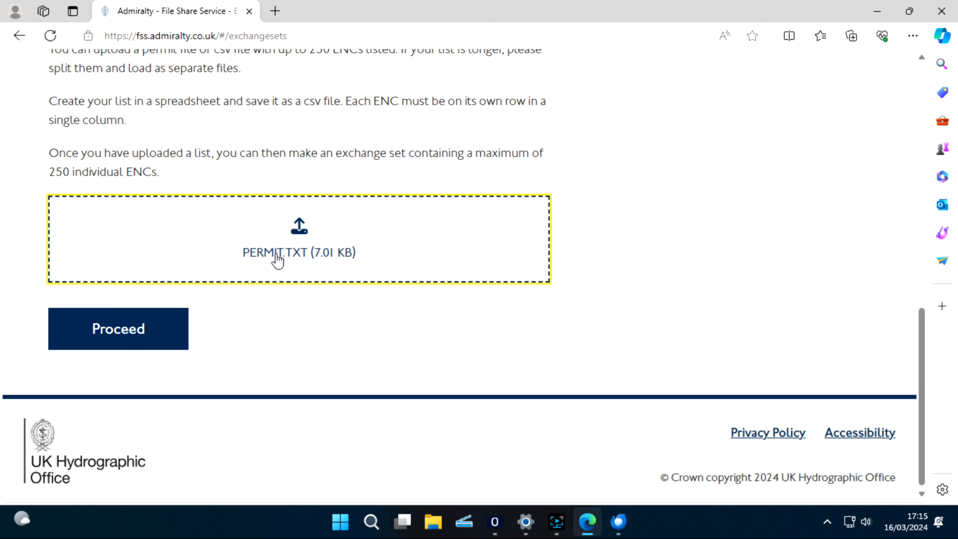
mouse_move(140, 329)
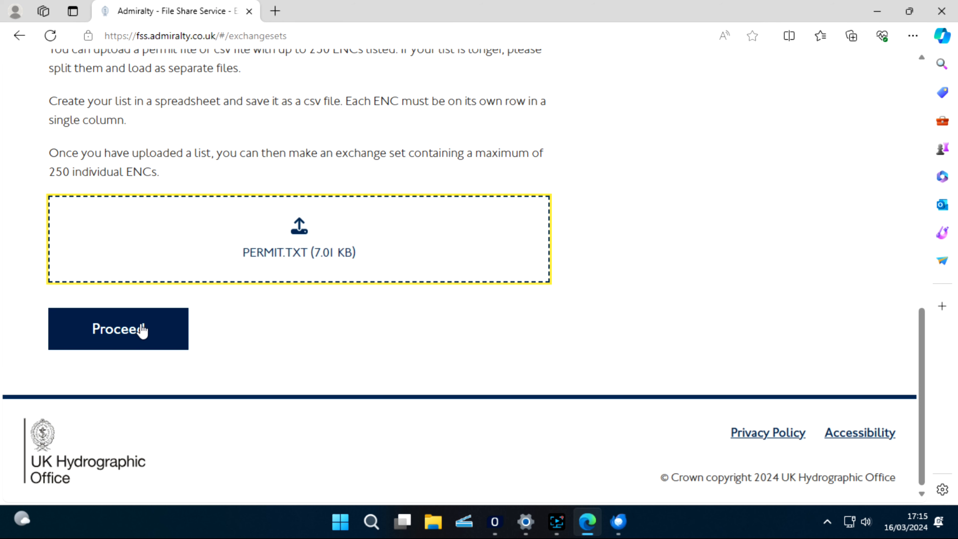
Step: Proceed to the permit's ENC list and select all 95 ENCs (29.0MB estimated)
click(119, 328)
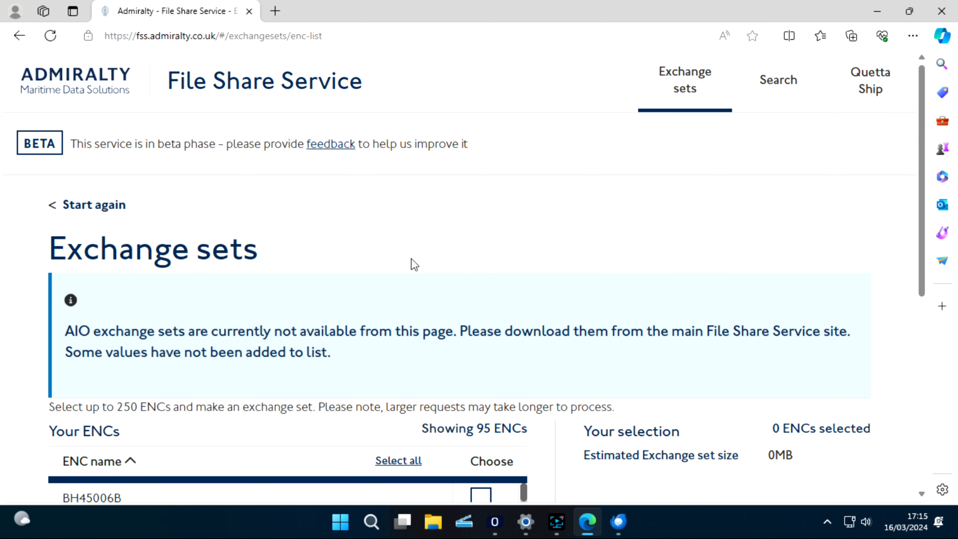
scroll(down, 3)
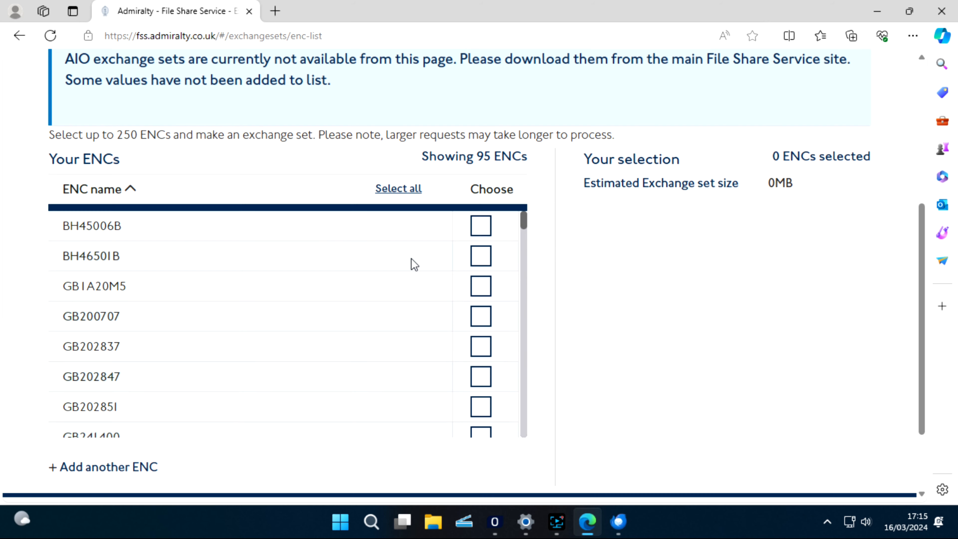
mouse_move(354, 165)
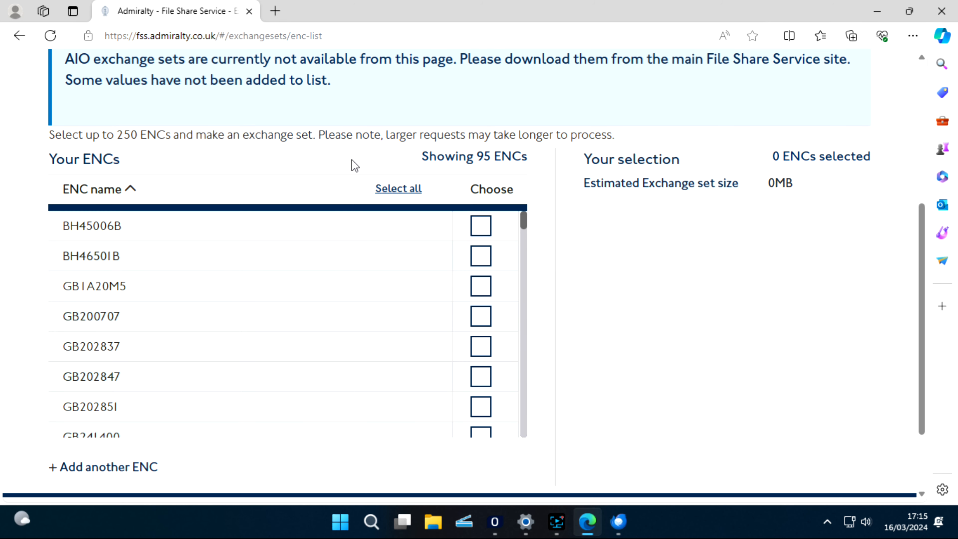
double_click(432, 156)
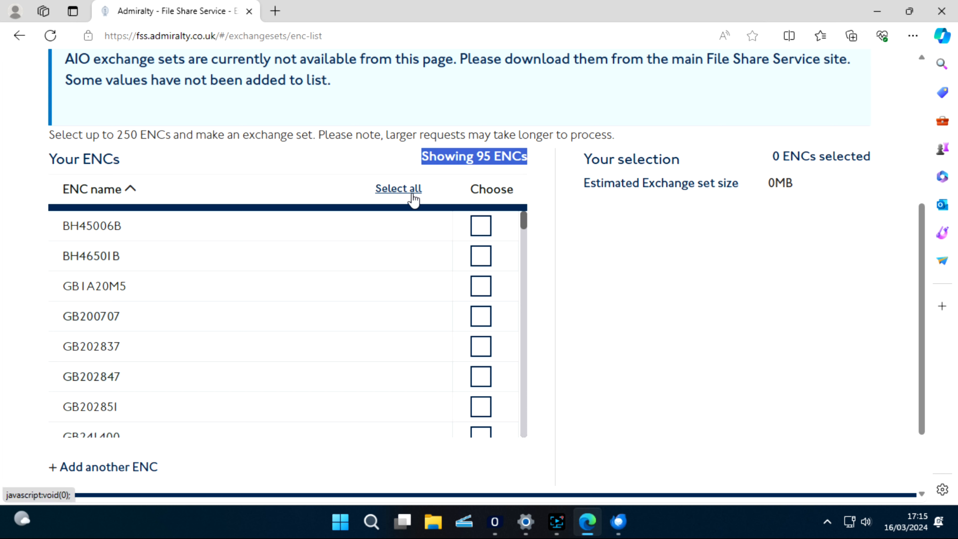
click(397, 188)
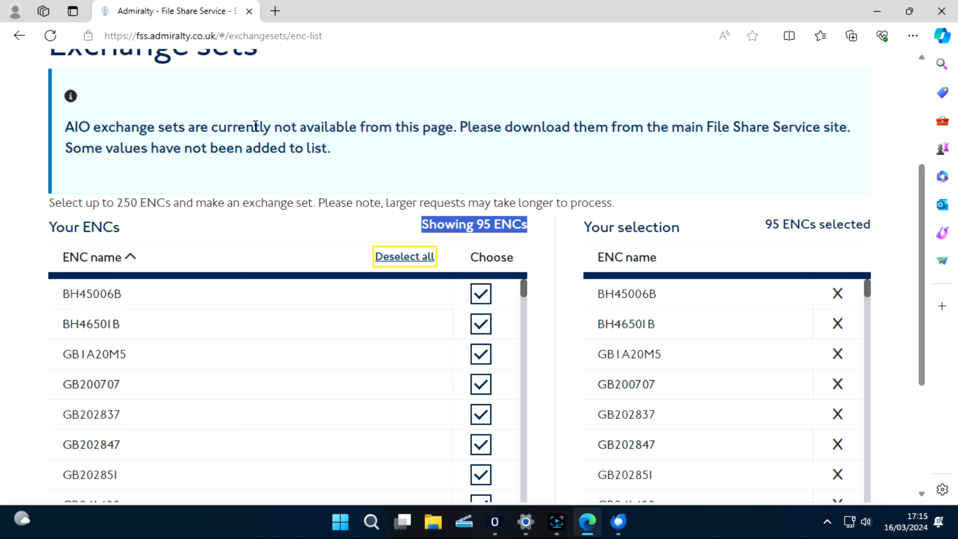
mouse_move(371, 162)
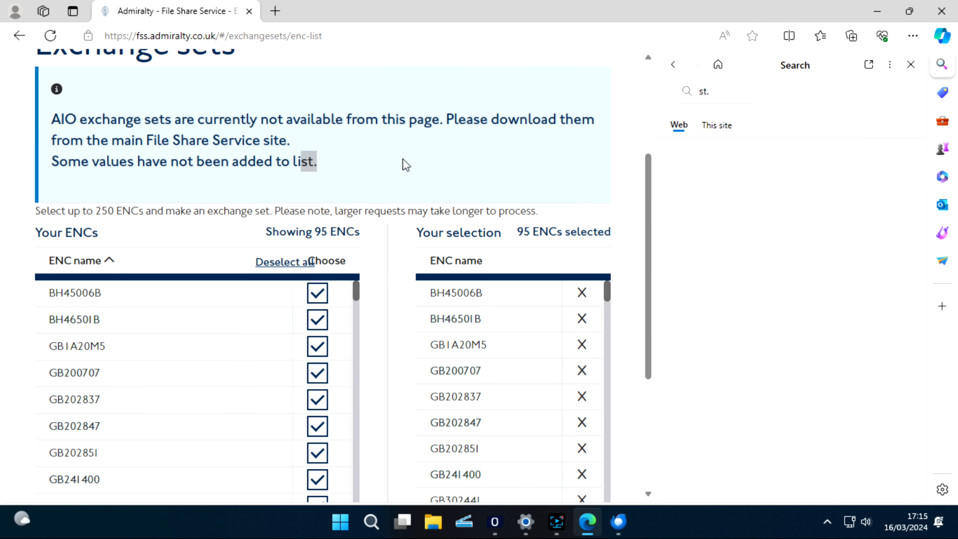
Step: Dismiss the stray search panel and request an exchange set for the selected ENCs
click(911, 64)
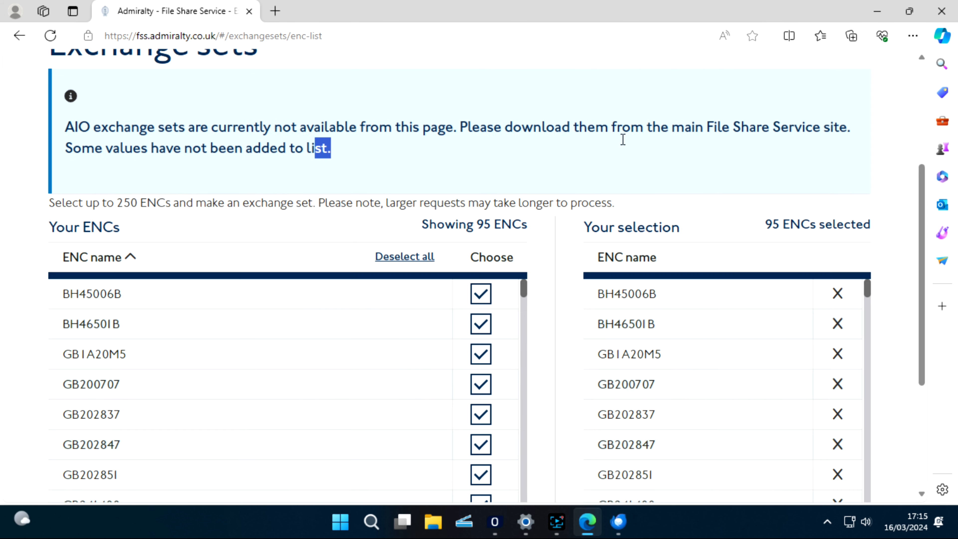
scroll(down, 3)
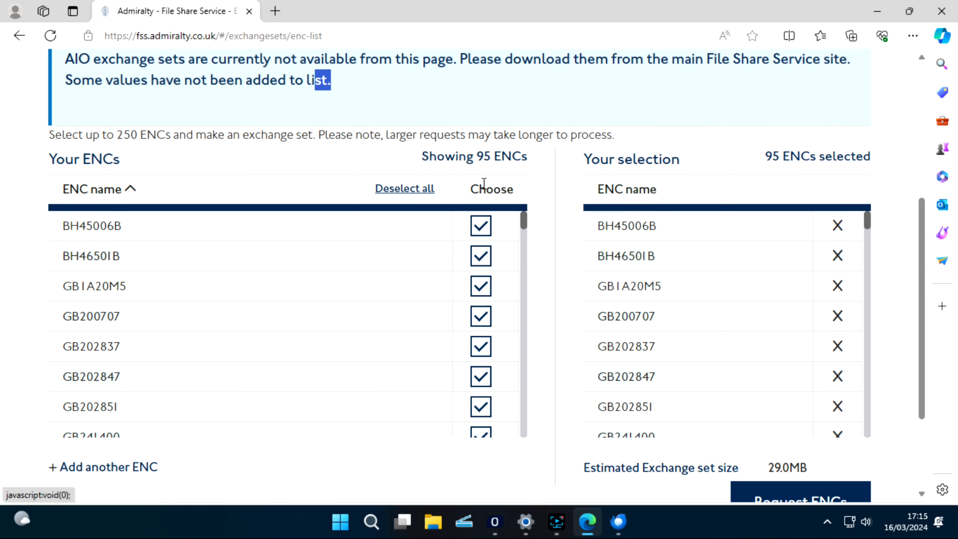
scroll(down, 3)
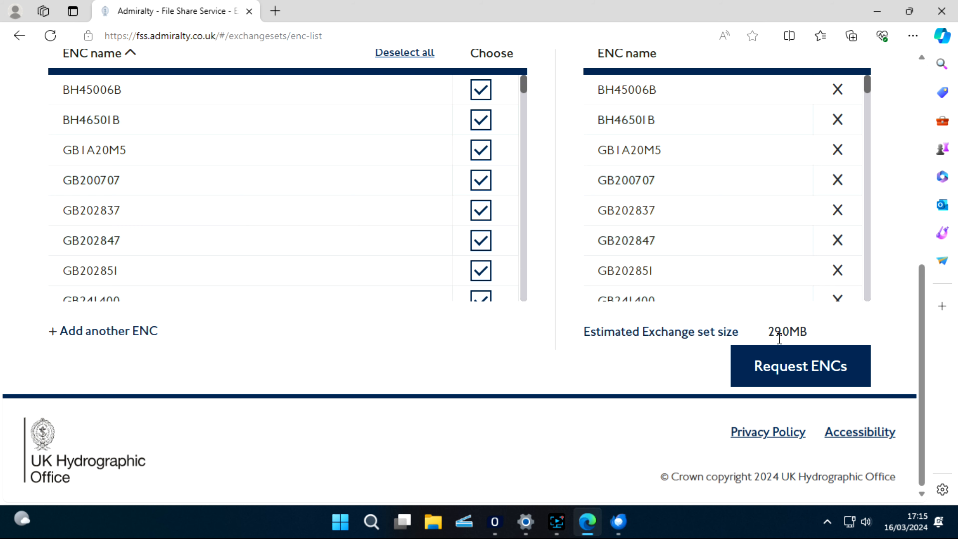
click(799, 365)
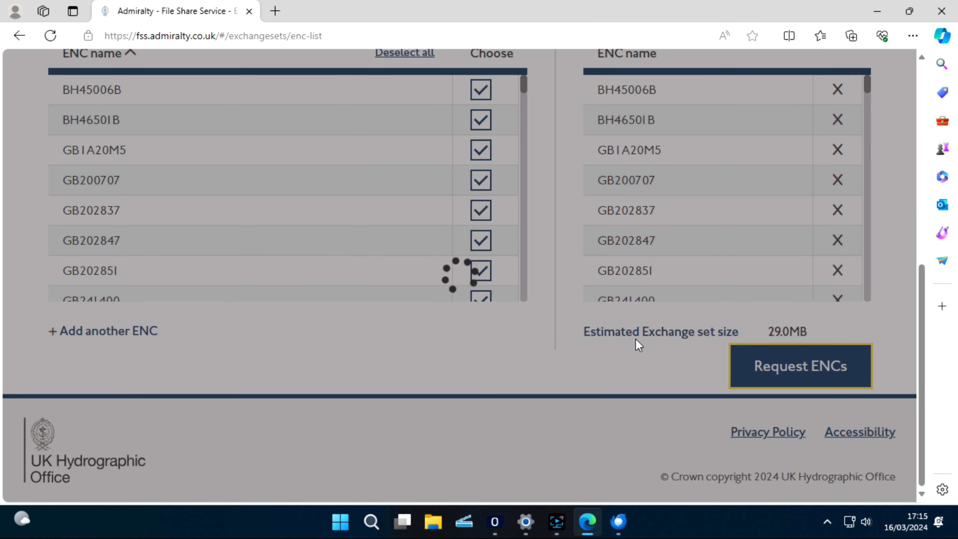
Step: Wait on the loading page for the 95-ENC set, reading the note about AIO exchange sets
click(800, 365)
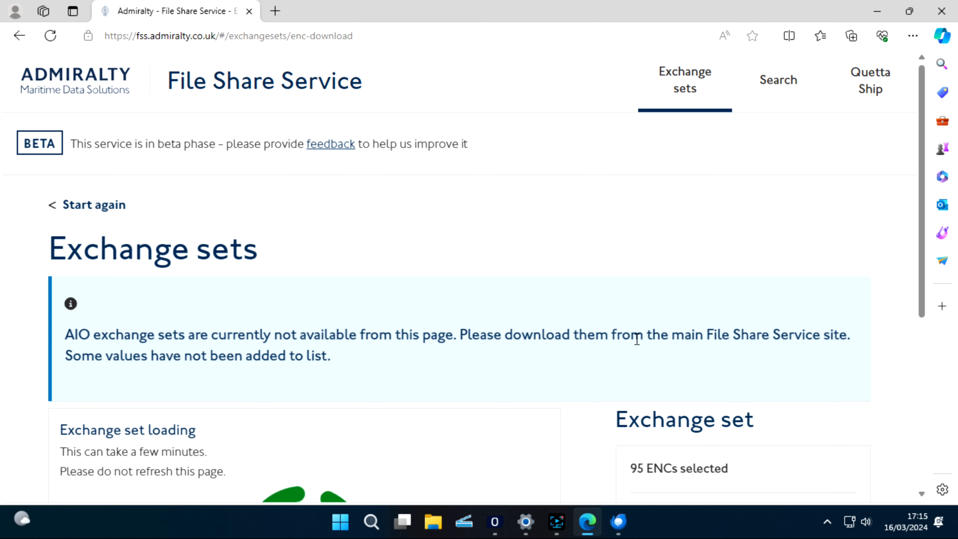
scroll(down, 3)
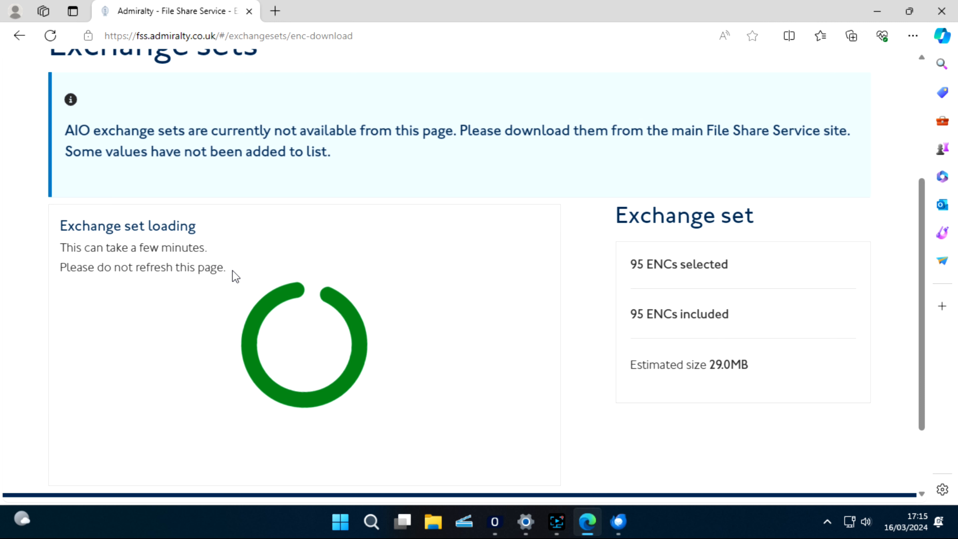
mouse_move(667, 281)
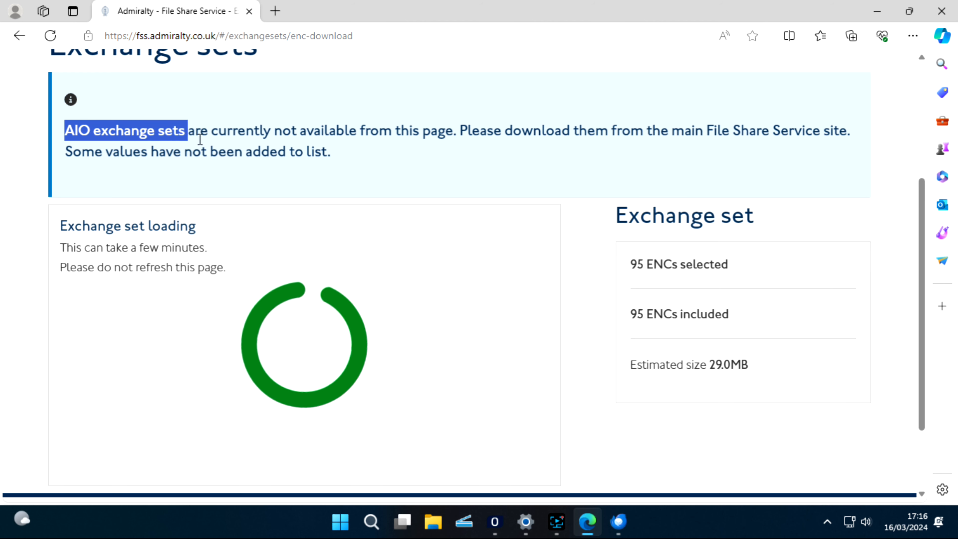
drag(199, 130, 345, 152)
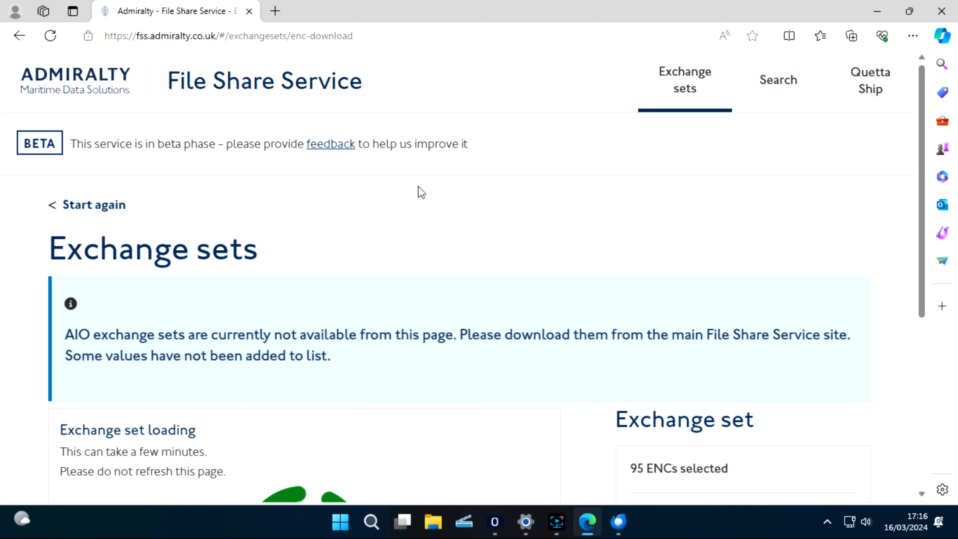
scroll(down, 3)
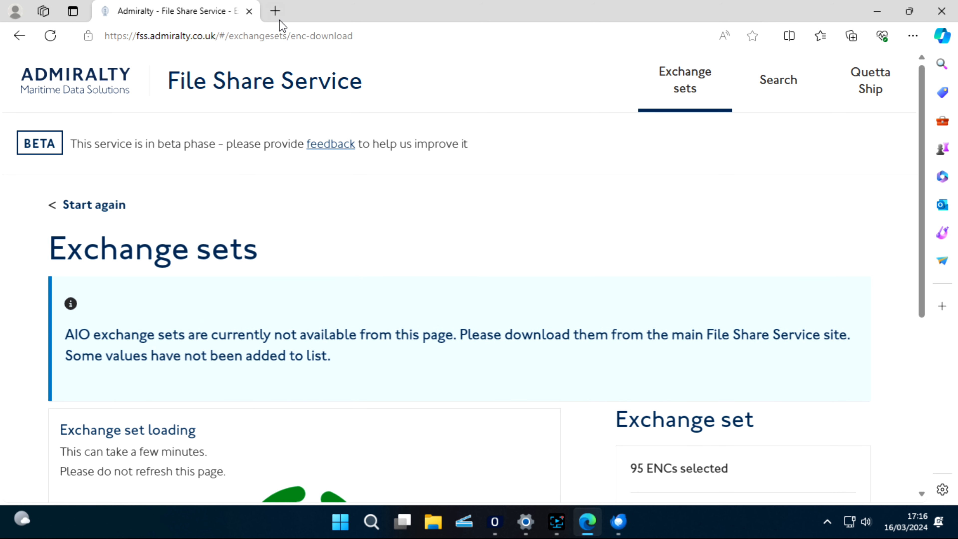
Step: Search AIO Updates in a new File Share Service tab, then return to the exchange set tab
click(275, 11)
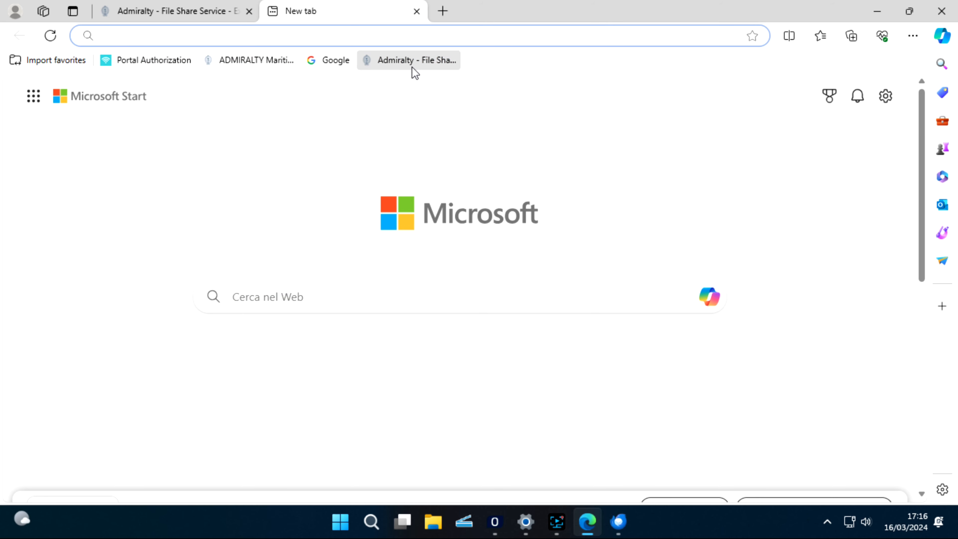
click(418, 60)
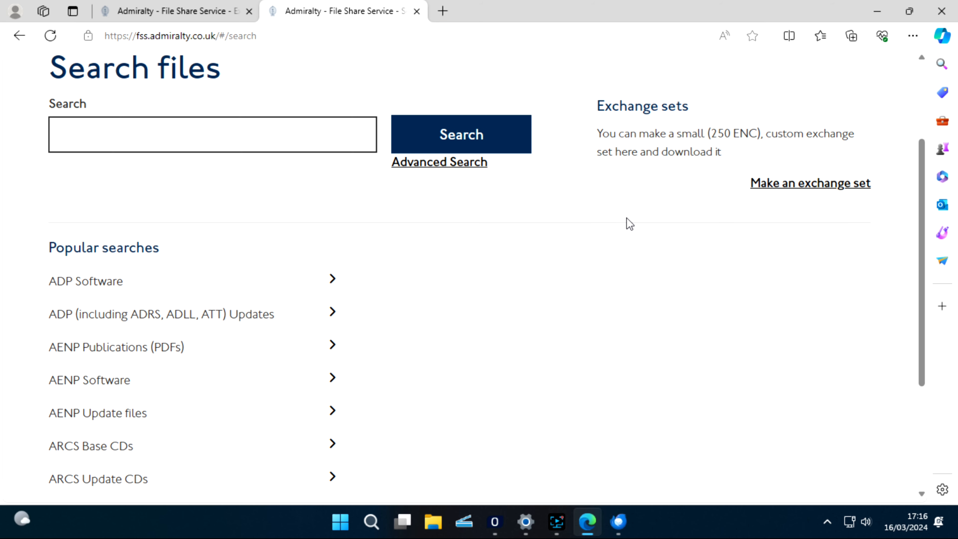
scroll(down, 3)
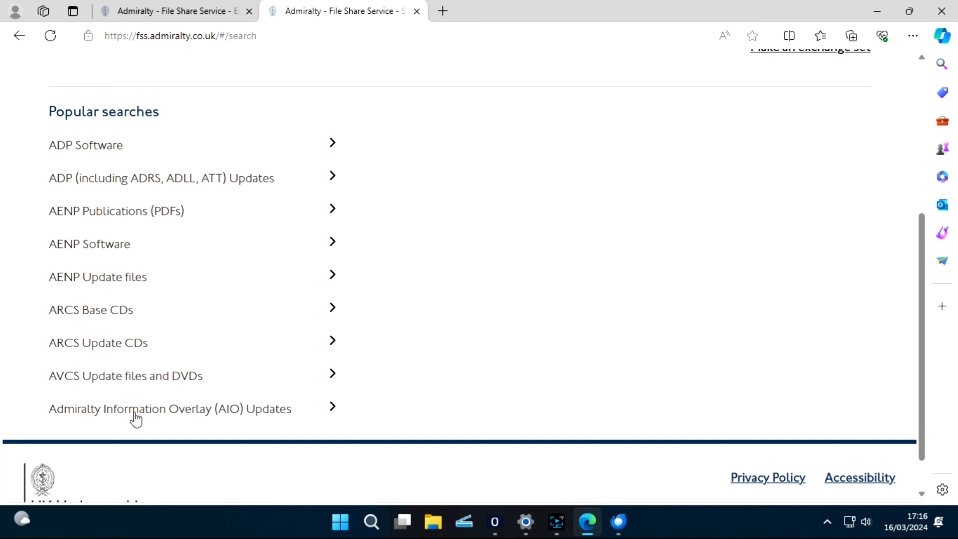
mouse_move(255, 422)
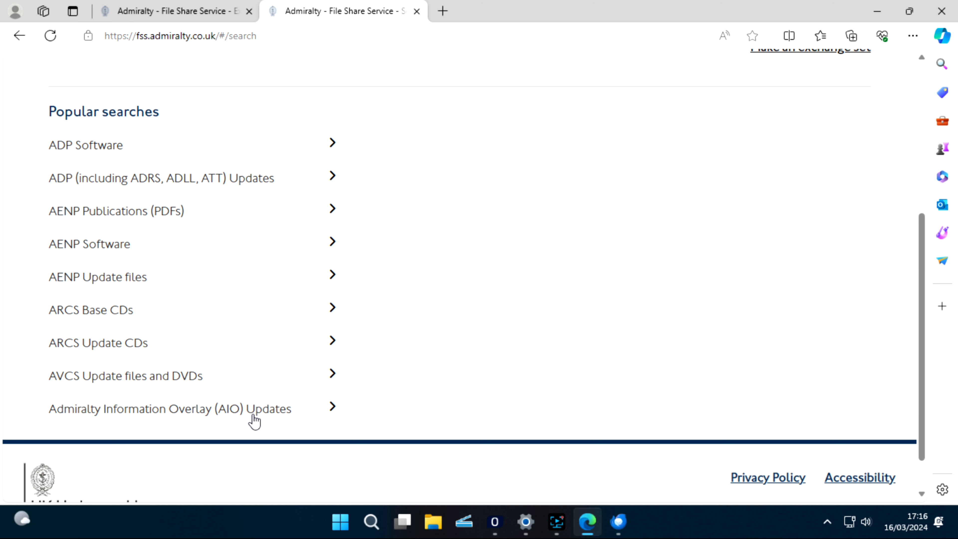
click(169, 409)
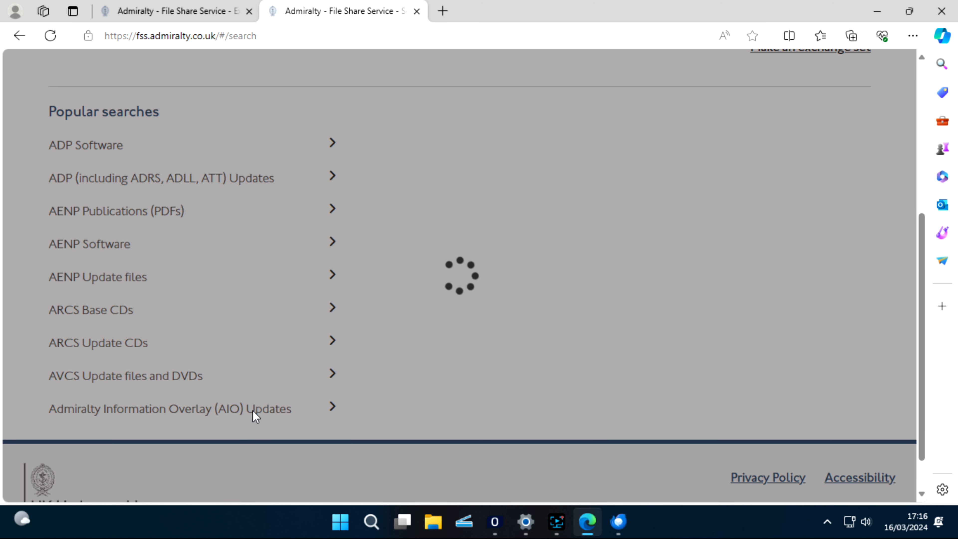
click(170, 409)
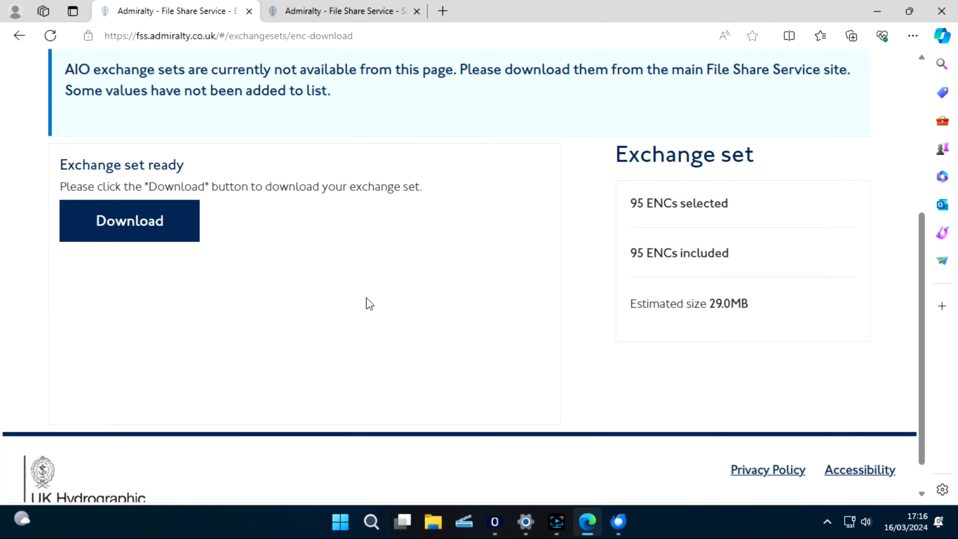
Step: Download the exchange set as V01X01.zip and locate it in the browser downloads
click(128, 221)
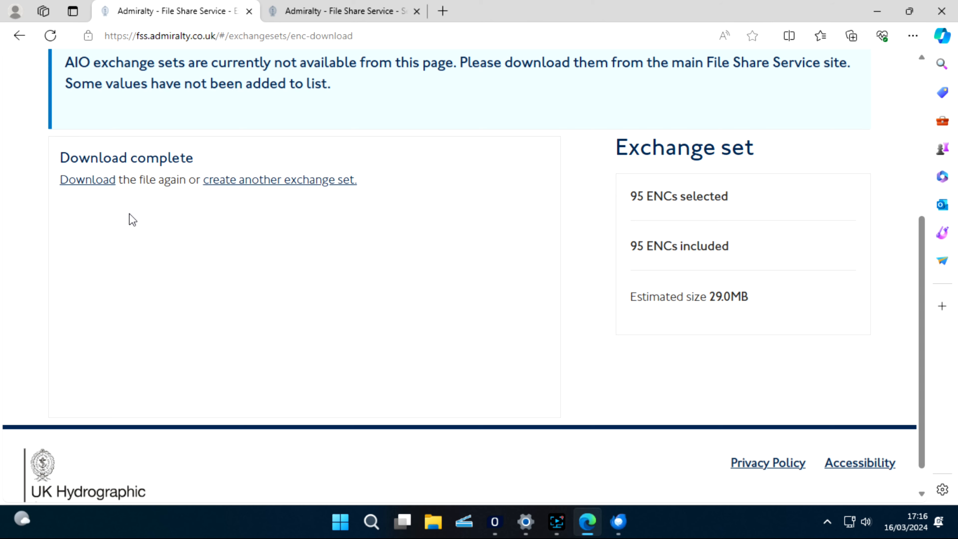
click(850, 35)
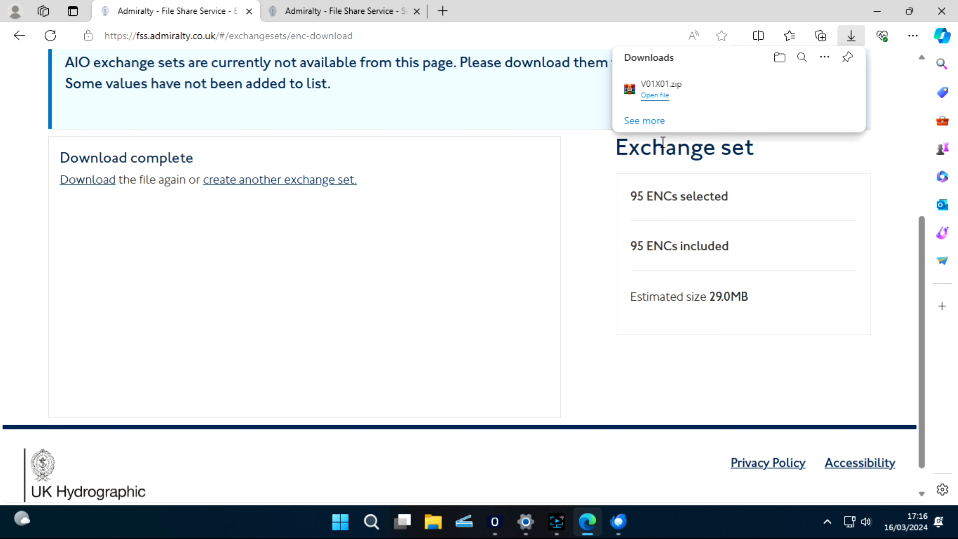
mouse_move(778, 57)
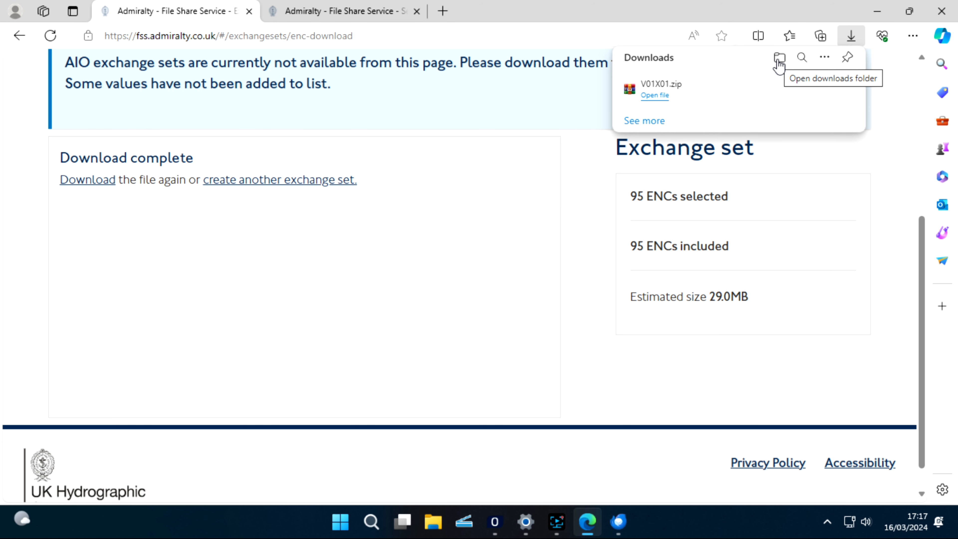
click(778, 57)
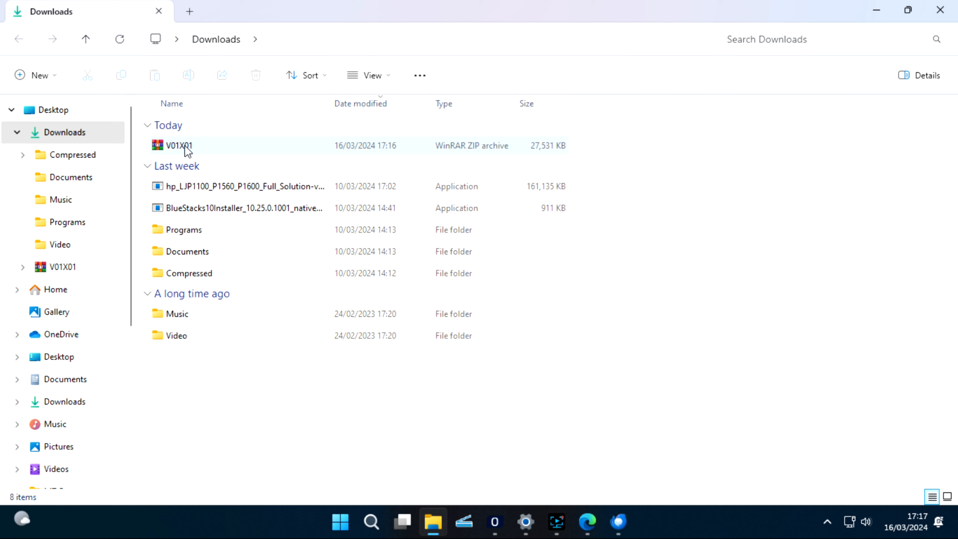
Step: Extract V01X01.zip in Downloads into a V01X01 folder and return to the Edge window
right_click(177, 145)
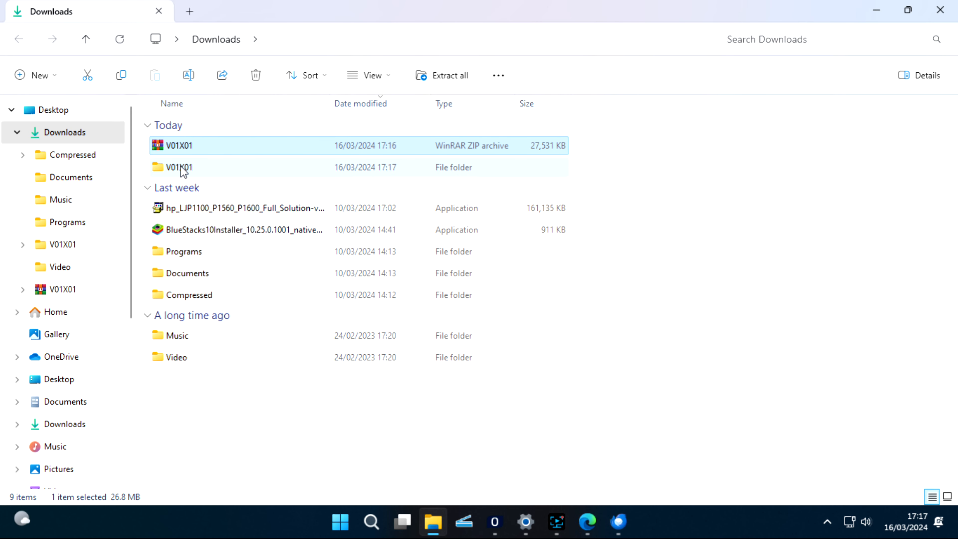
right_click(177, 167)
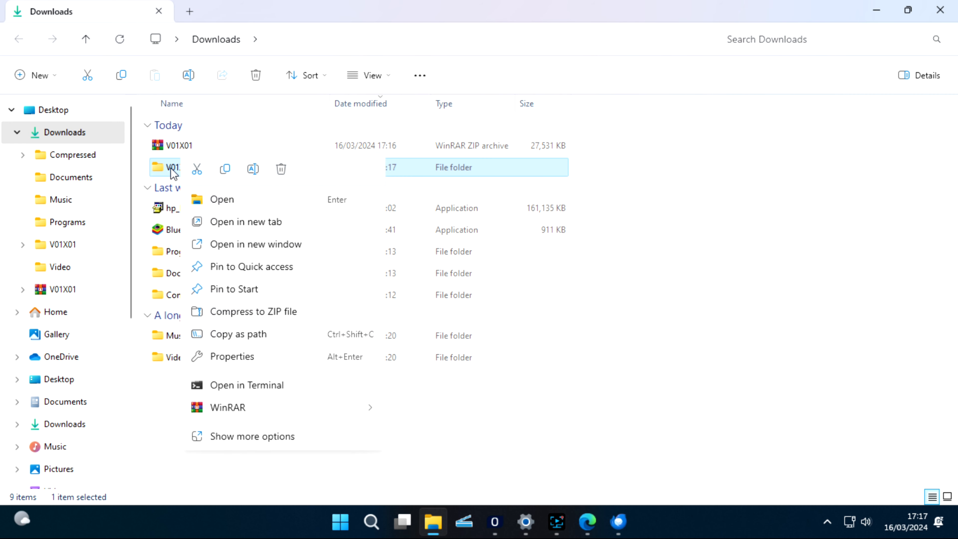
click(661, 125)
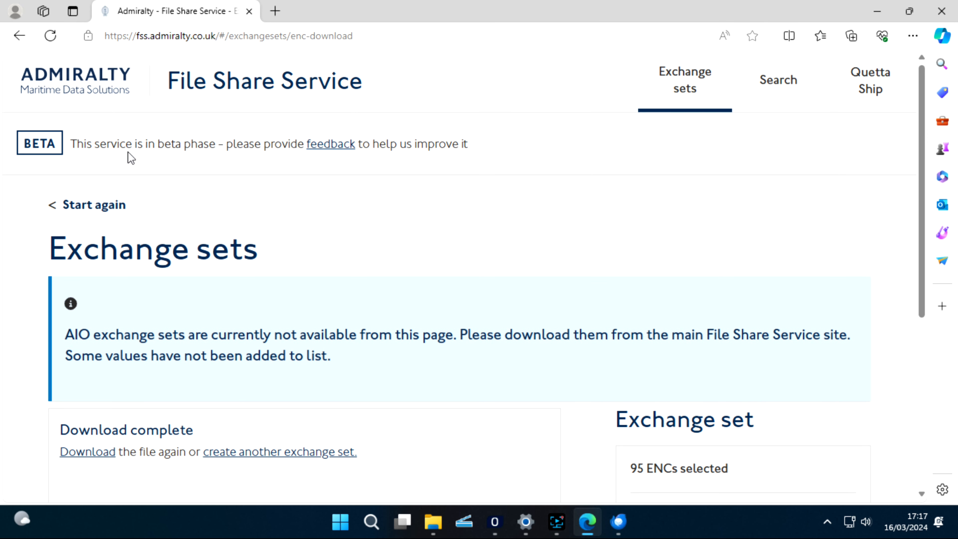
mouse_move(686, 89)
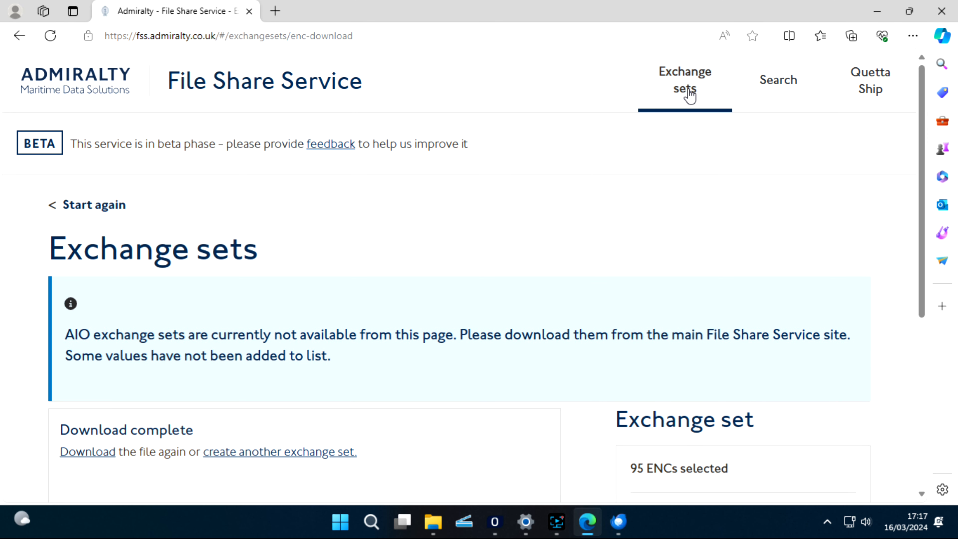
Step: Go from Exchange sets to the ADMIRALTY website's AVCS support and latest updates page
click(684, 79)
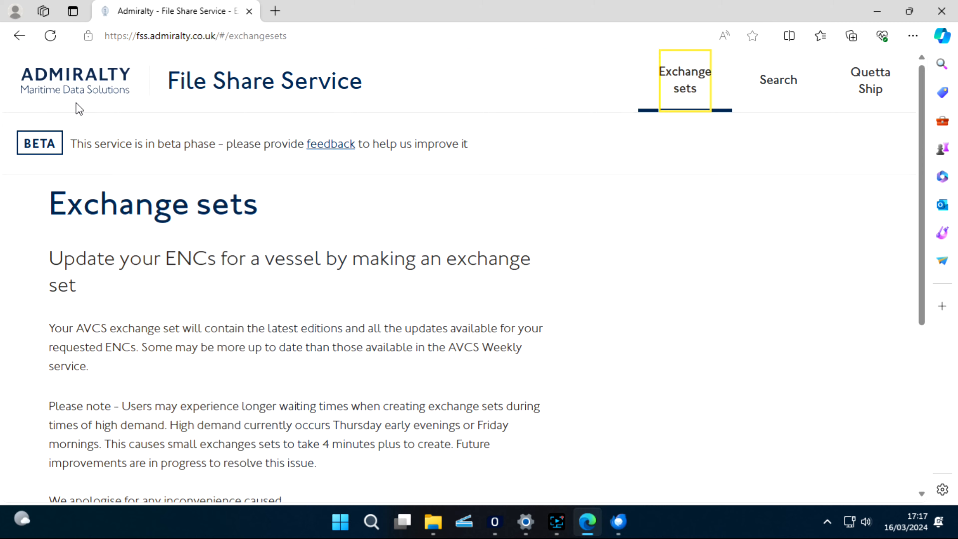
mouse_move(79, 82)
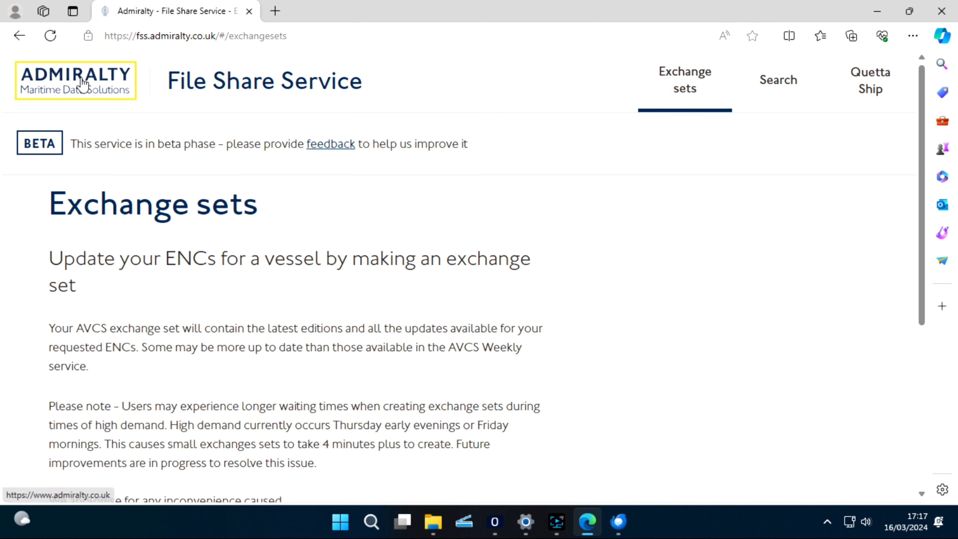
click(76, 80)
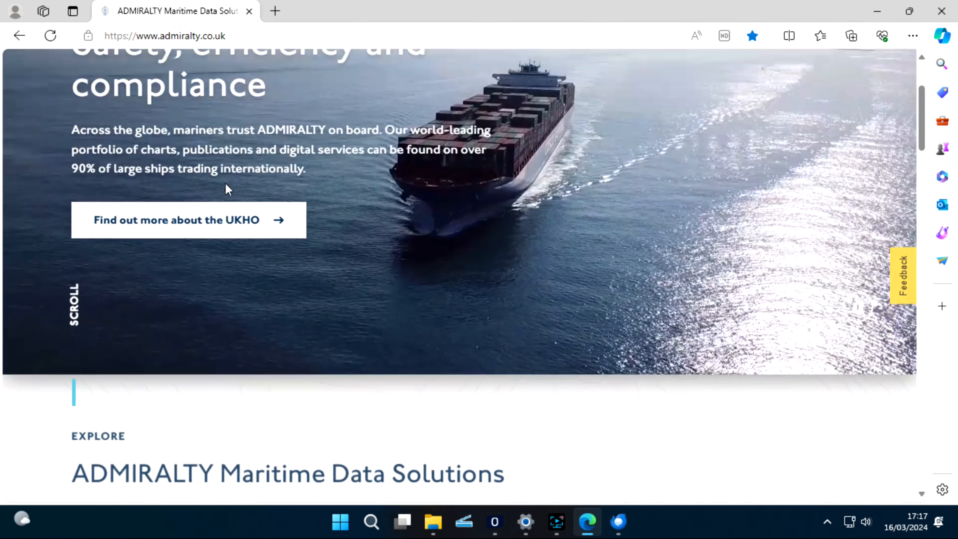
scroll(down, 3)
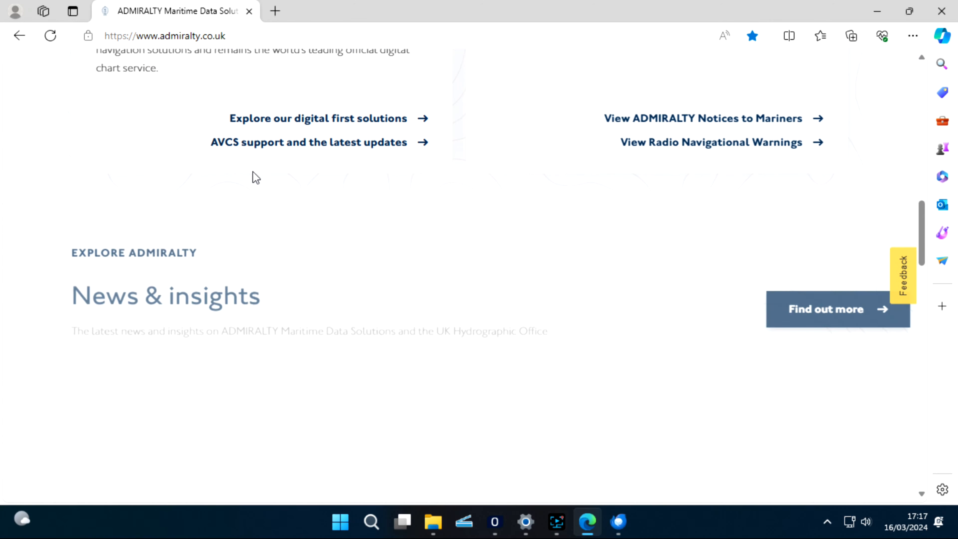
scroll(down, 3)
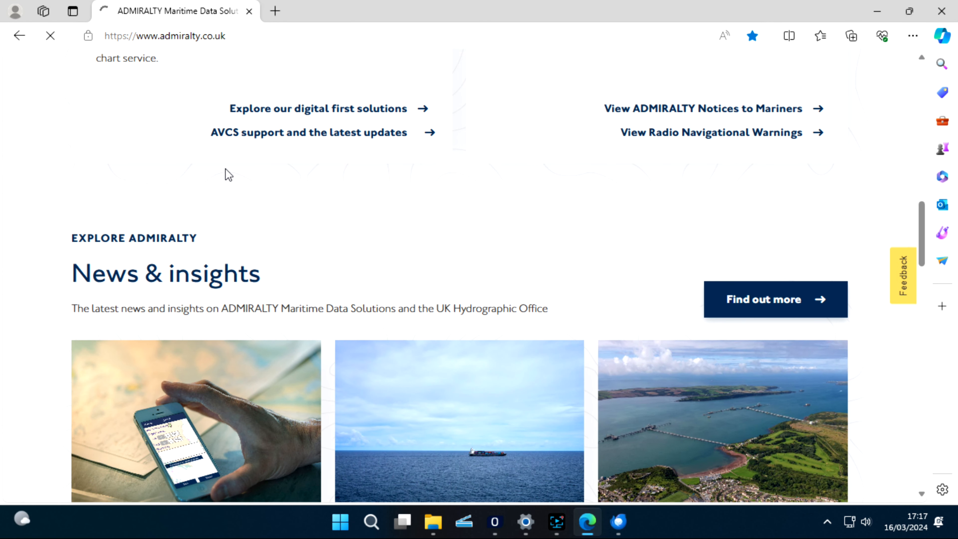
click(308, 131)
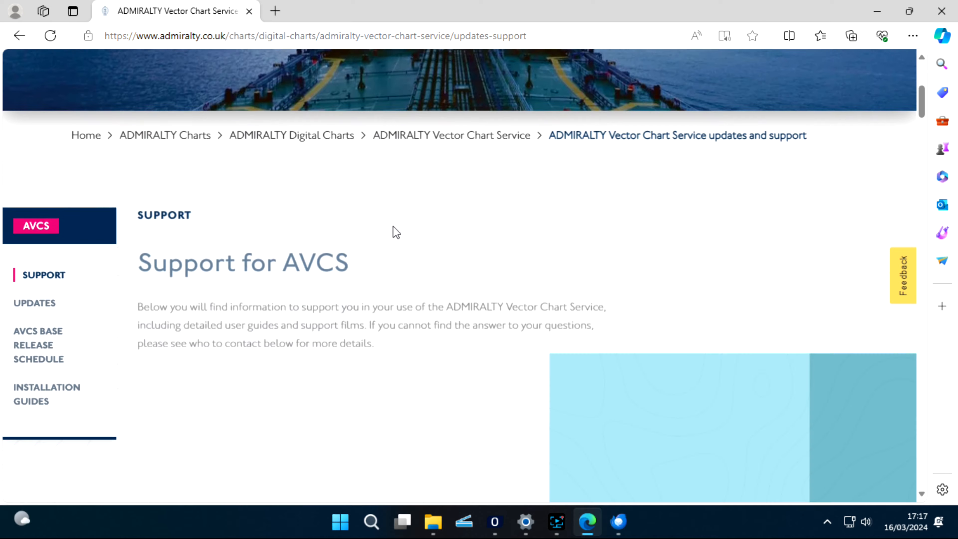
Step: Follow the fss.admiralty.co.uk link to the File Share Service sign-in home page
scroll(down, 3)
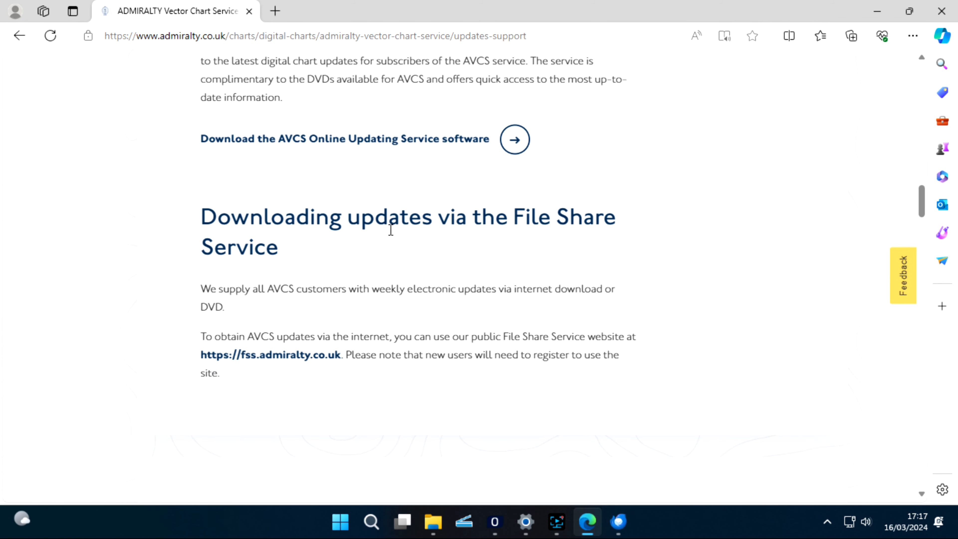
click(270, 354)
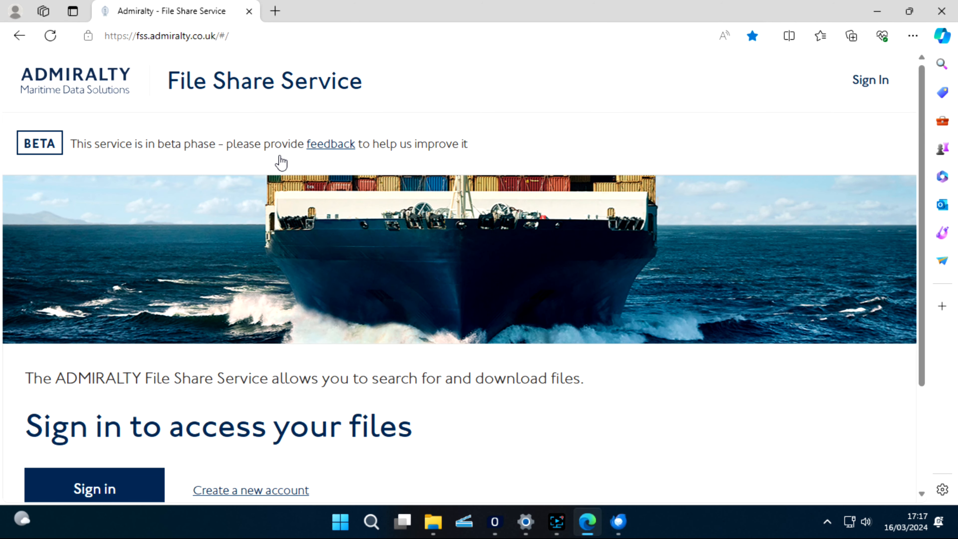
Step: Sign in and reach the Popular searches list for the AIO Updates search
scroll(down, 3)
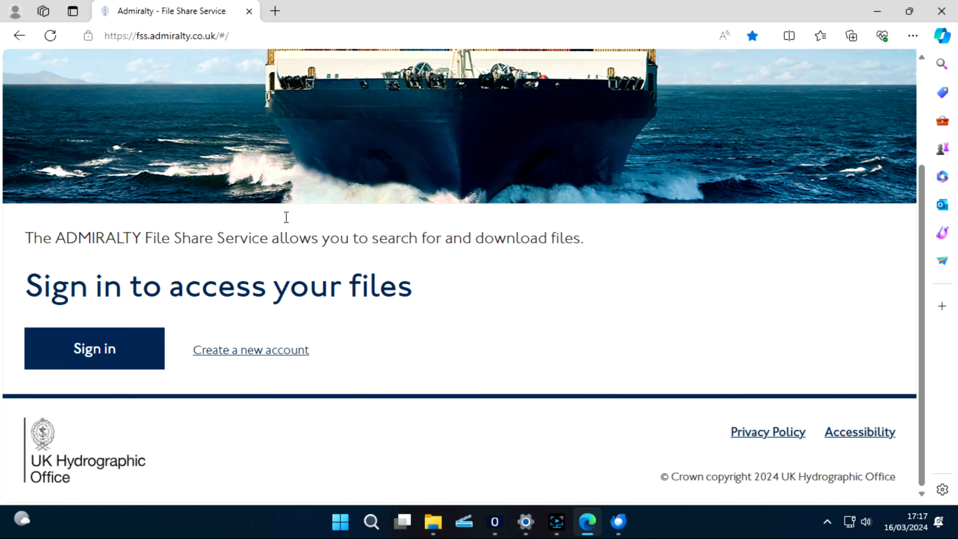
click(94, 349)
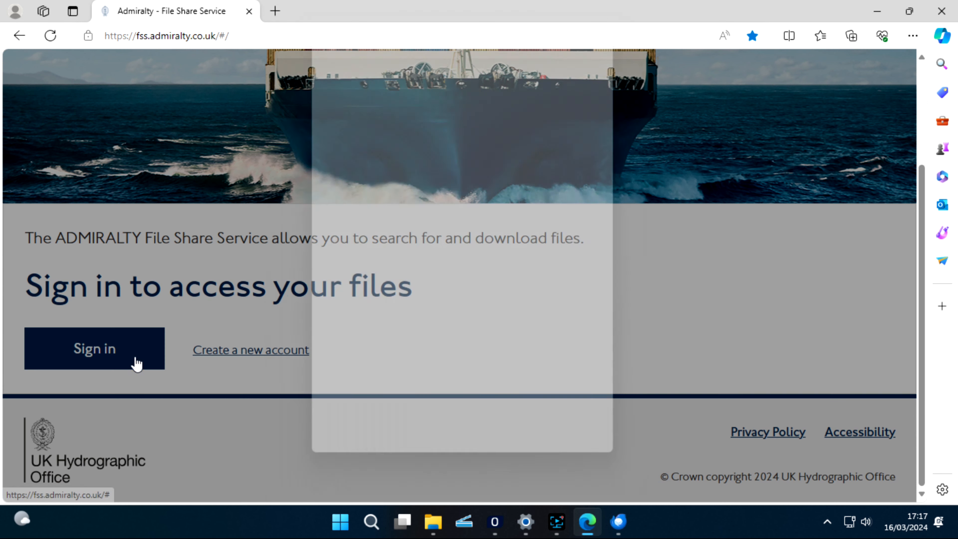
click(94, 349)
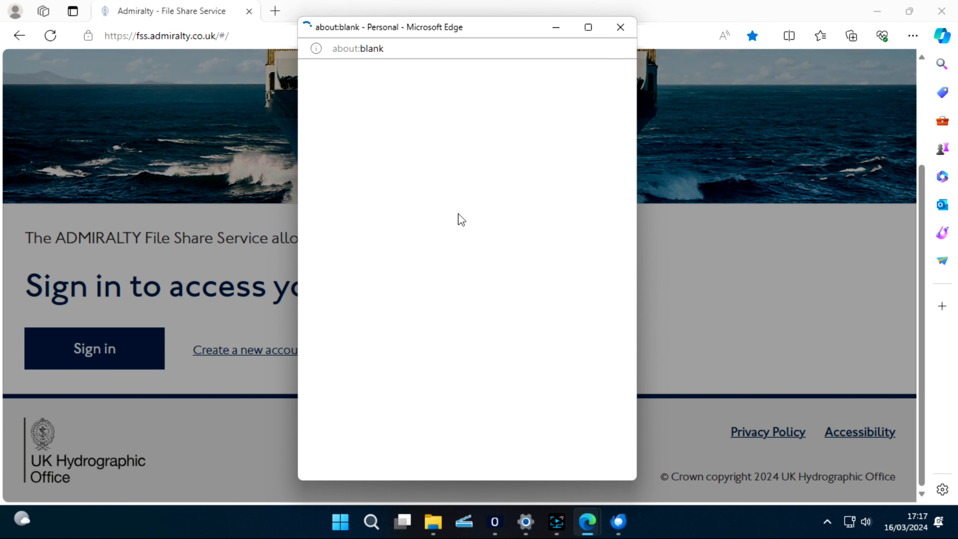
click(619, 27)
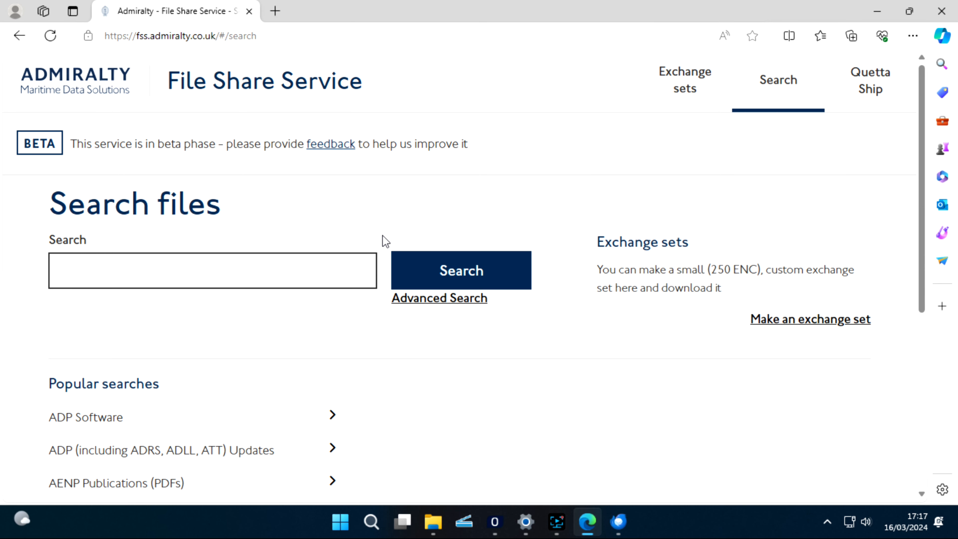
scroll(down, 3)
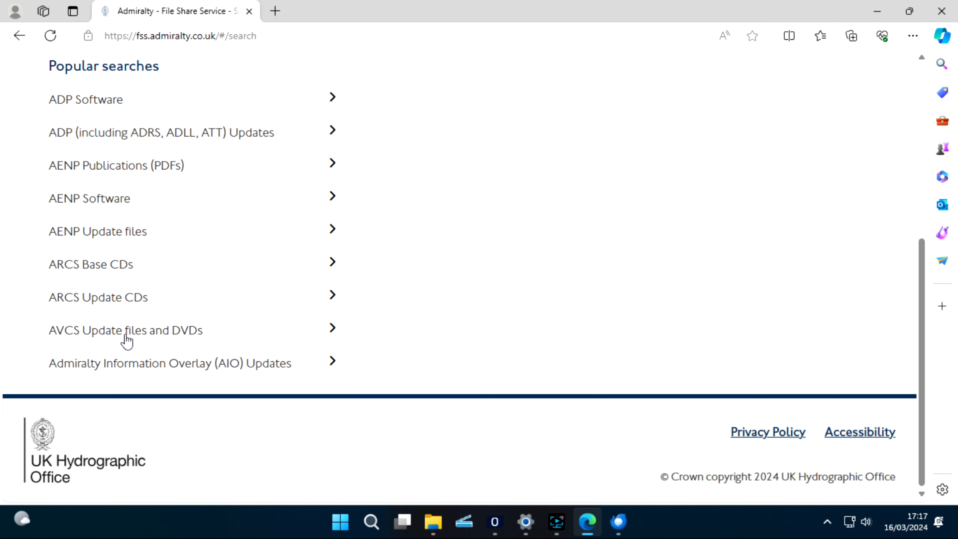
mouse_move(188, 366)
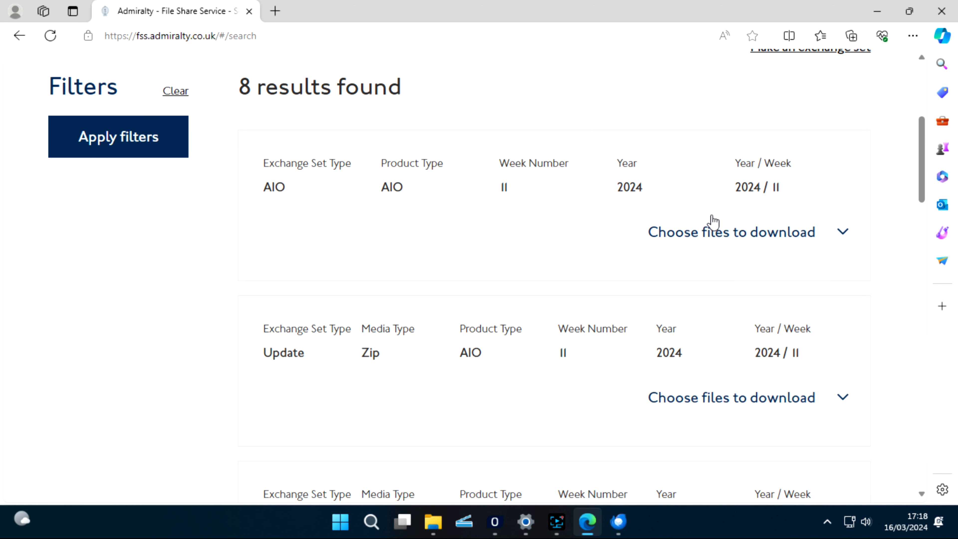
Step: Expand the 2024 week 11 AIO batch and download AIO_S631-1_CD_WK11_24.iso (32 MB)
click(731, 231)
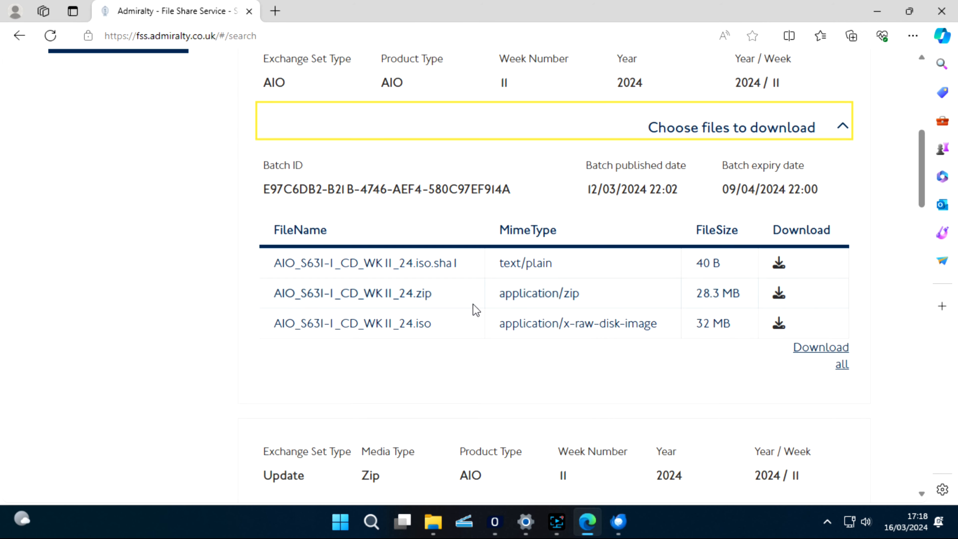
scroll(down, 3)
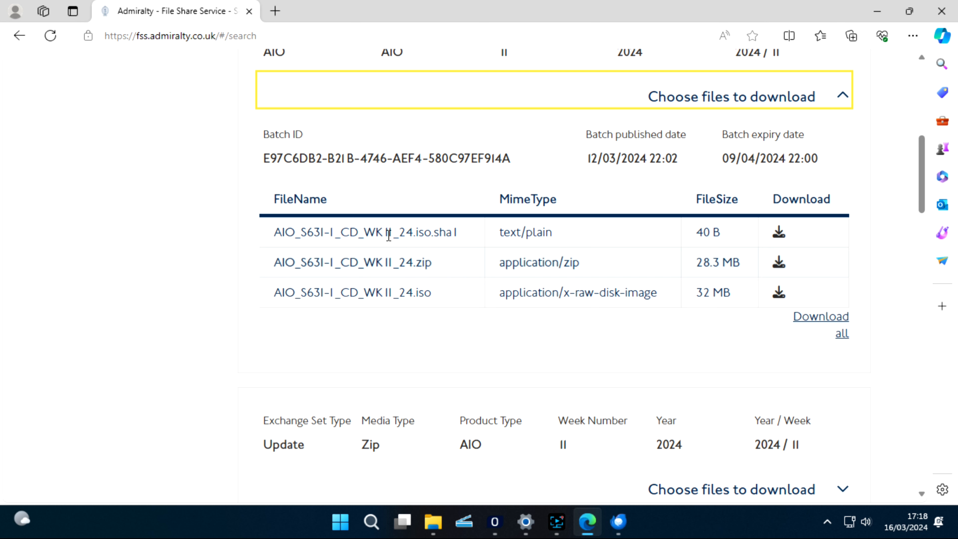
double_click(375, 231)
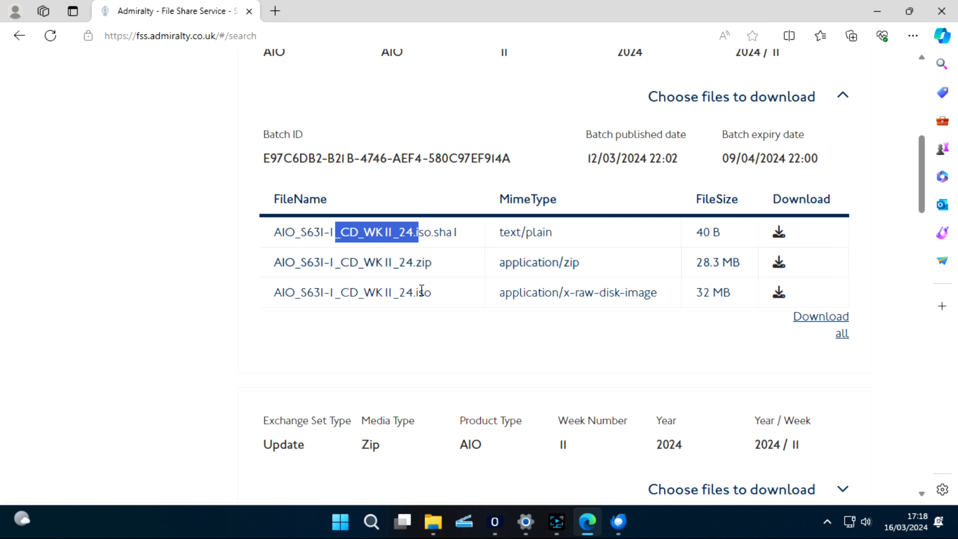
mouse_move(780, 300)
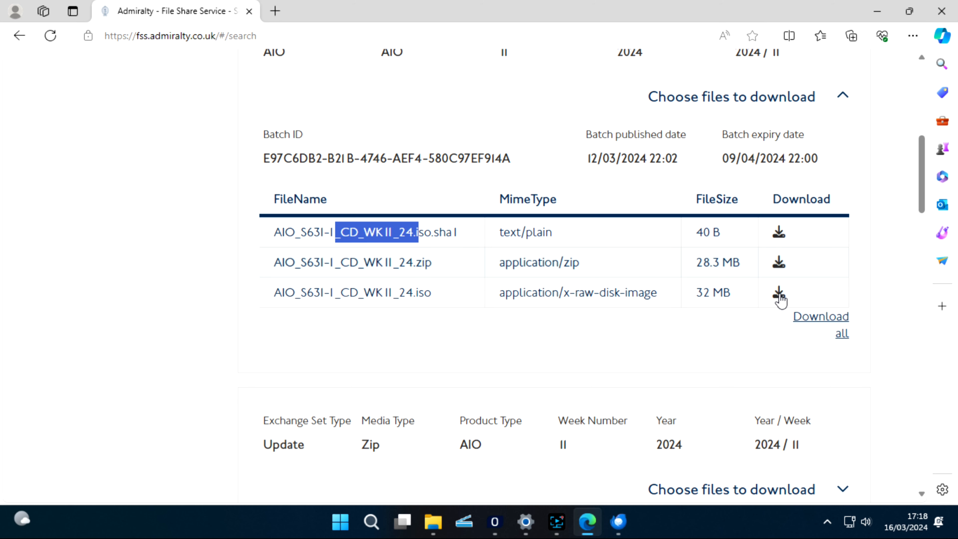
click(777, 292)
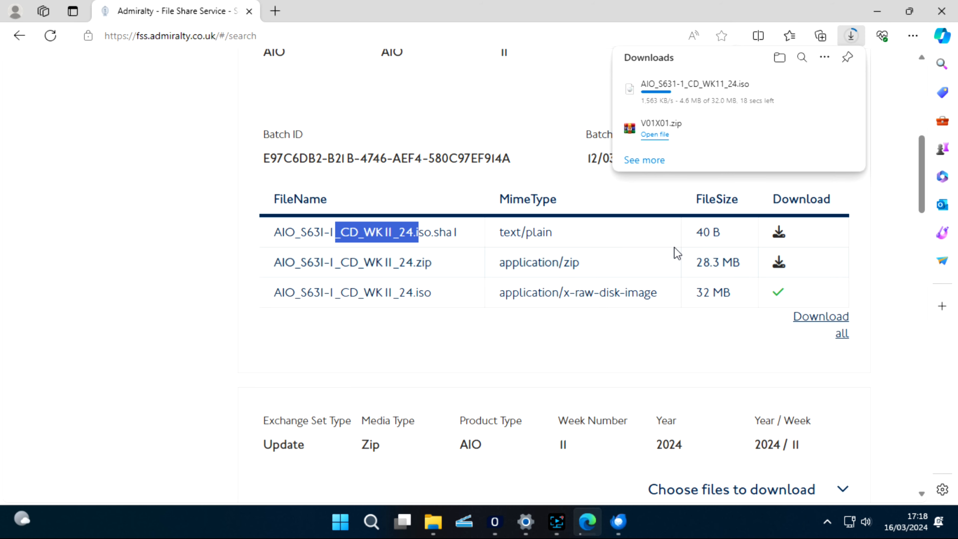
mouse_move(744, 136)
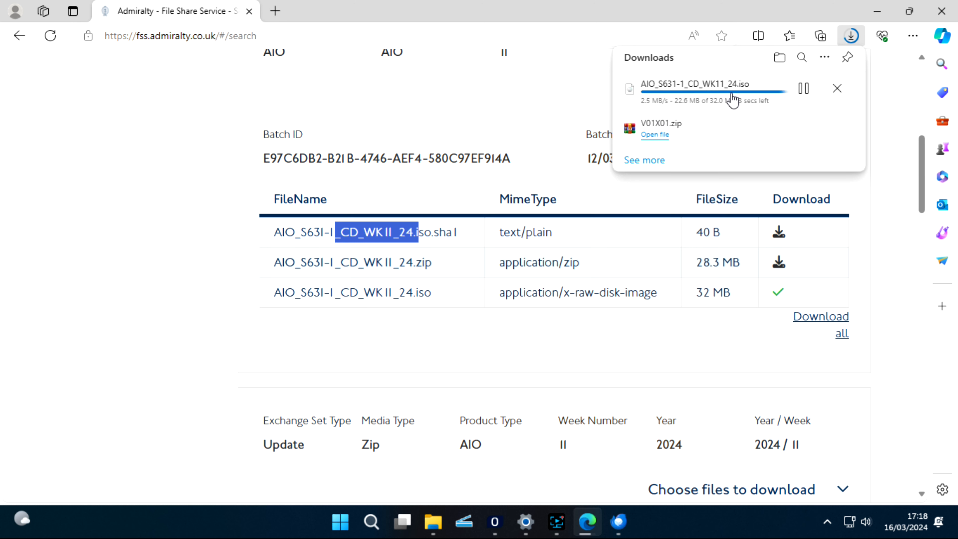
mouse_move(521, 474)
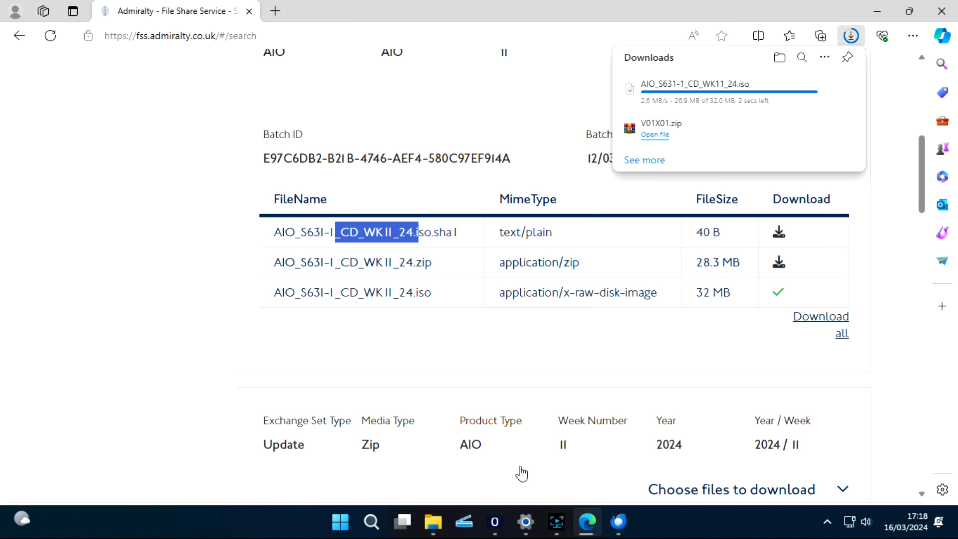